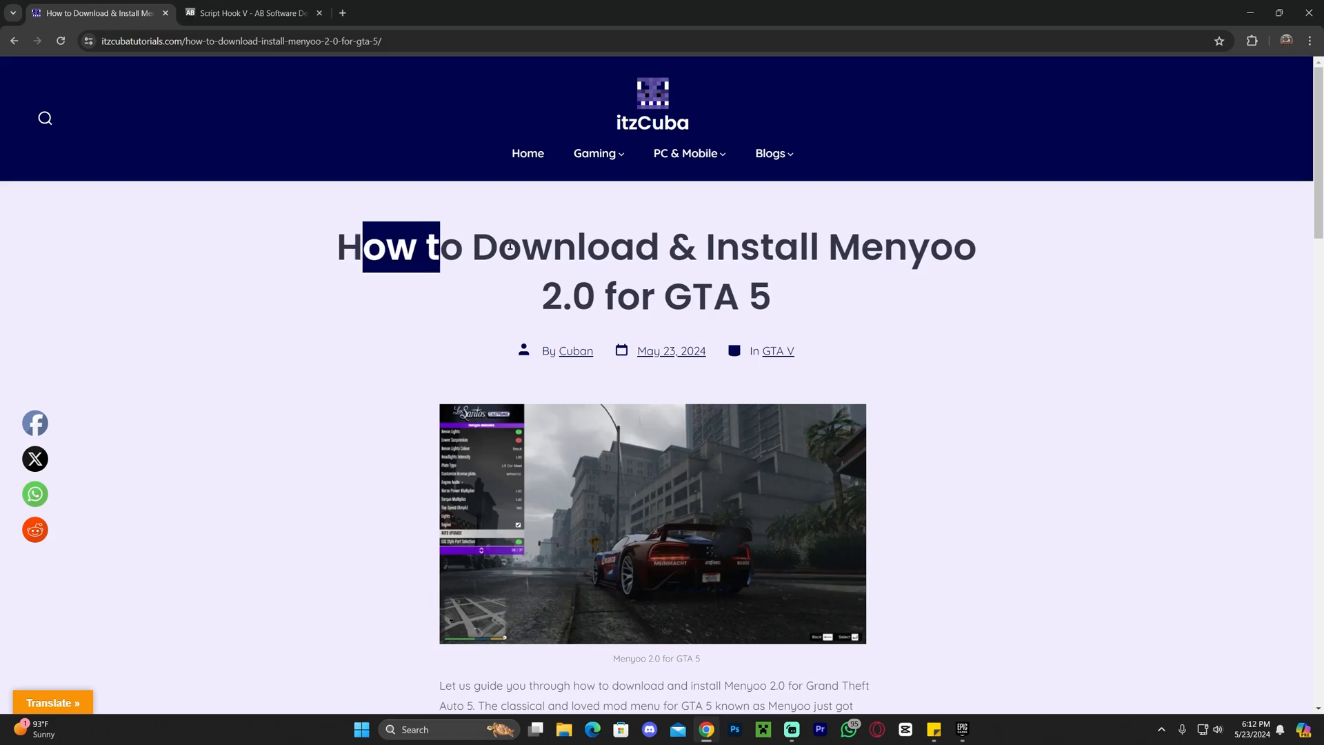
- Reach the Menyoo 2.0 download page on GTA5-Mods via the tutorial link
{"action": "left_click", "coordinate": [844, 262]}
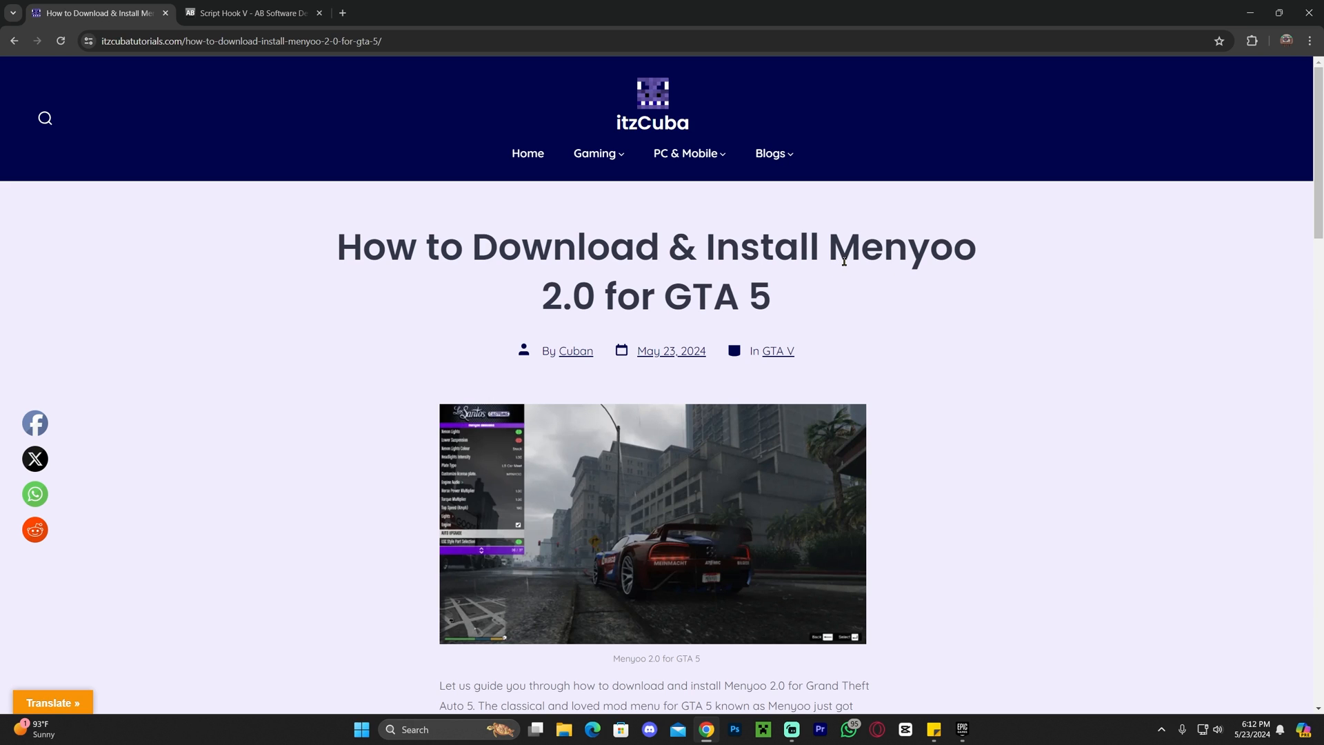
{"action": "scroll", "scroll_direction": "down", "scroll_amount": 3}
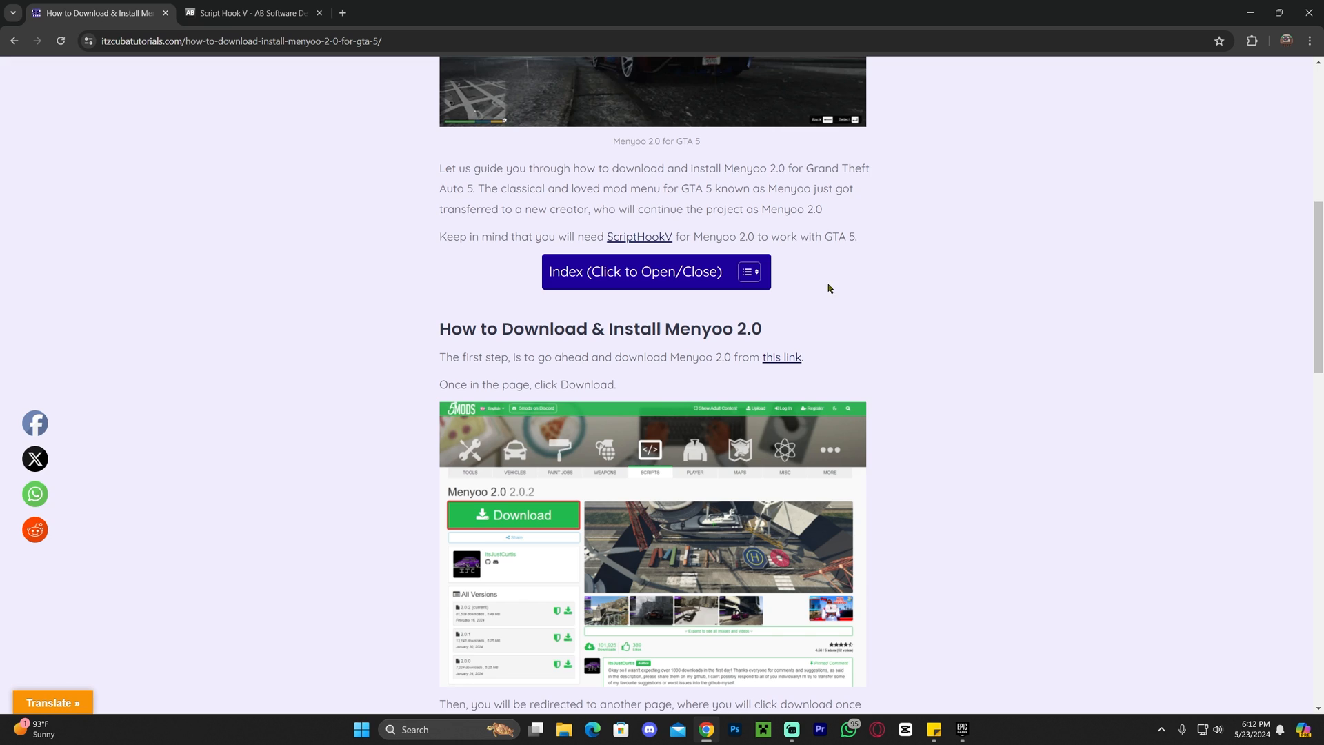
{"action": "scroll", "scroll_direction": "down", "scroll_amount": 3}
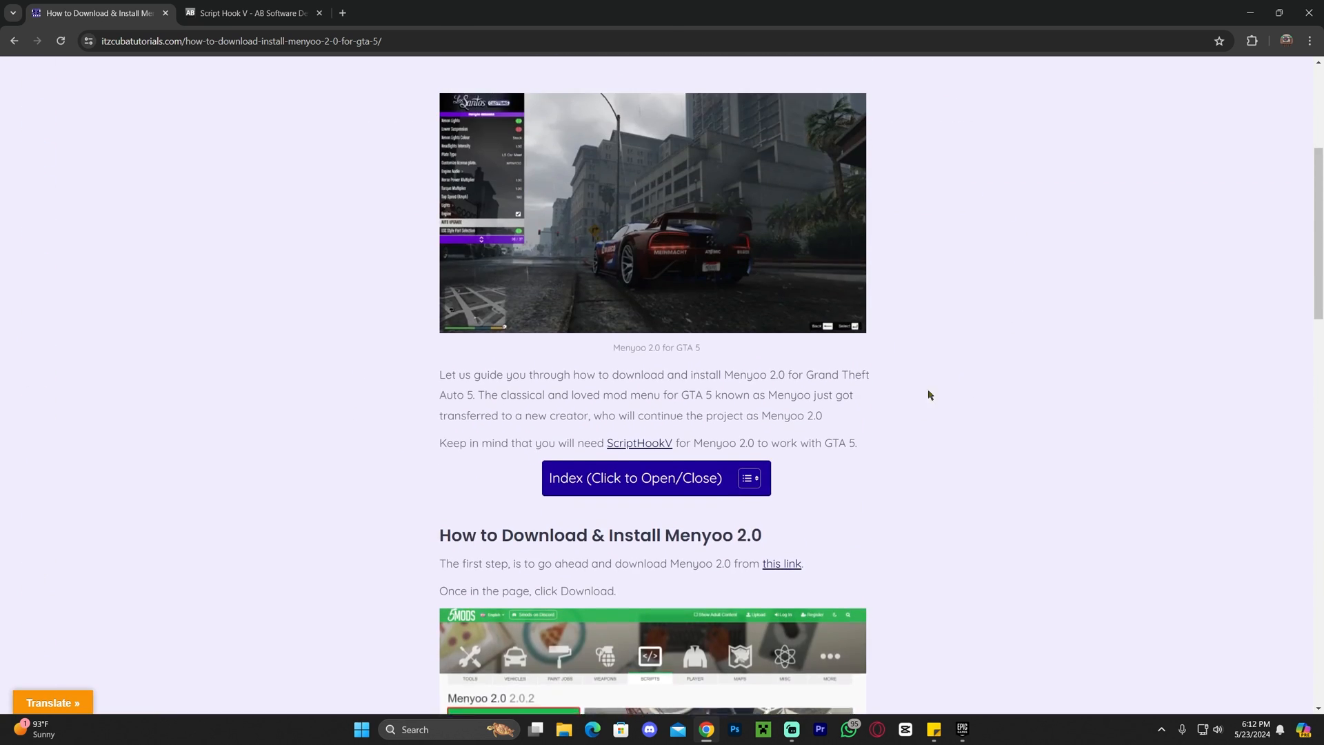
{"action": "scroll", "scroll_direction": "down", "scroll_amount": 3}
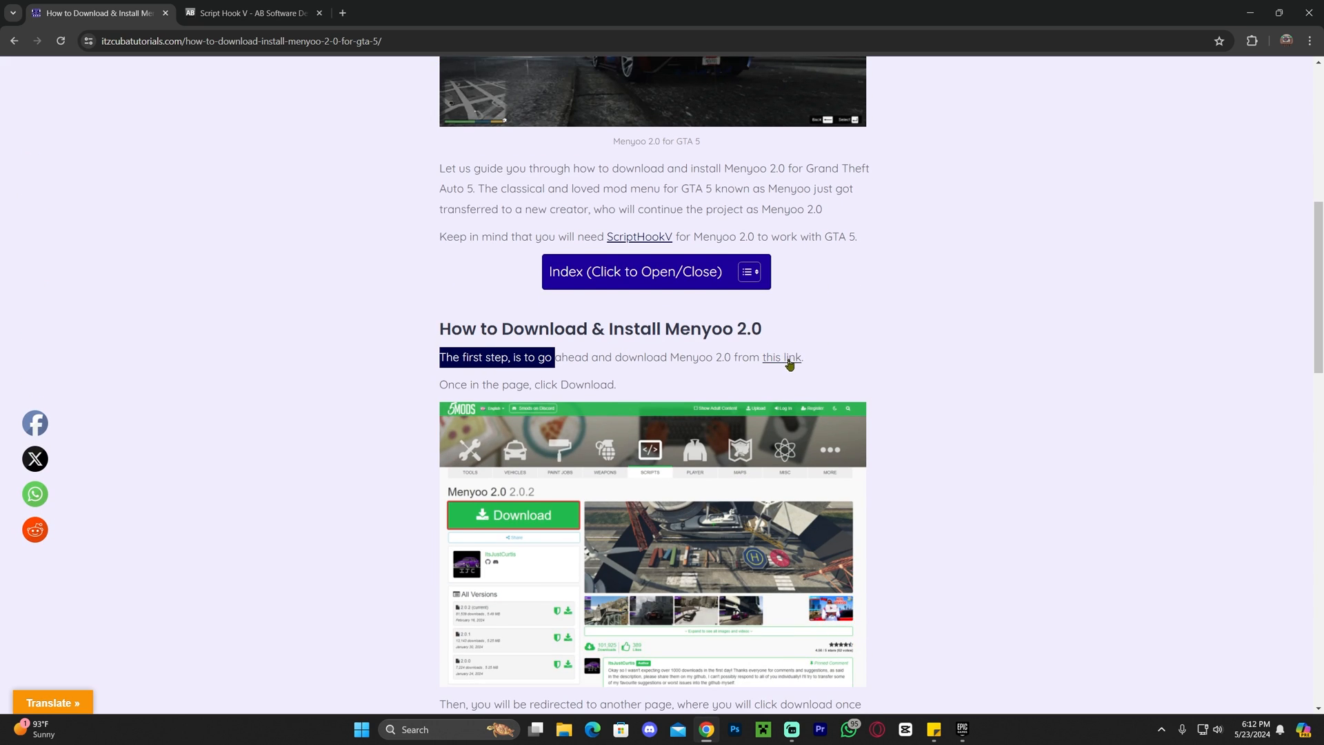
{"action": "left_click", "coordinate": [781, 357]}
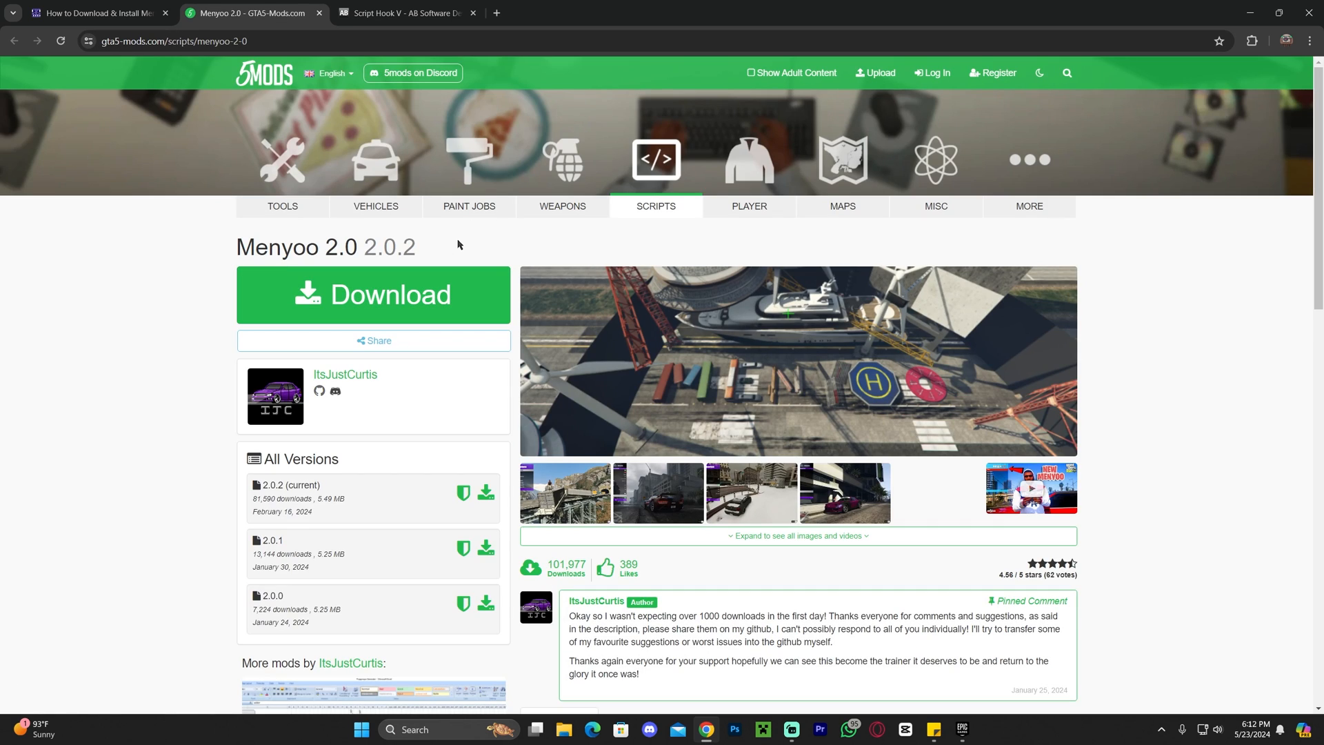
{"action": "left_click", "coordinate": [372, 295]}
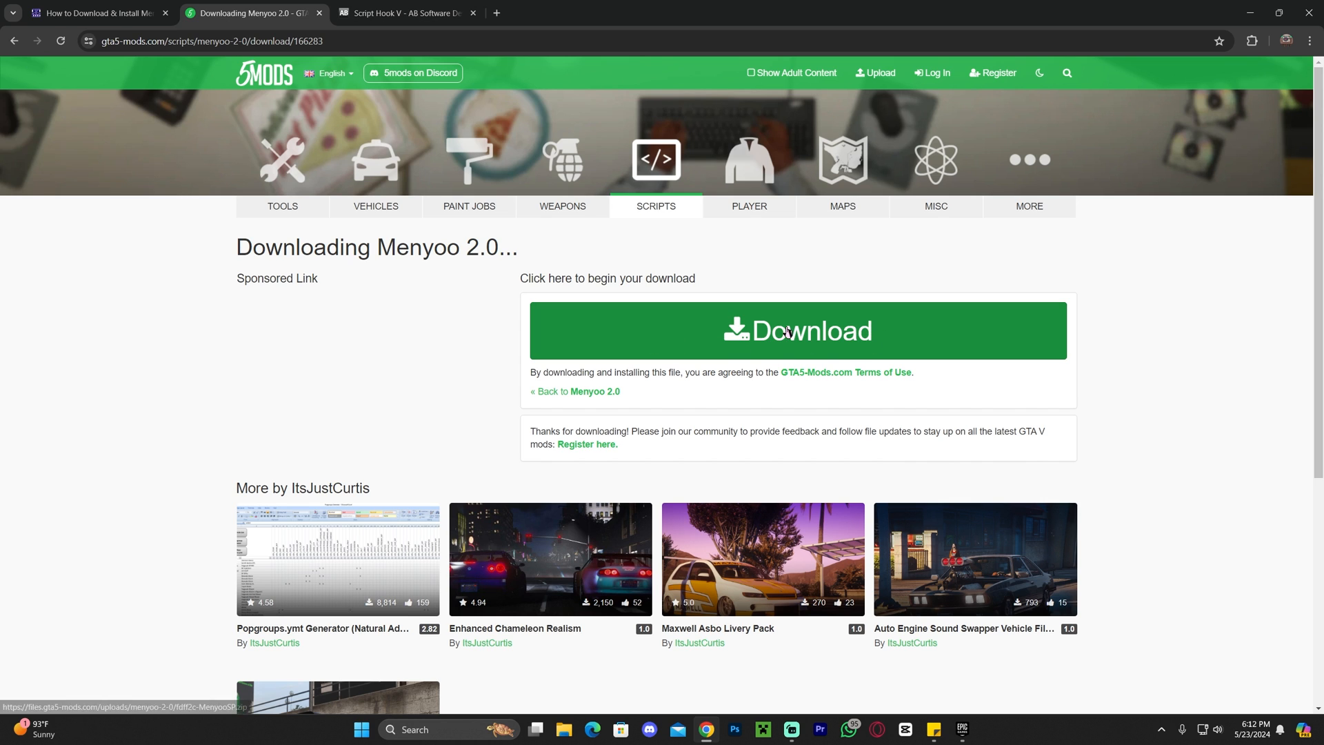
- Download the Menyoo 2.0 zip into Downloads and check it in the download history
{"action": "left_click", "coordinate": [797, 331]}
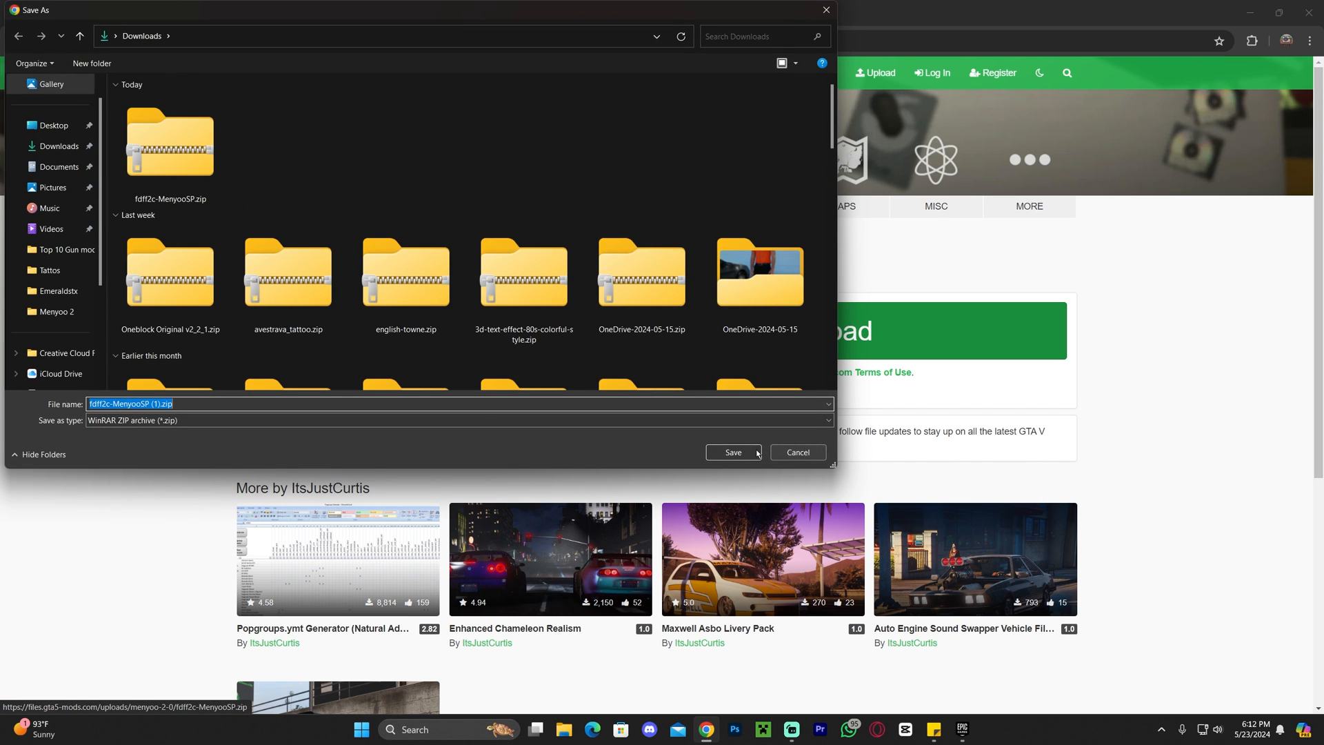
{"action": "left_click", "coordinate": [733, 452]}
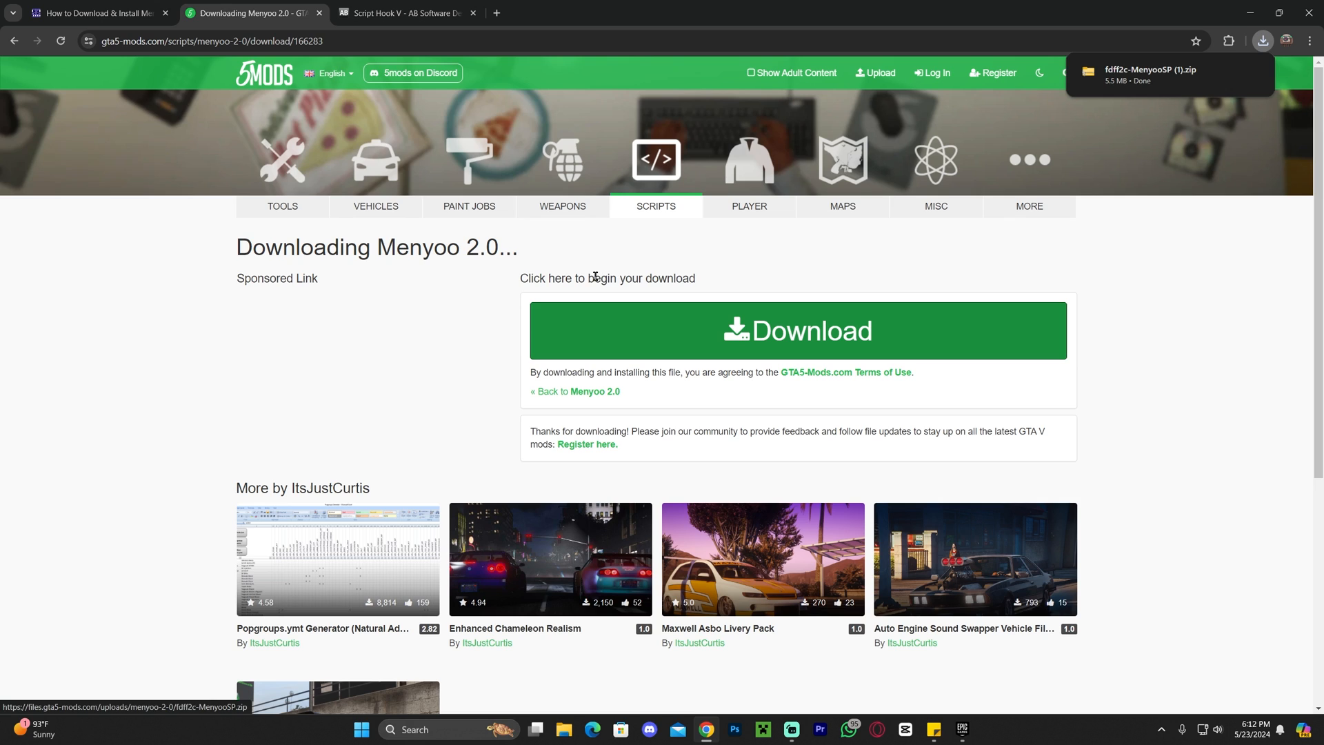
{"action": "mouse_move", "coordinate": [469, 253]}
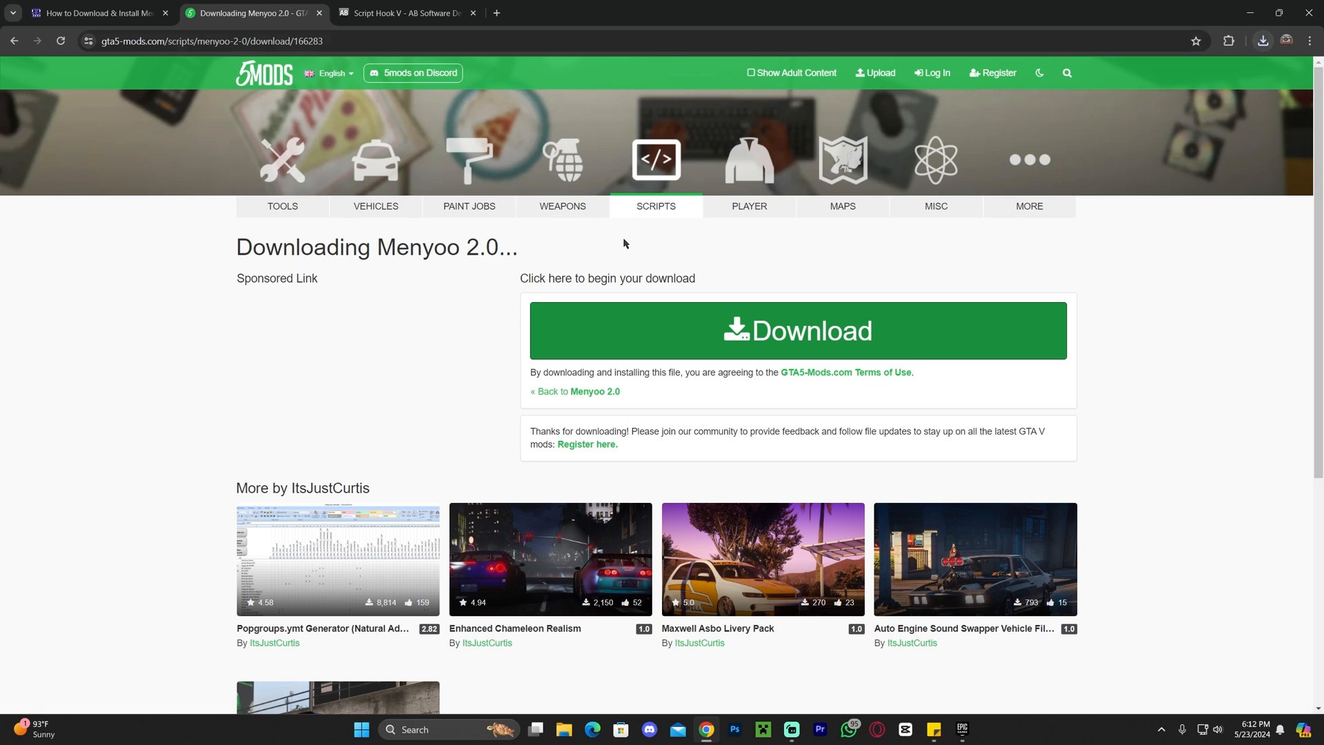
{"action": "left_click", "coordinate": [1263, 40]}
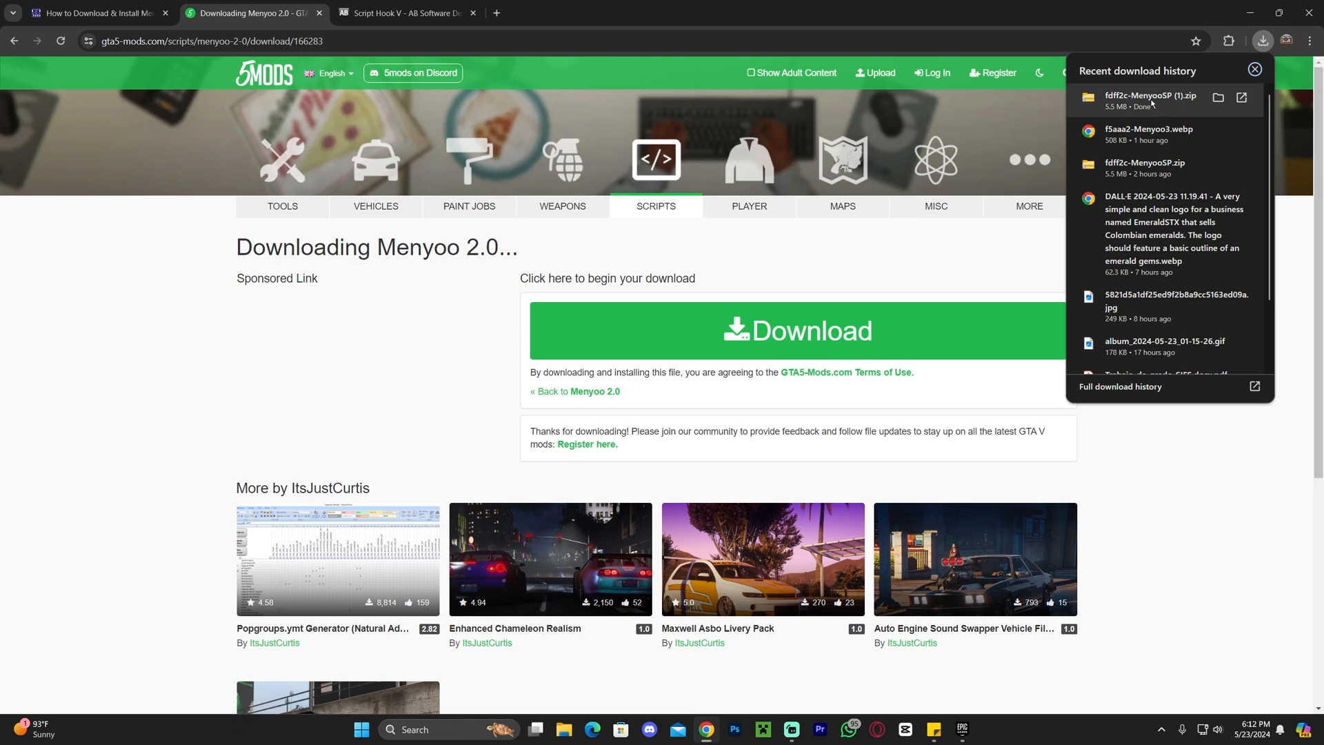
{"action": "left_click", "coordinate": [1255, 69]}
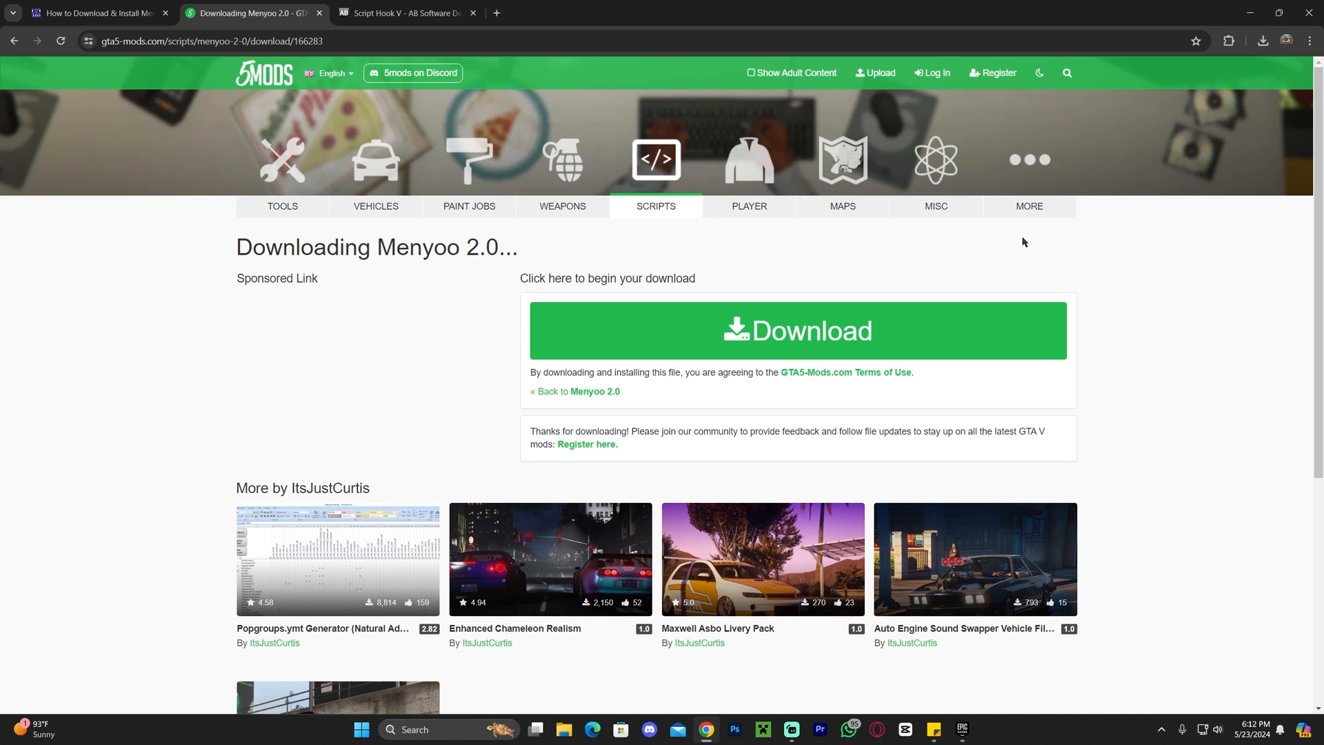
{"action": "mouse_move", "coordinate": [413, 243]}
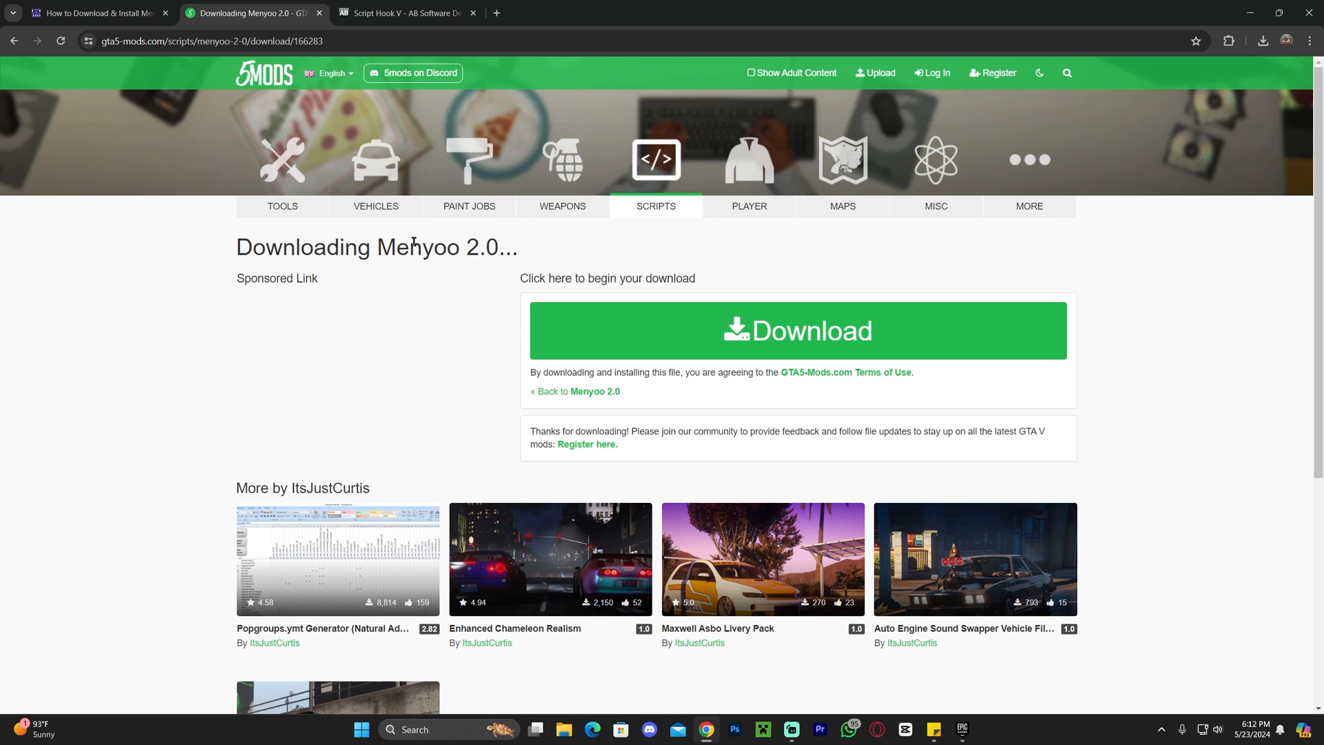
{"action": "mouse_move", "coordinate": [474, 270]}
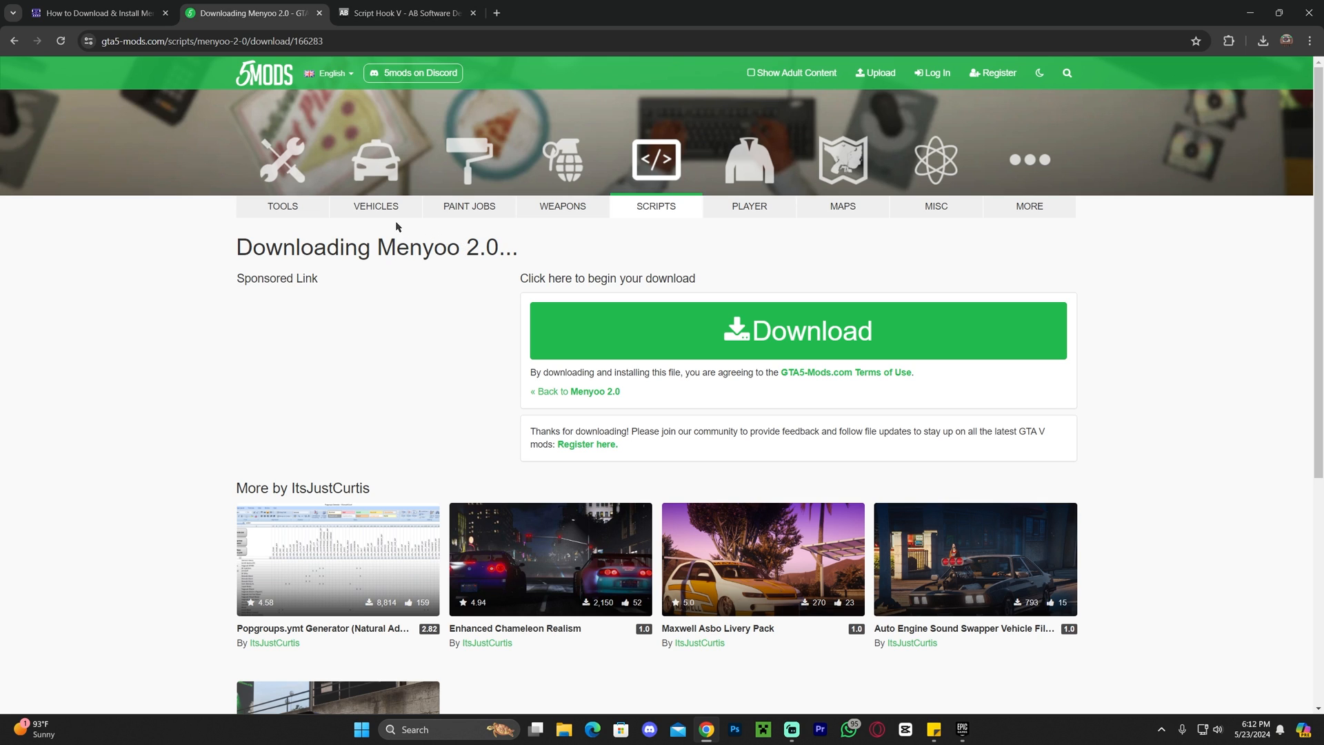
- Download the Script Hook V zip into Downloads, keeping it despite the insecure-download warning
{"action": "left_click", "coordinate": [405, 14]}
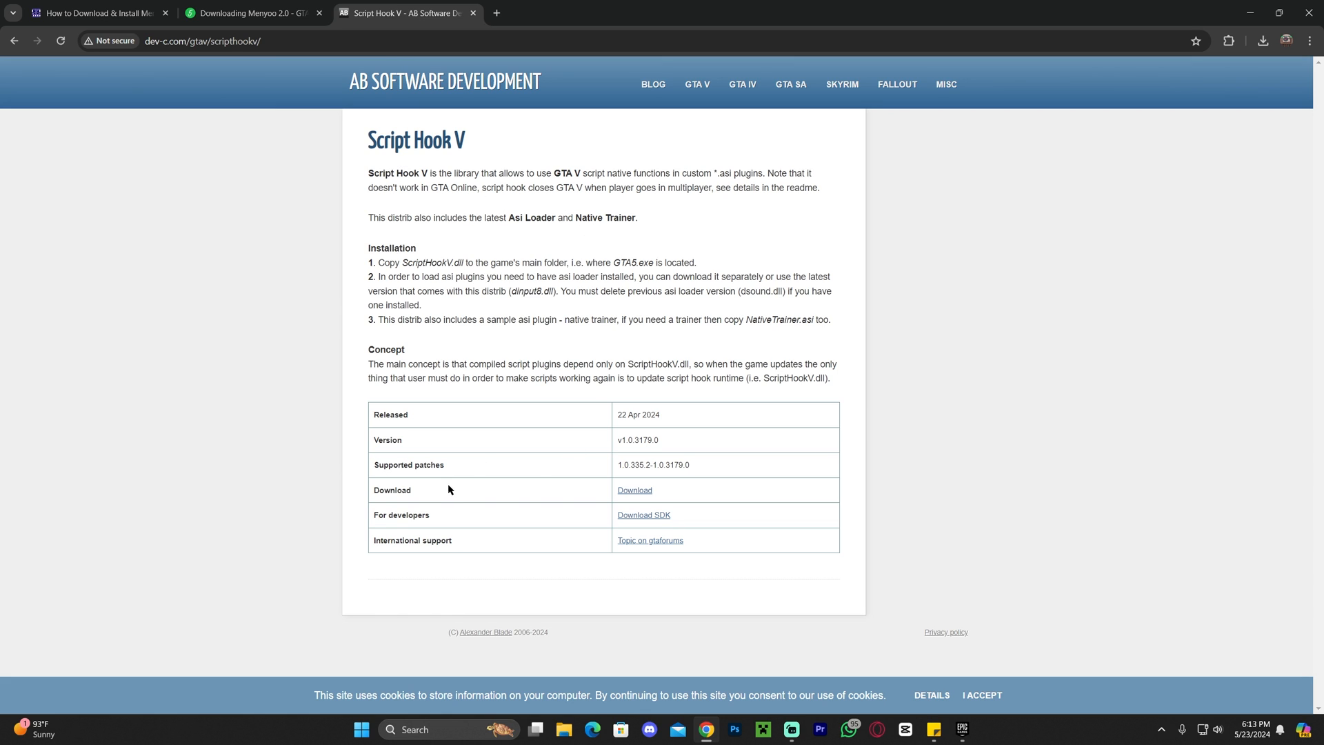
{"action": "left_click", "coordinate": [634, 491]}
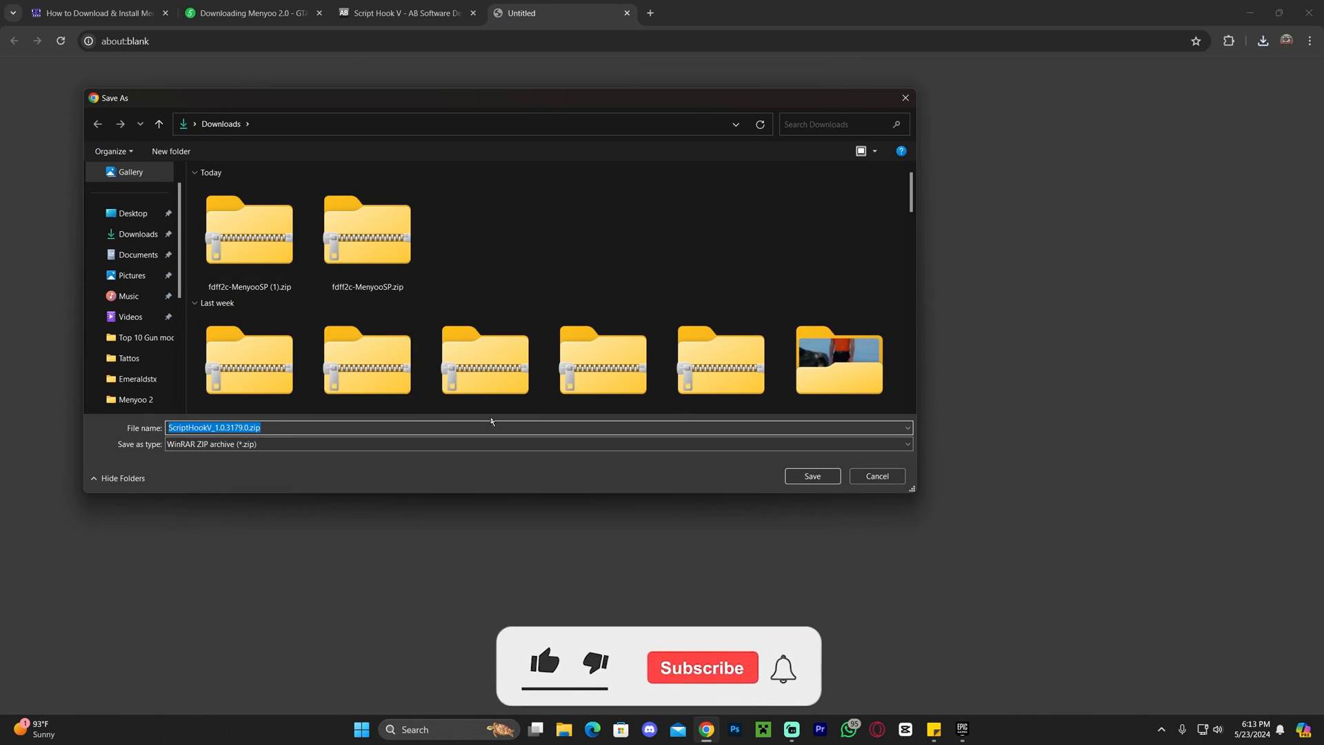
{"action": "left_click", "coordinate": [812, 476]}
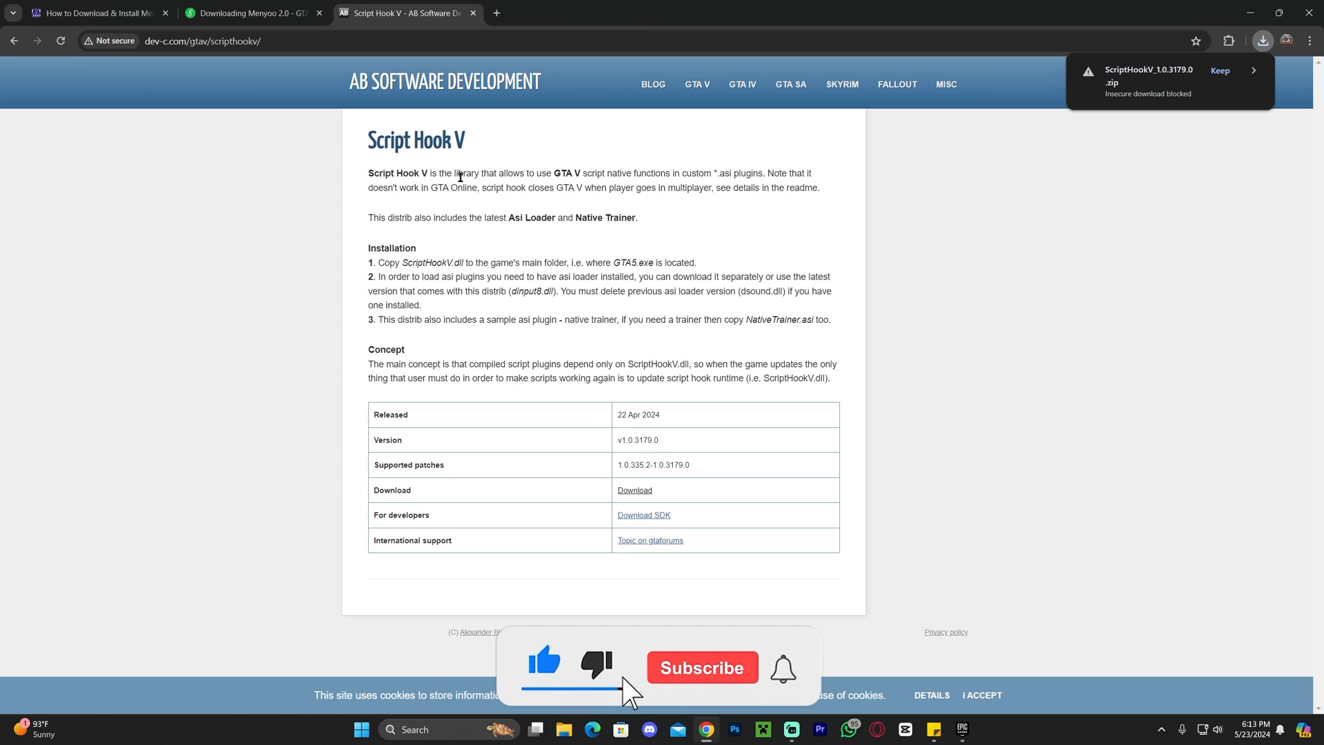
{"action": "left_click", "coordinate": [702, 667]}
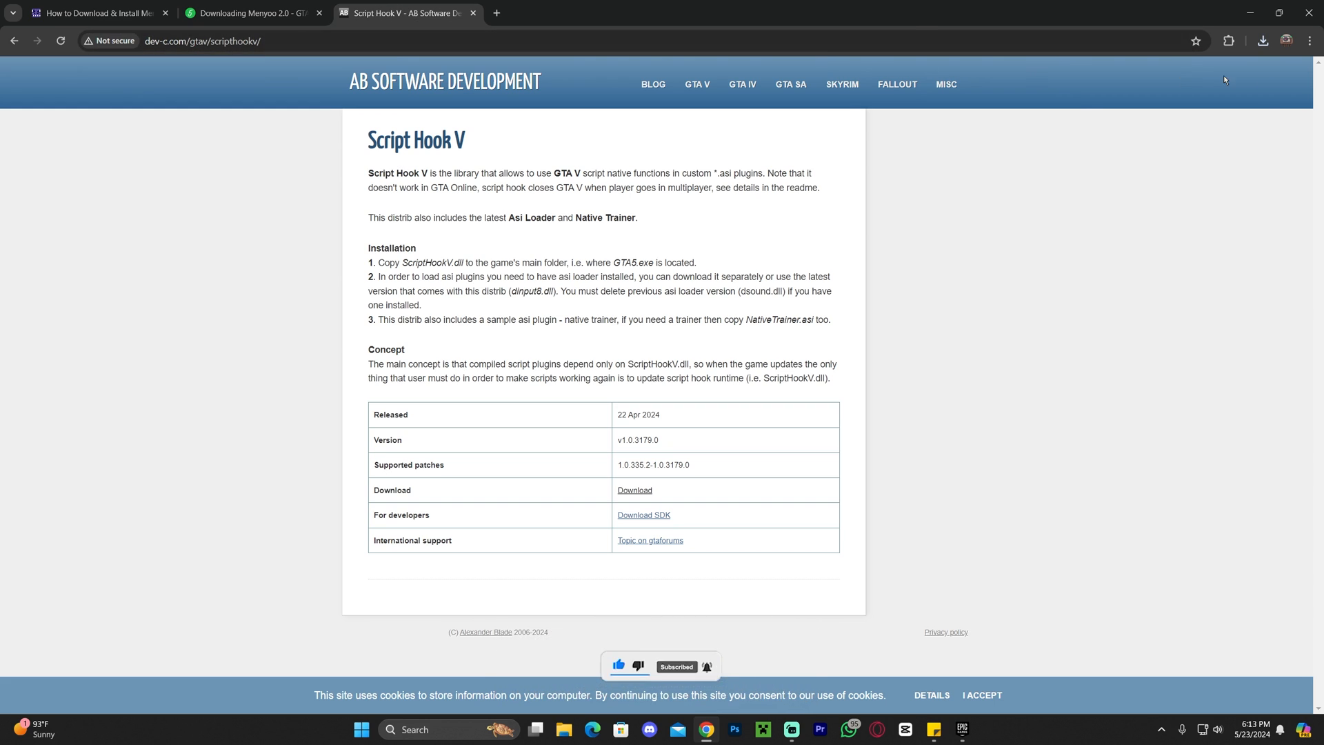
{"action": "left_click", "coordinate": [1263, 40]}
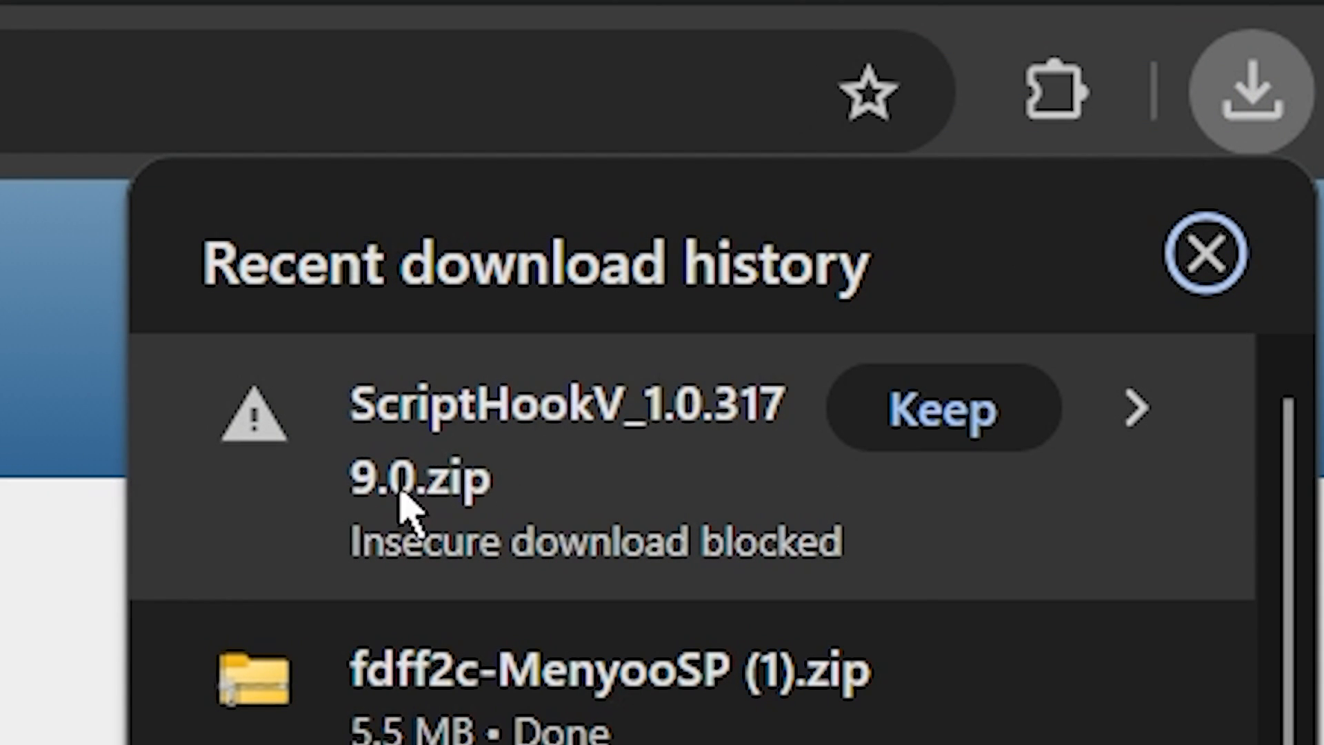
{"action": "mouse_move", "coordinate": [518, 546]}
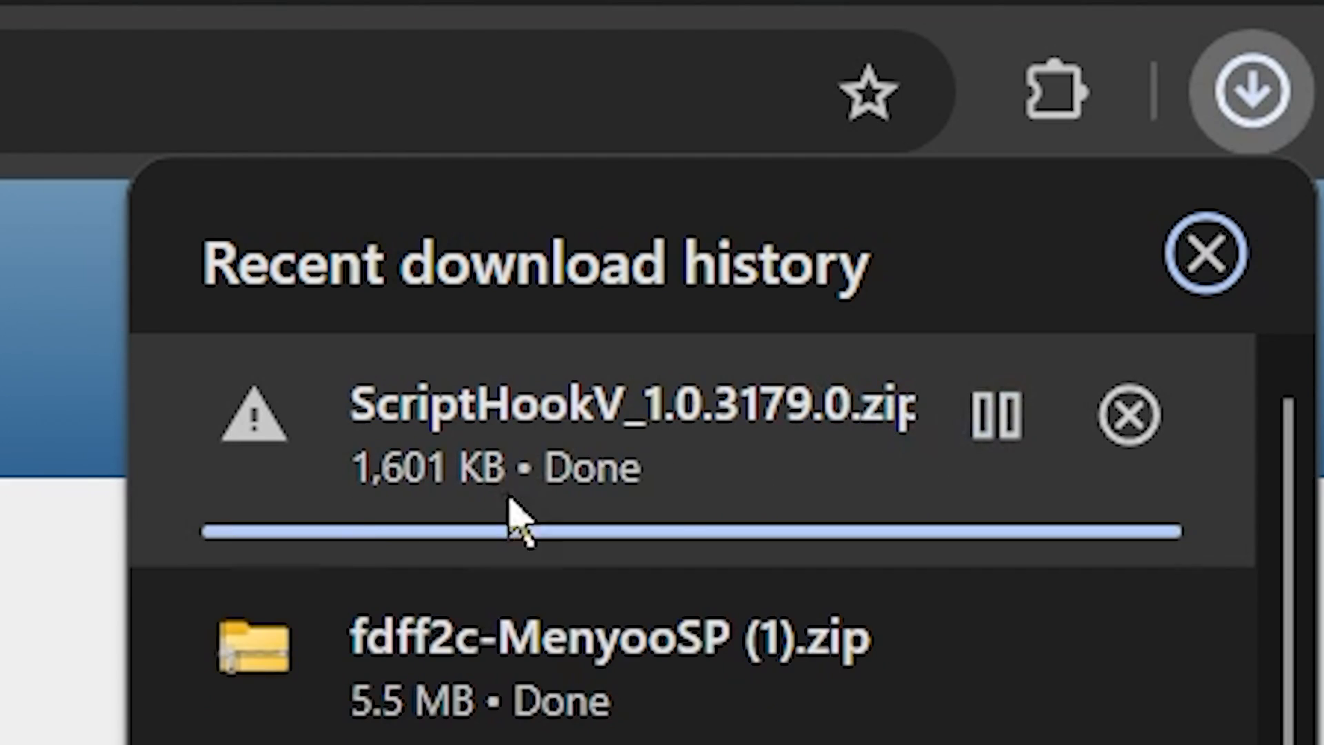
{"action": "left_click", "coordinate": [1206, 251]}
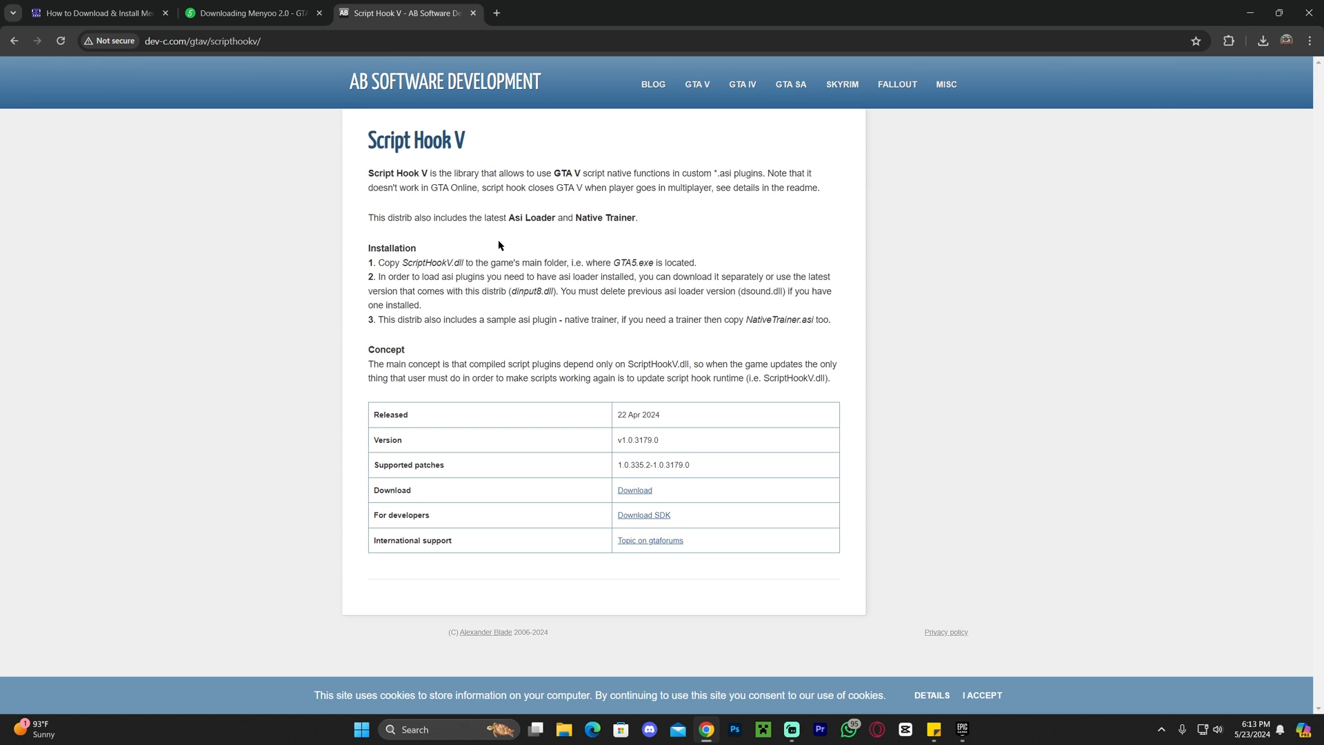
{"action": "mouse_move", "coordinate": [586, 154]}
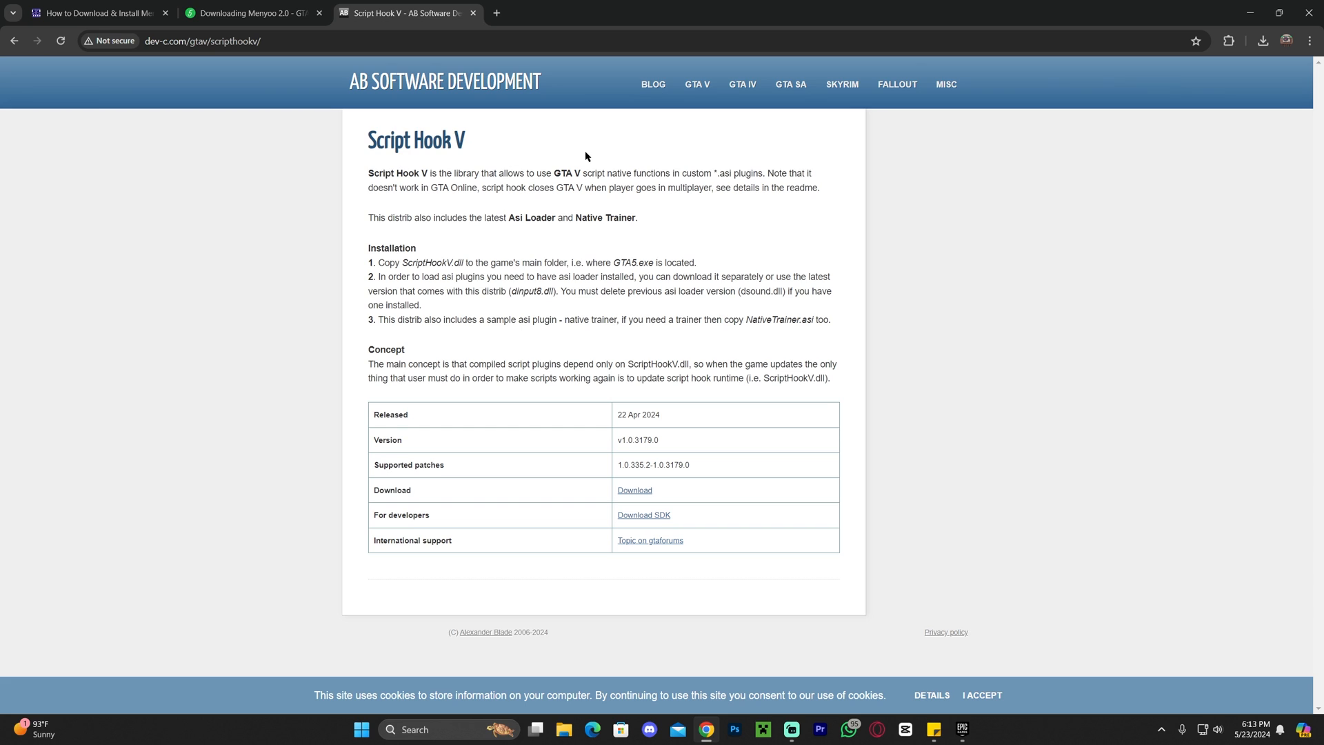
- Move the ScriptHookV and Menyoo zips from Downloads onto the desktop
{"action": "left_click", "coordinate": [1279, 13]}
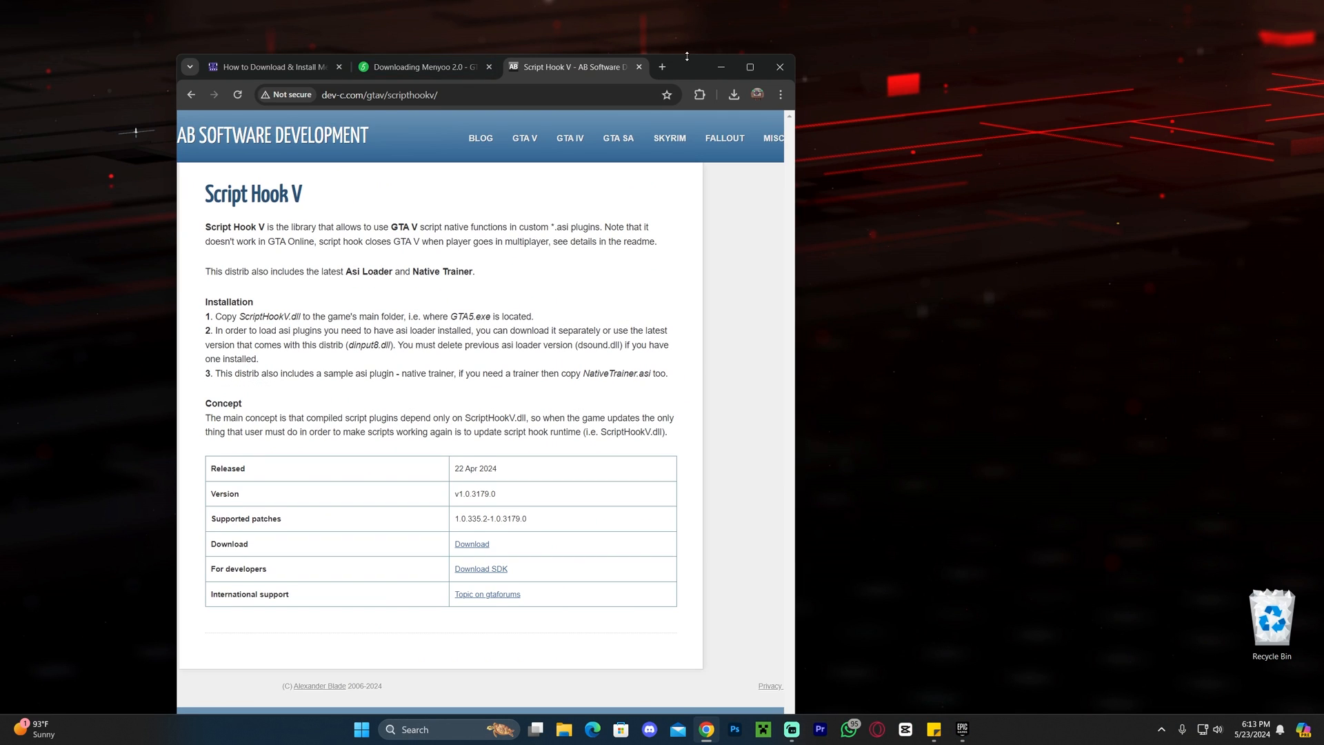
{"action": "left_click", "coordinate": [733, 93]}
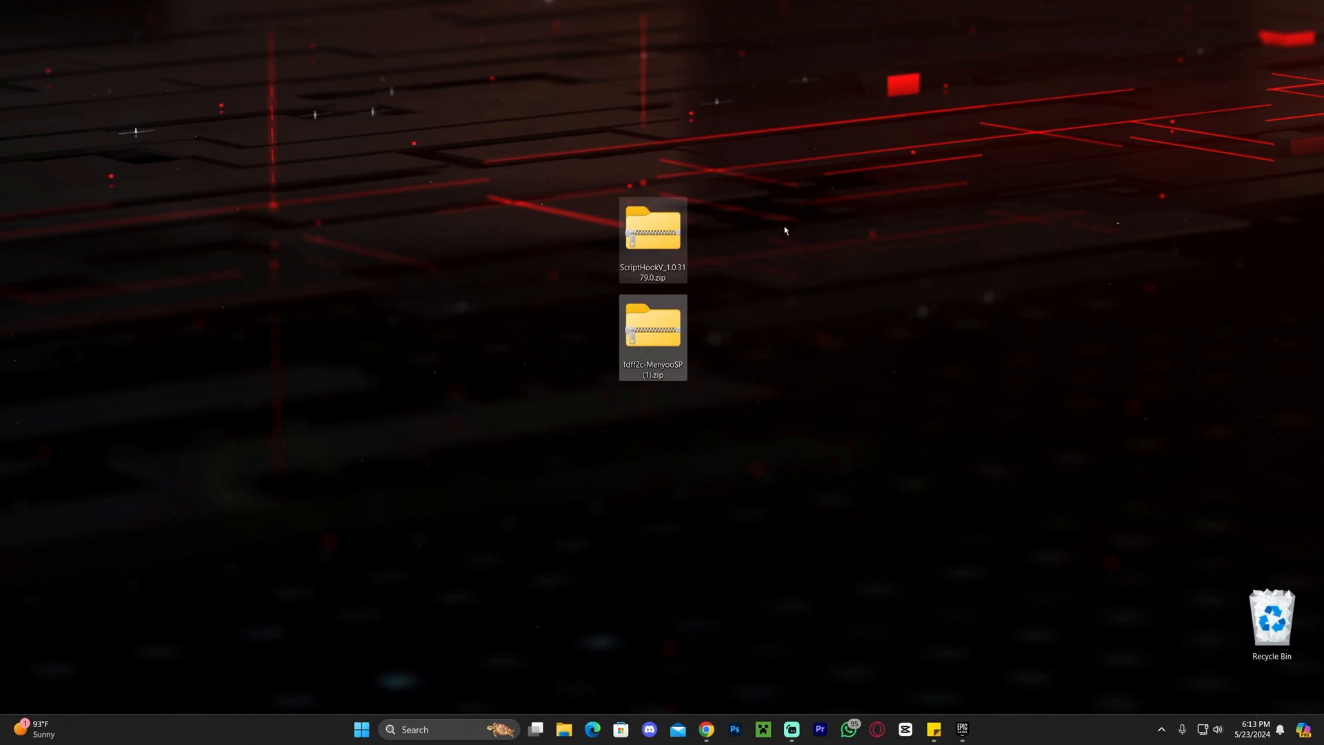
{"action": "left_click", "coordinate": [823, 243]}
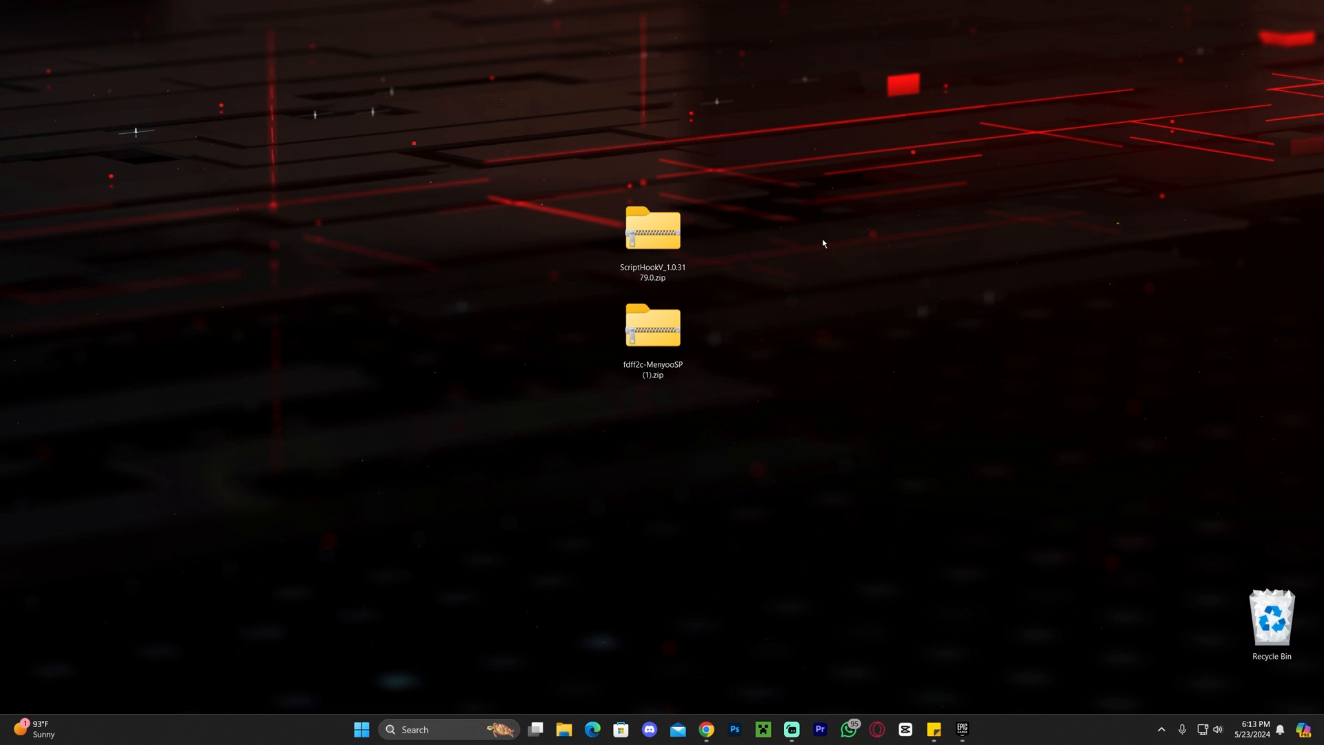
{"action": "left_click", "coordinate": [654, 234]}
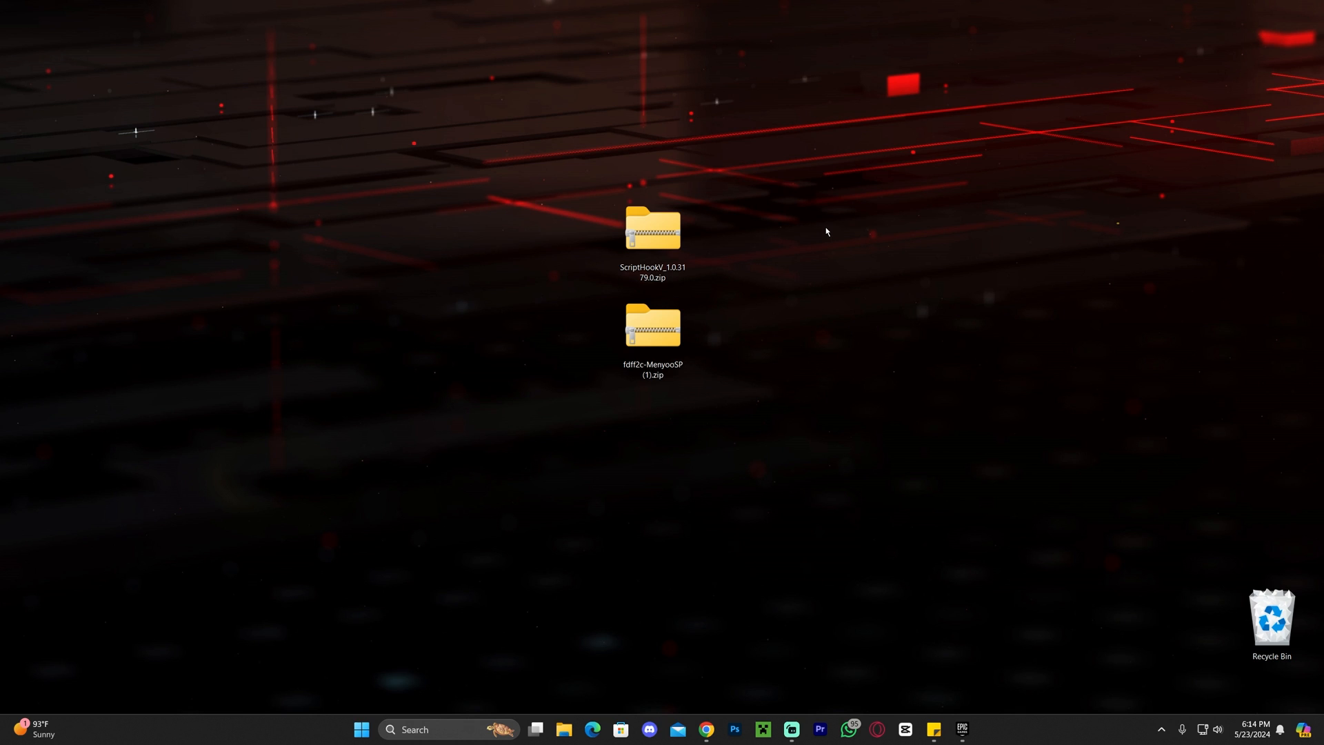
{"action": "mouse_move", "coordinate": [803, 245]}
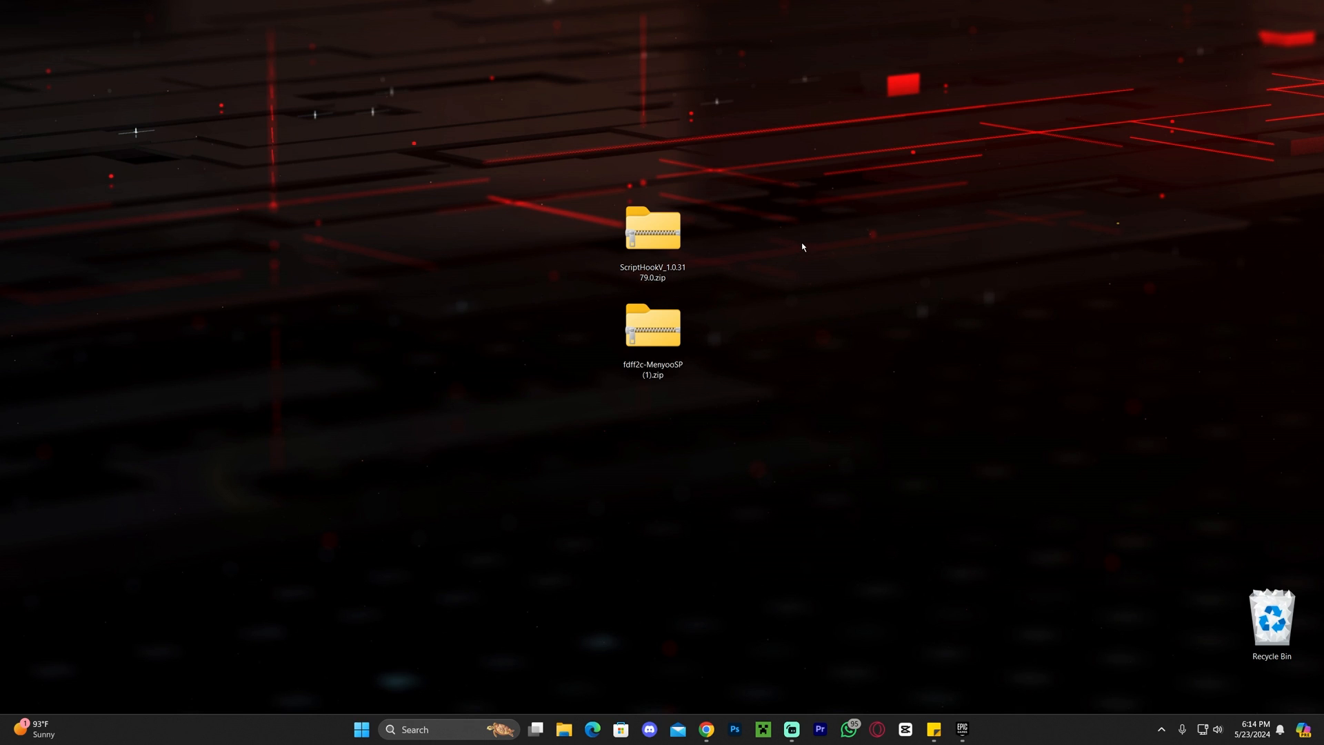
{"action": "mouse_move", "coordinate": [702, 525]}
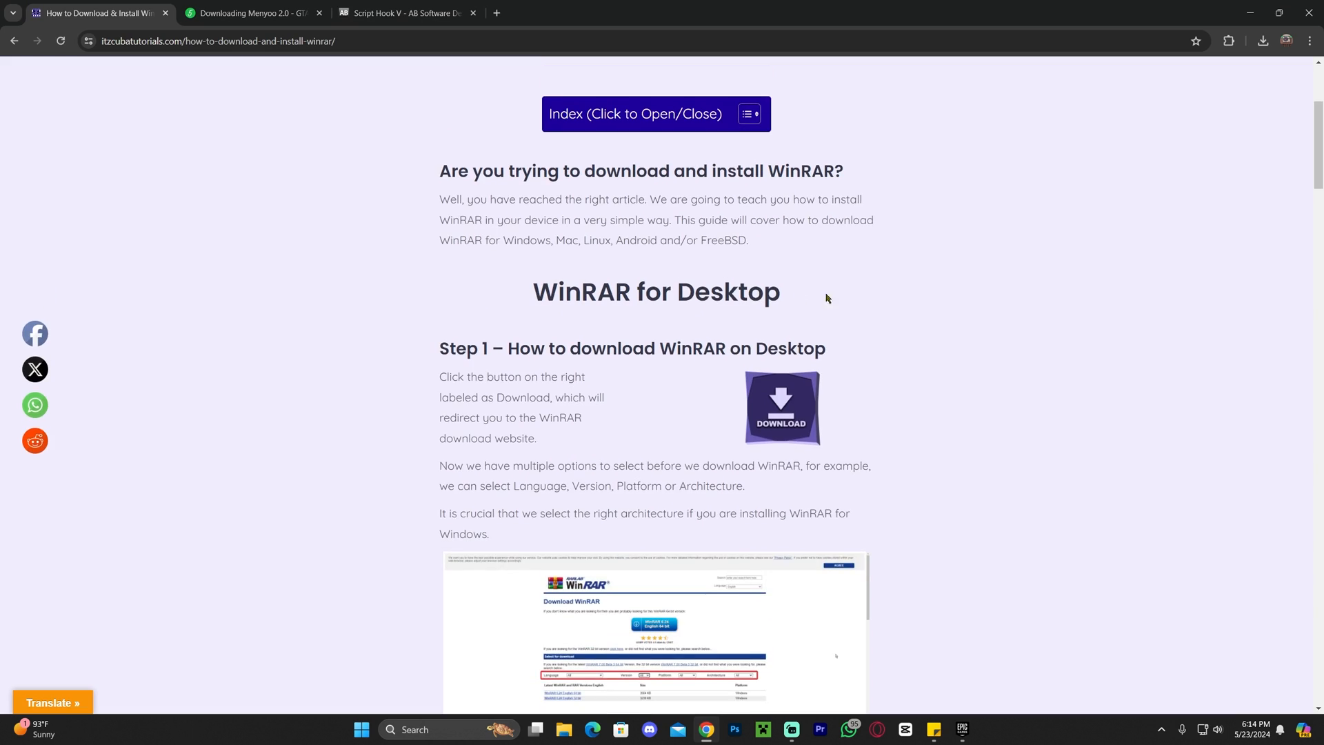
- View the 'How to Download & Install WinRAR' tutorial page
{"action": "scroll", "scroll_direction": "down", "scroll_amount": 3}
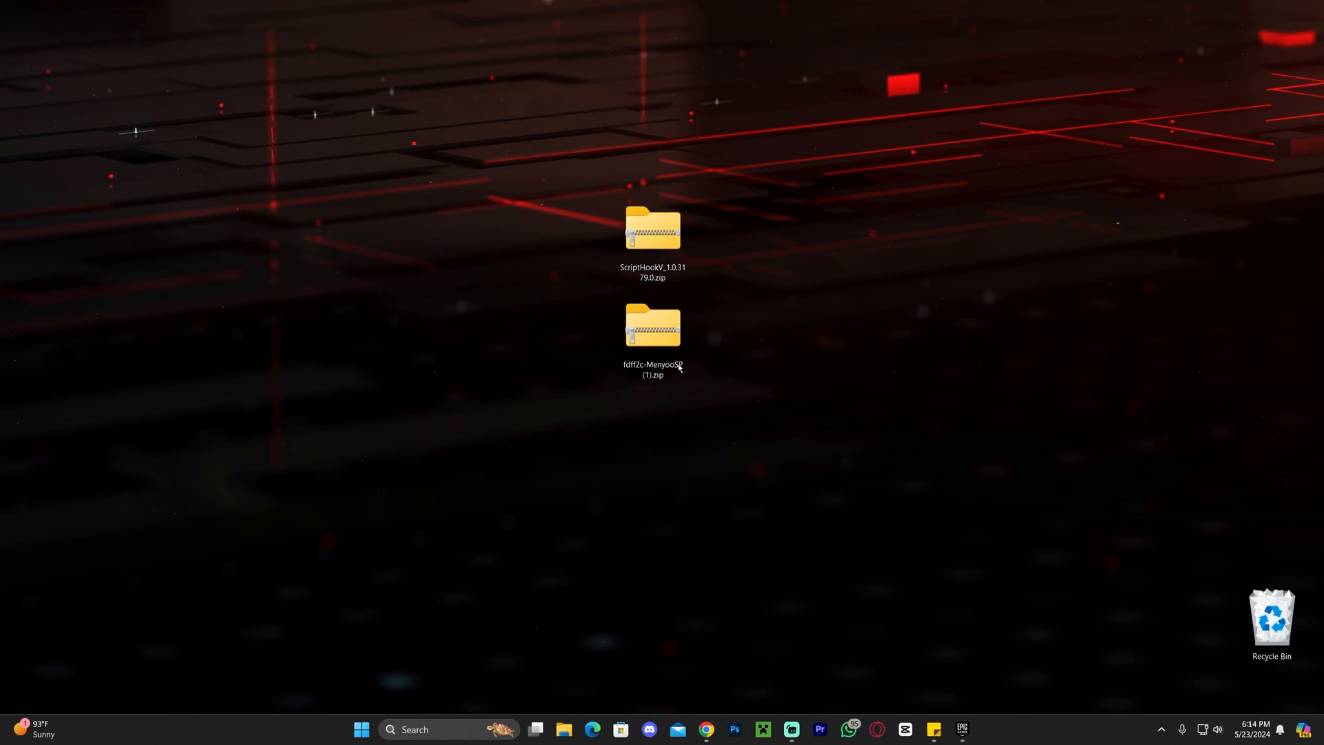
{"action": "mouse_move", "coordinate": [696, 543]}
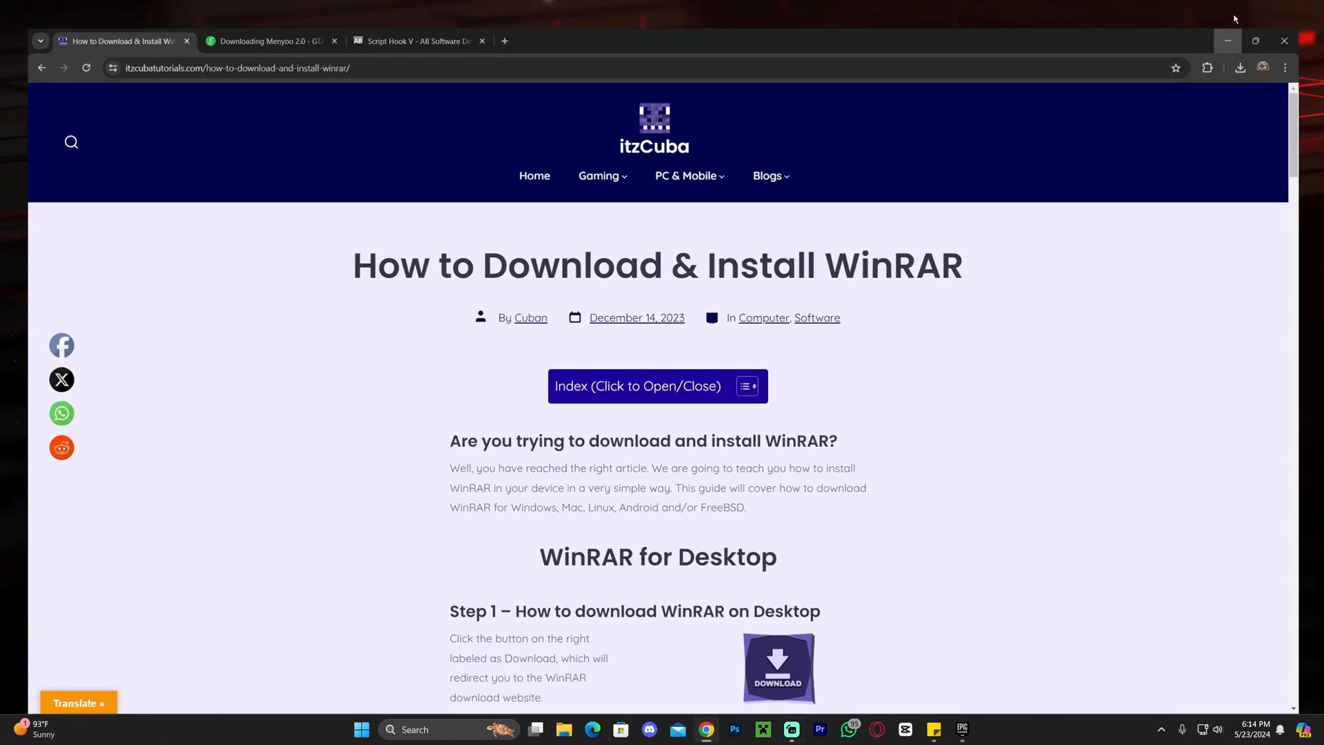
- Minimize Chrome, leaving both zips on the right side of the desktop
{"action": "left_click", "coordinate": [1227, 40]}
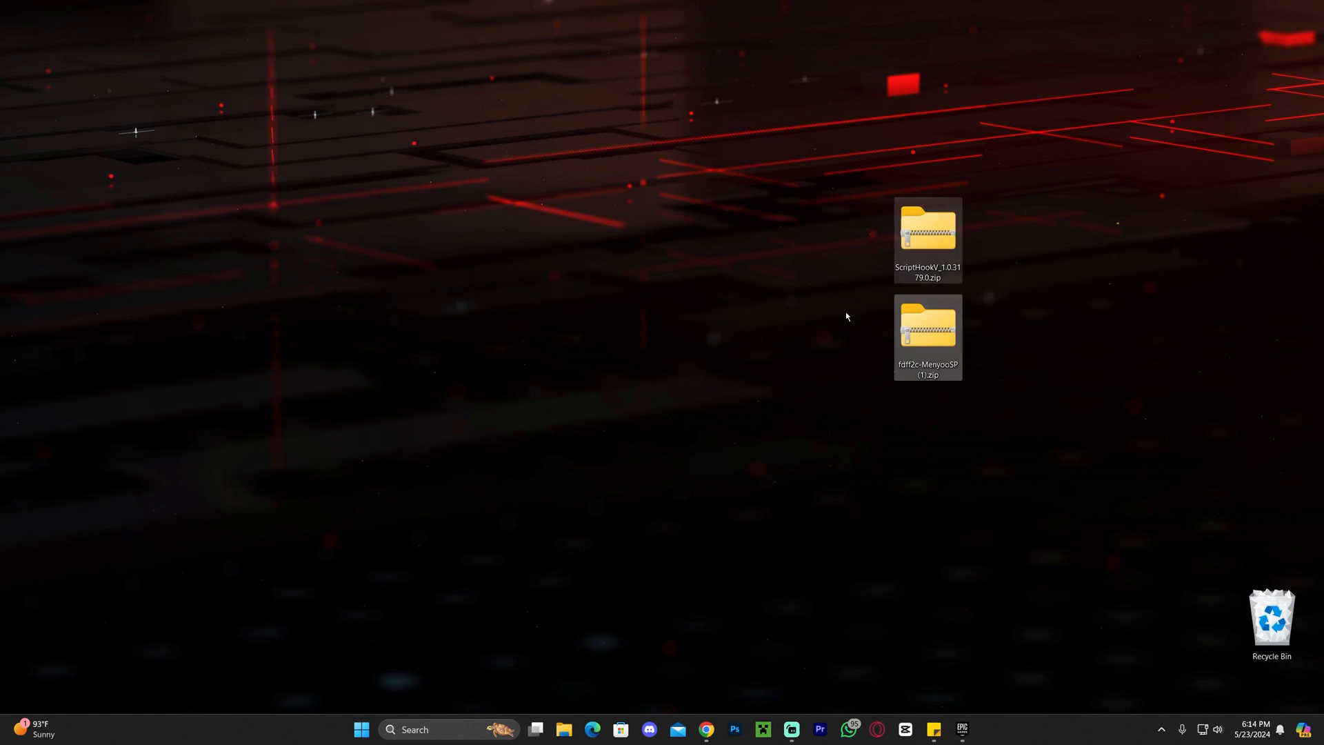
{"action": "left_click", "coordinate": [1087, 218]}
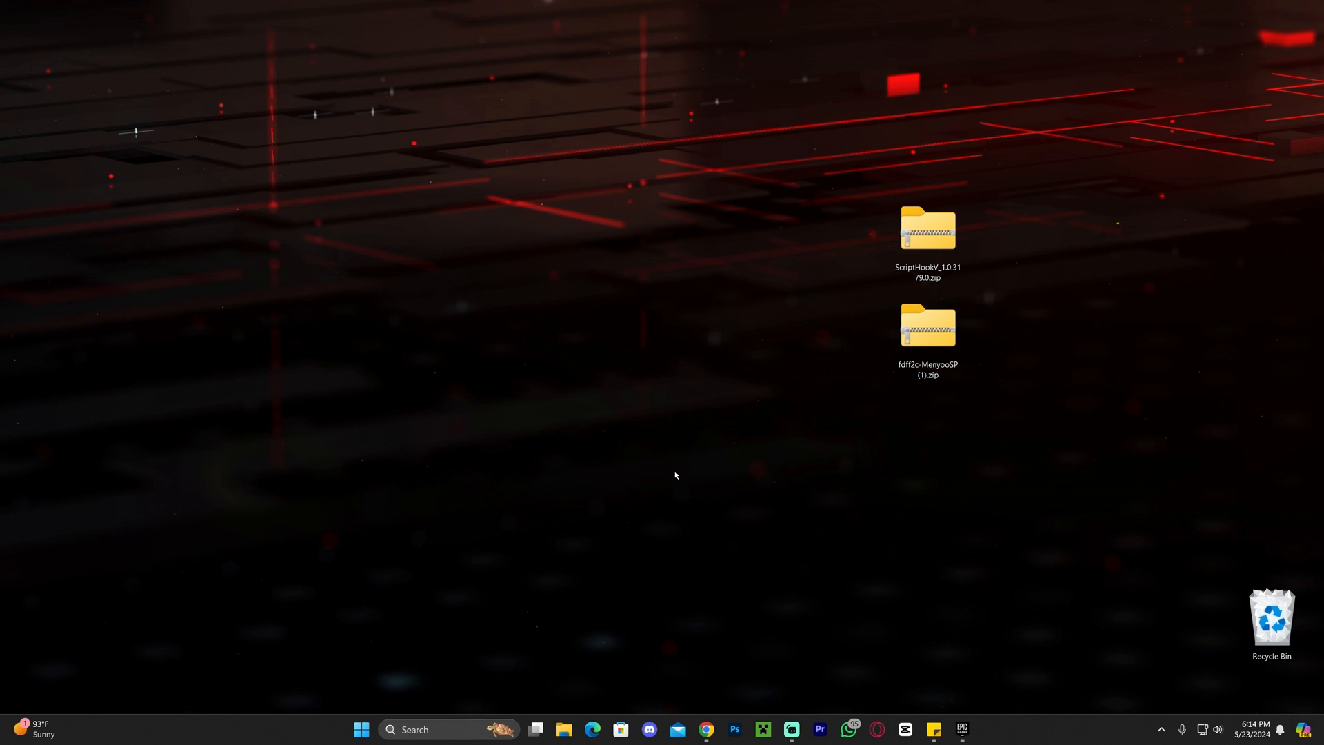
{"action": "mouse_move", "coordinate": [594, 442]}
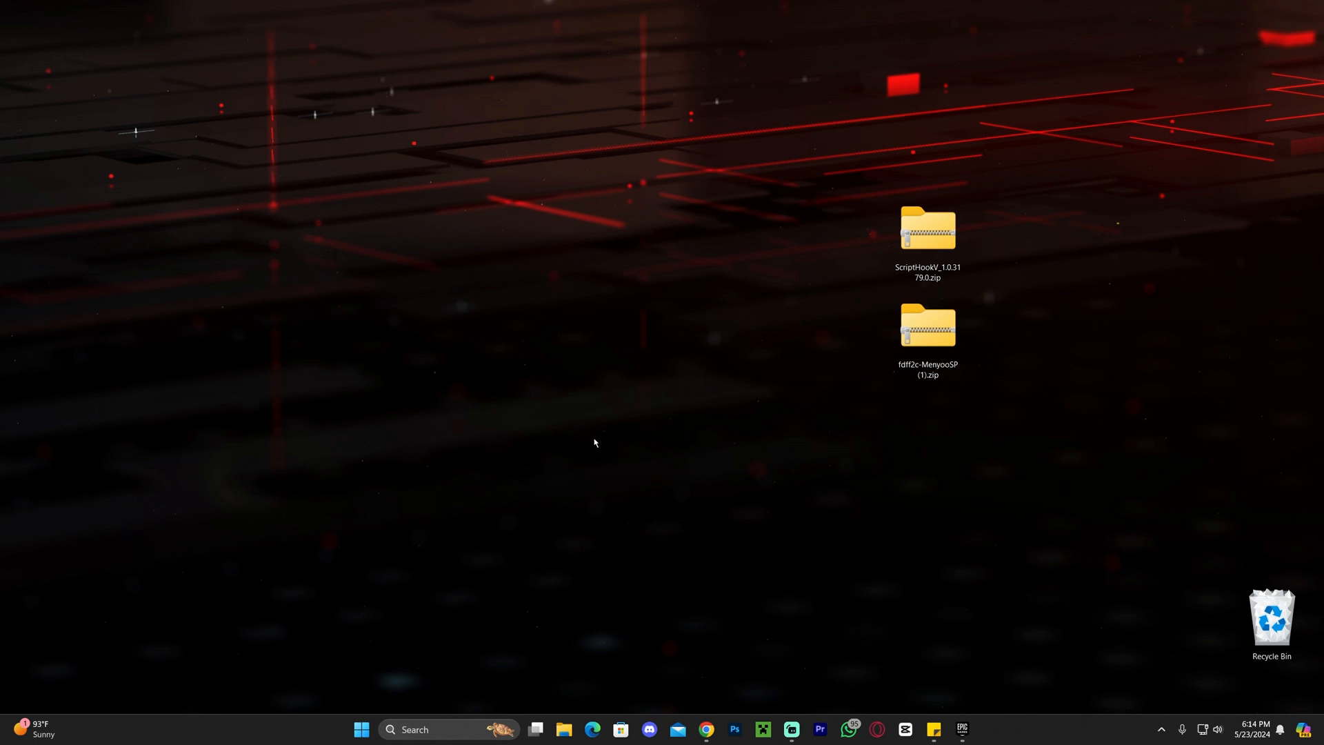
{"action": "mouse_move", "coordinate": [737, 541]}
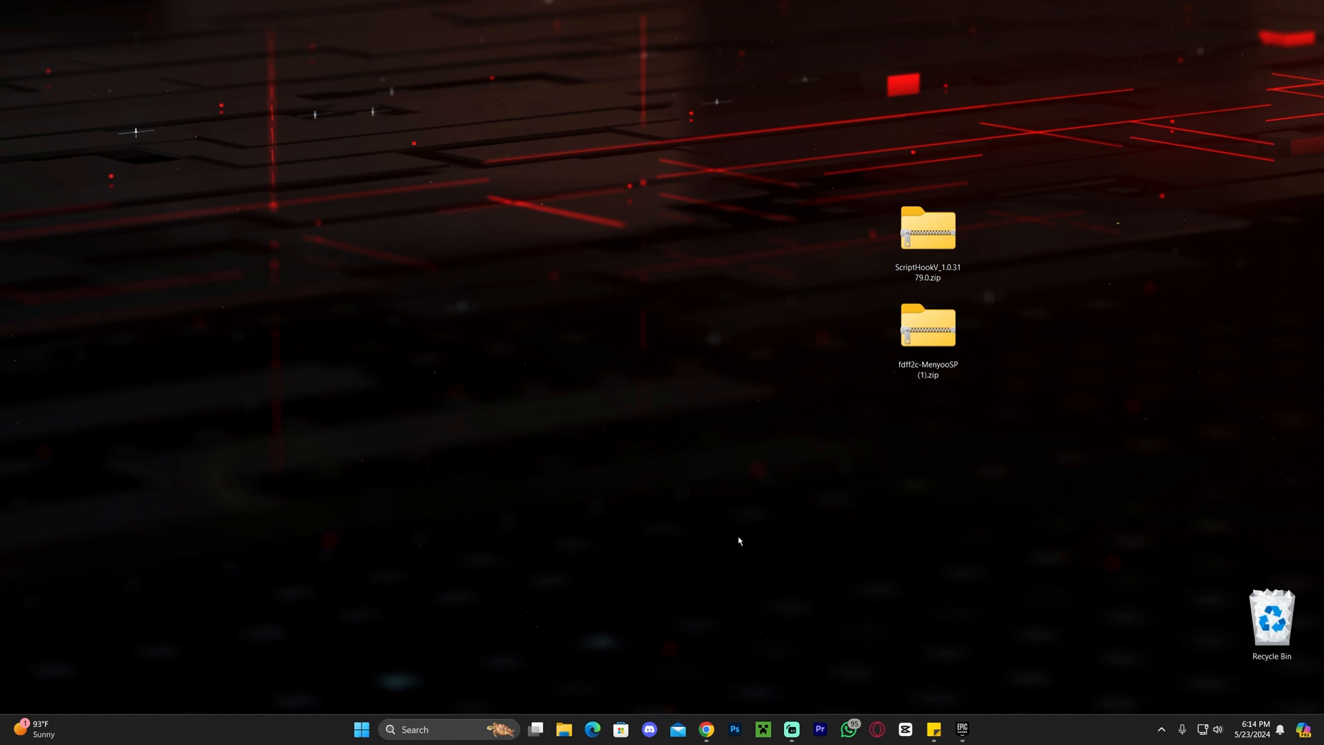
{"action": "mouse_move", "coordinate": [936, 607]}
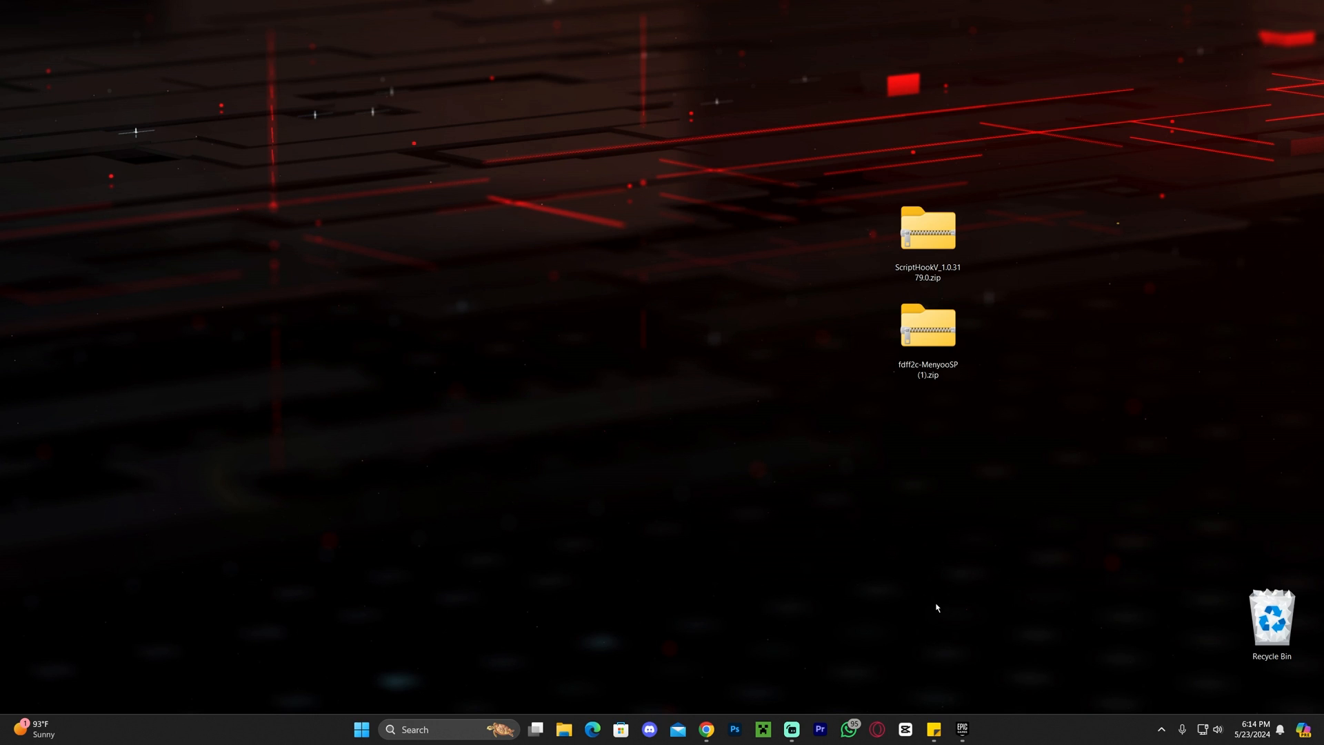
{"action": "mouse_move", "coordinate": [862, 576]}
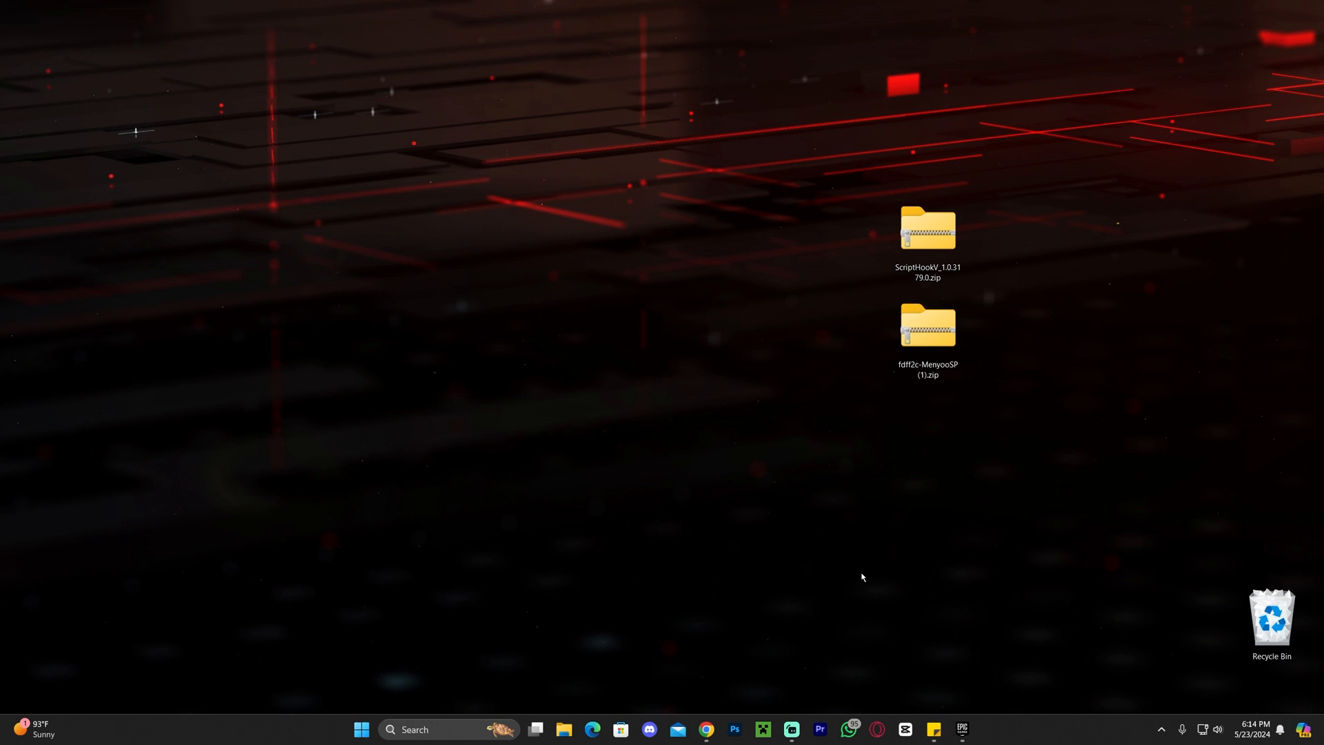
{"action": "mouse_move", "coordinate": [892, 571]}
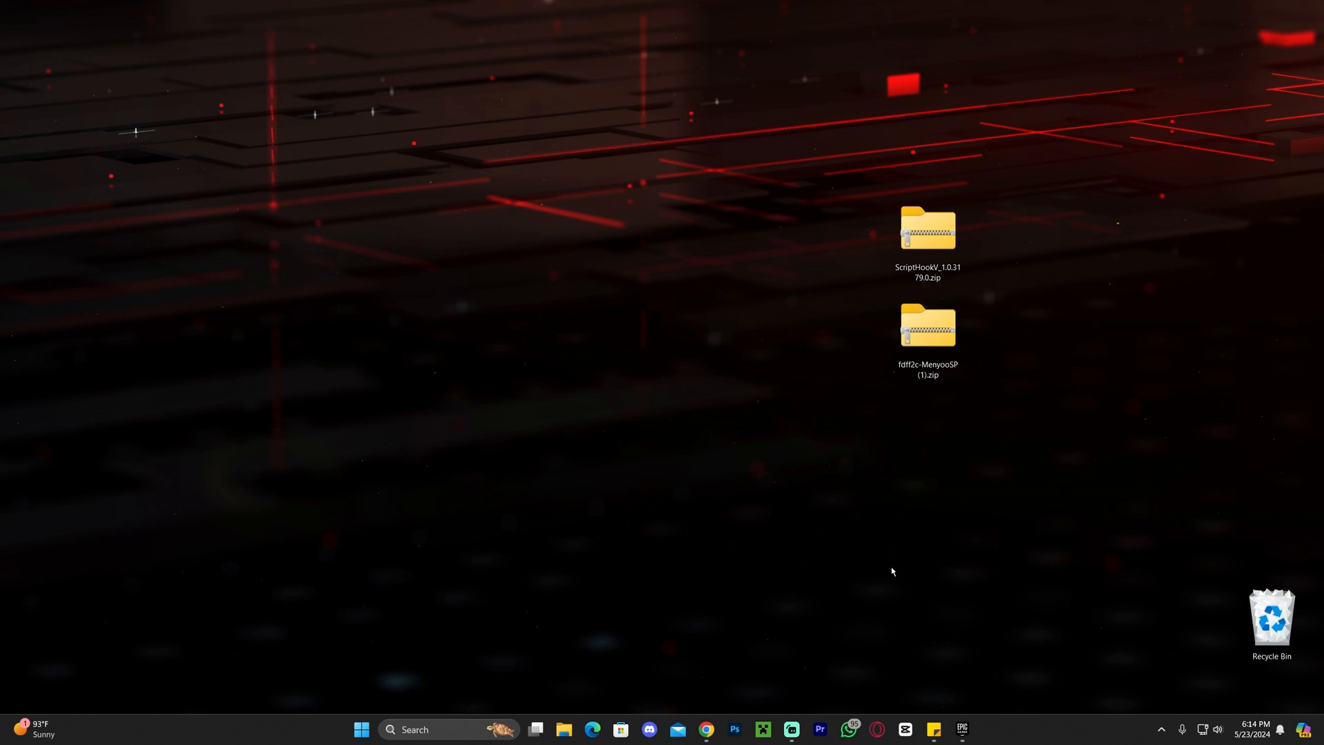
{"action": "mouse_move", "coordinate": [935, 587]}
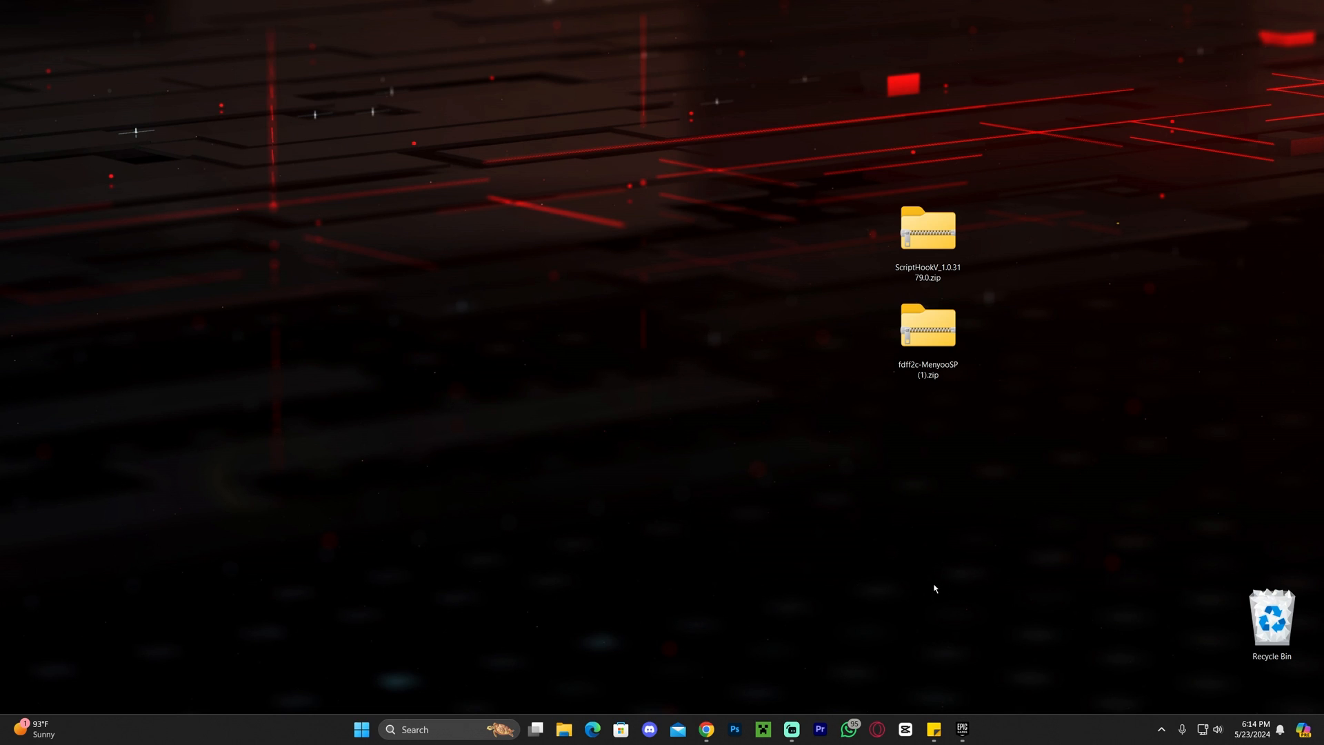
{"action": "mouse_move", "coordinate": [892, 615]}
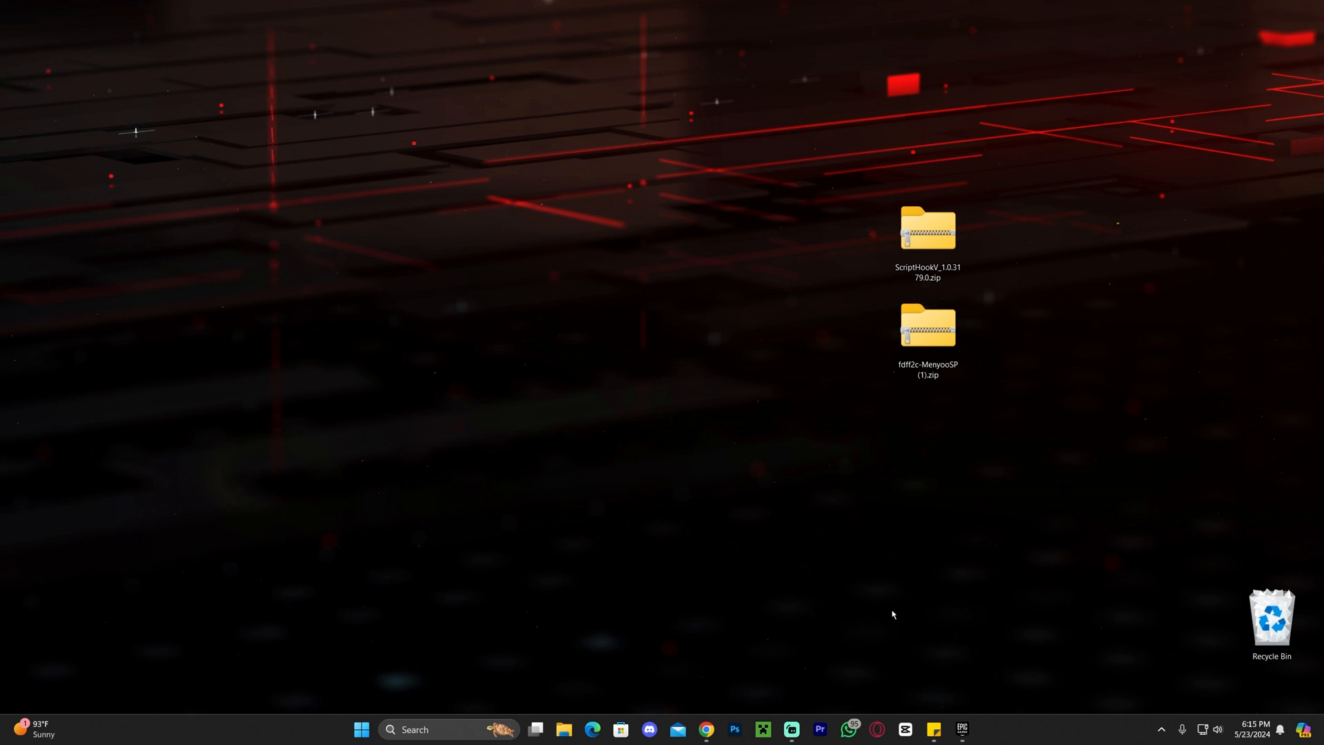
- From the Epic library, reach Grand Theft Auto V's Manage settings and its installation folder
{"action": "left_click", "coordinate": [961, 728]}
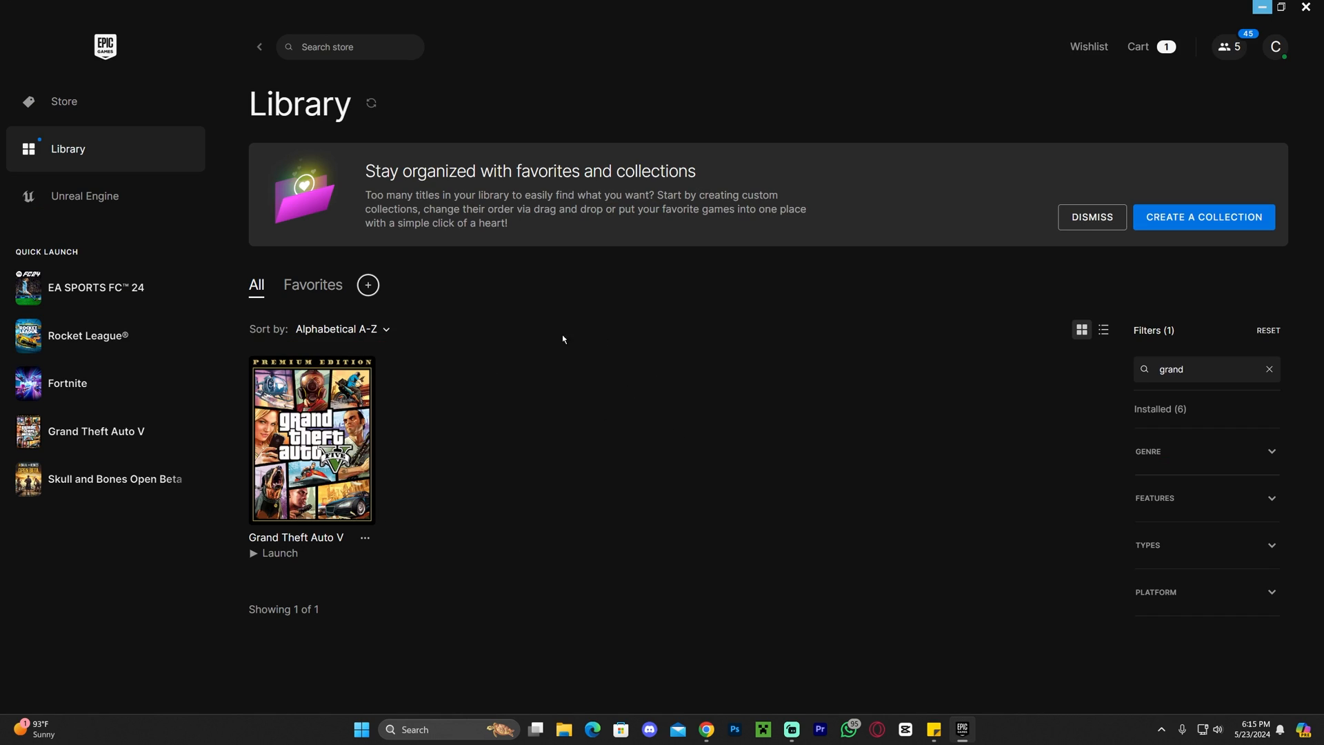
{"action": "mouse_move", "coordinate": [331, 584]}
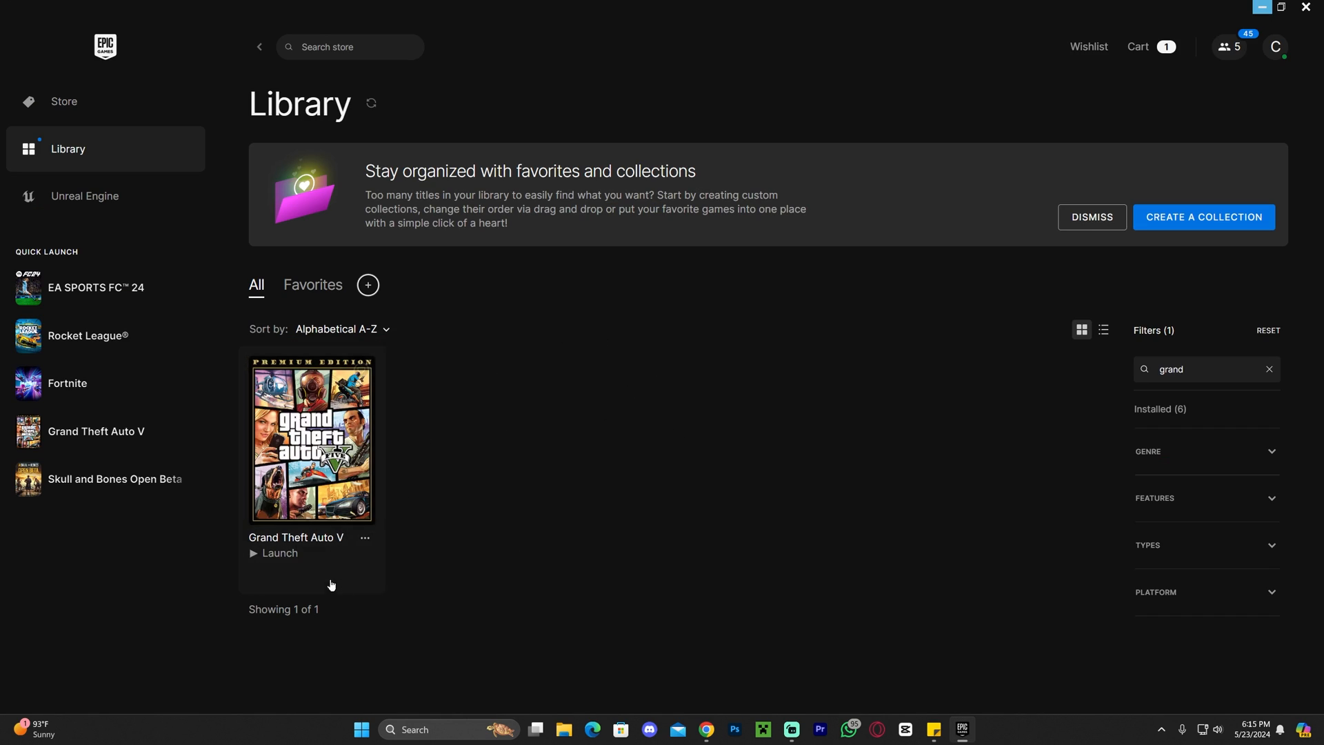
{"action": "mouse_move", "coordinate": [485, 482]}
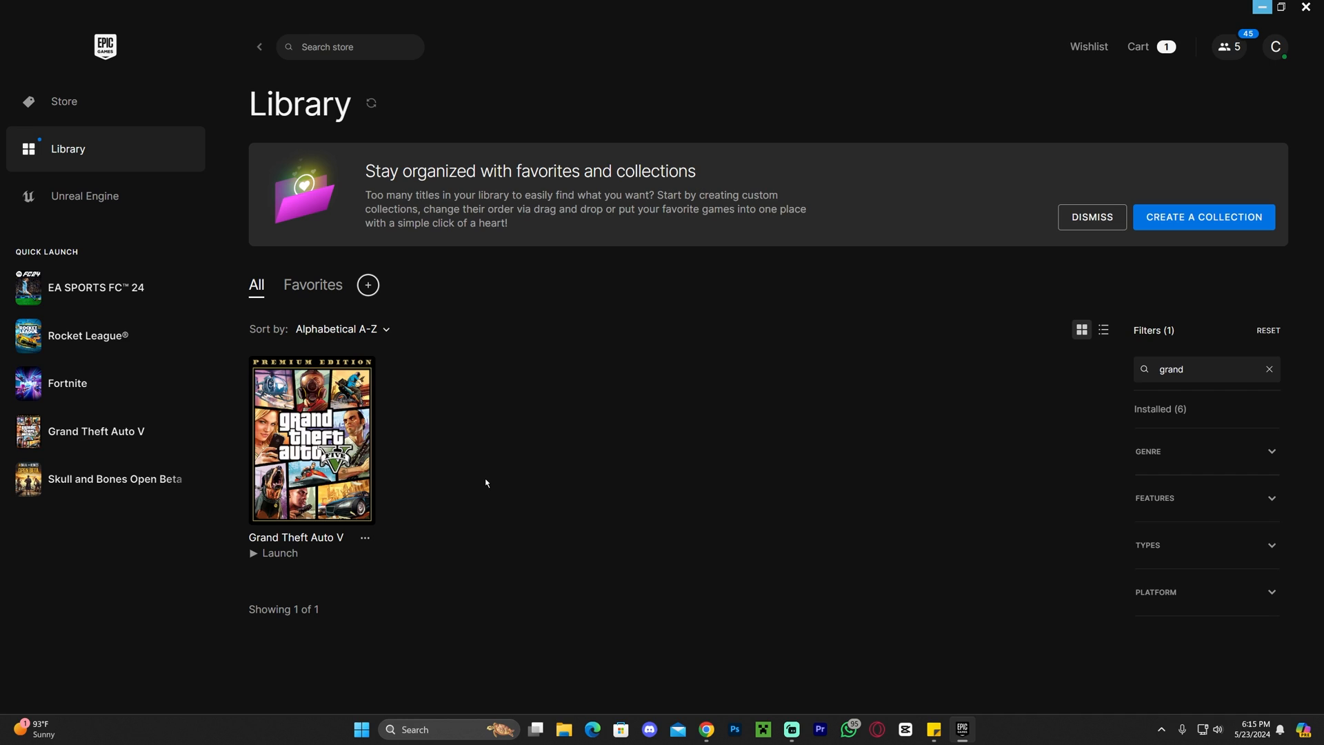
{"action": "mouse_move", "coordinate": [460, 461]}
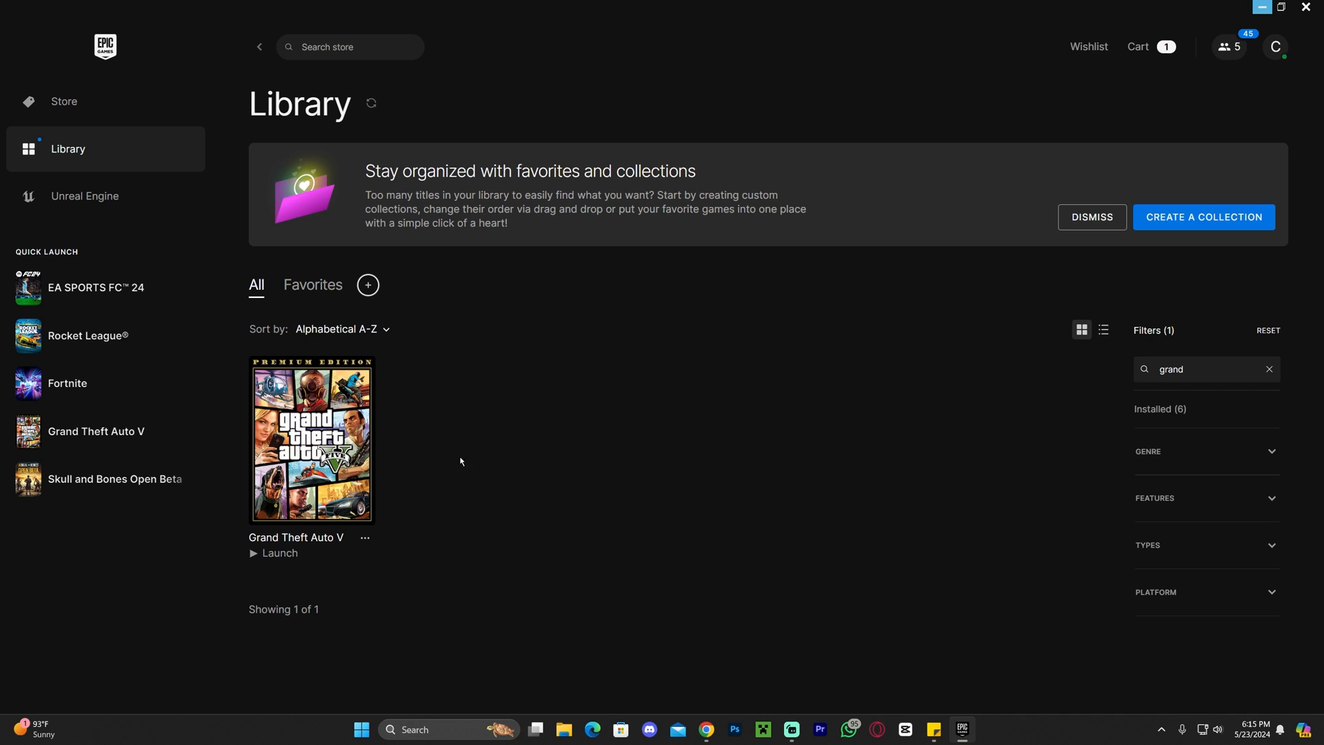
{"action": "mouse_move", "coordinate": [460, 488]}
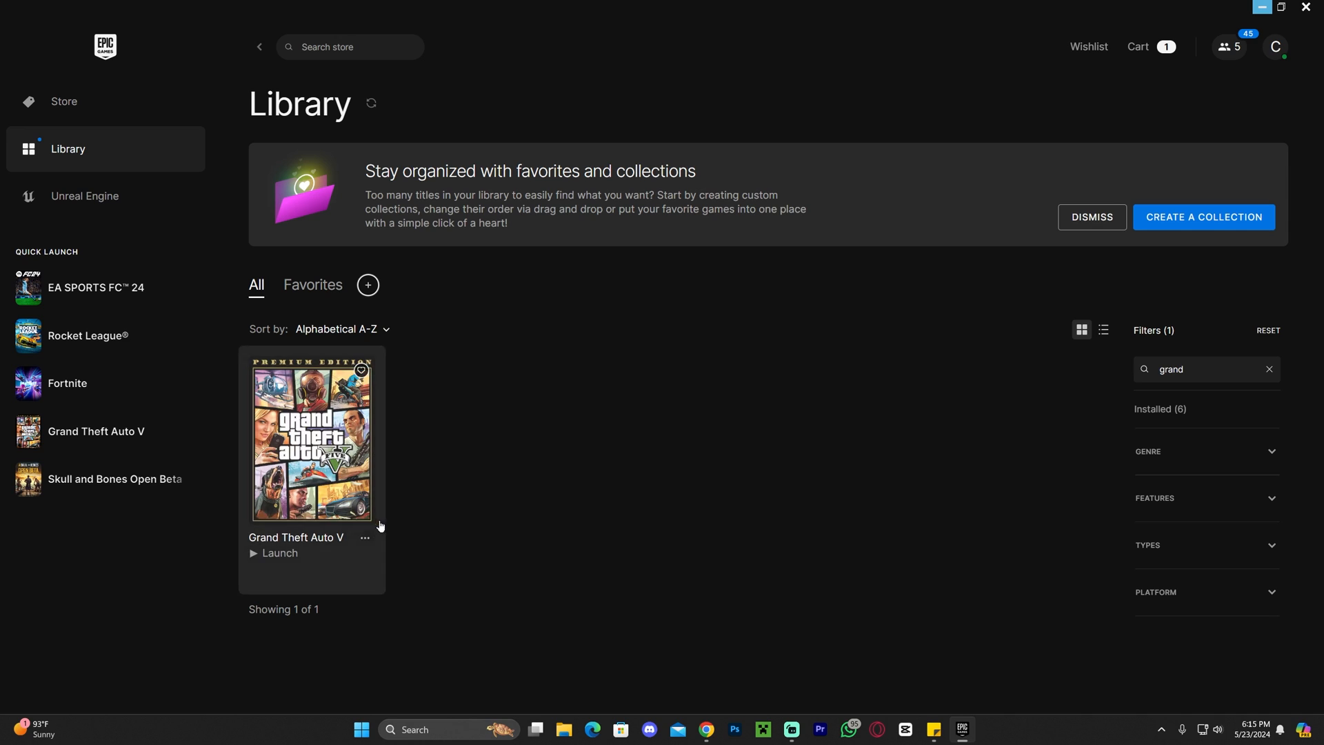
{"action": "left_click", "coordinate": [364, 538]}
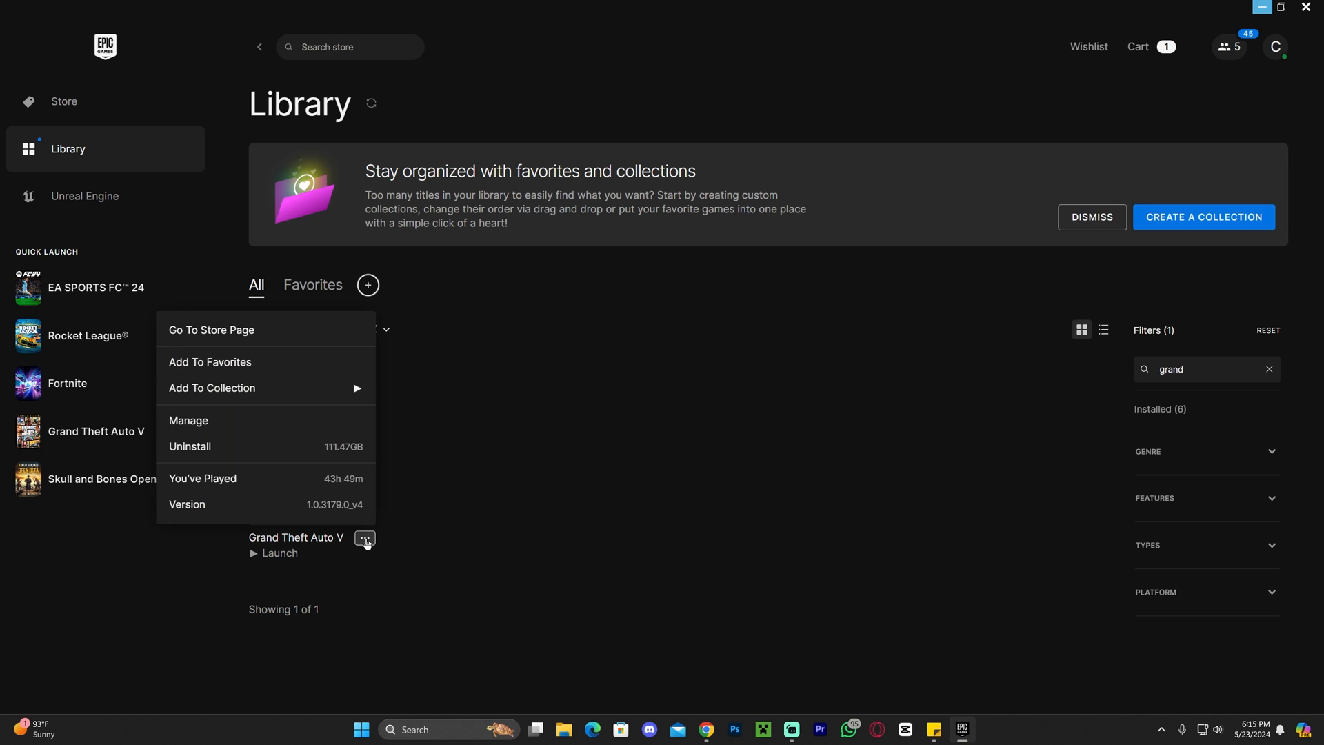
{"action": "left_click", "coordinate": [188, 421]}
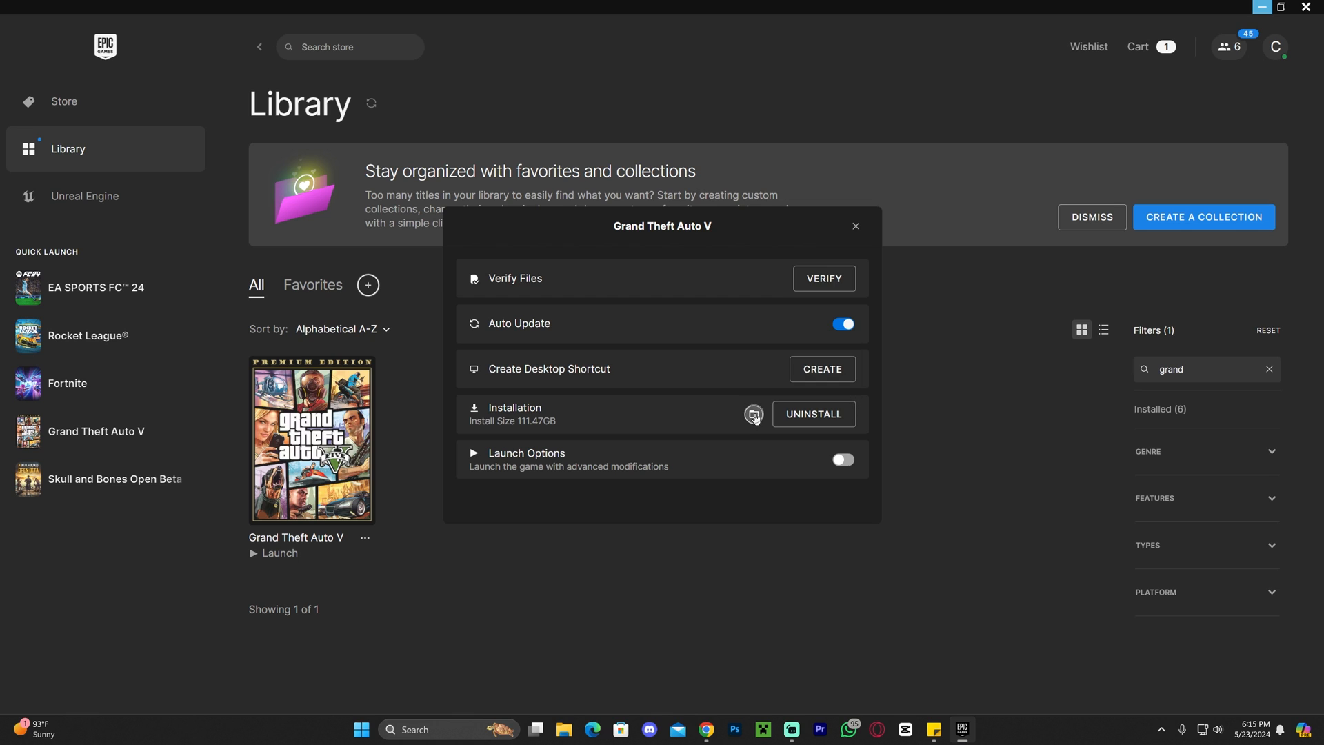
{"action": "left_click", "coordinate": [753, 414]}
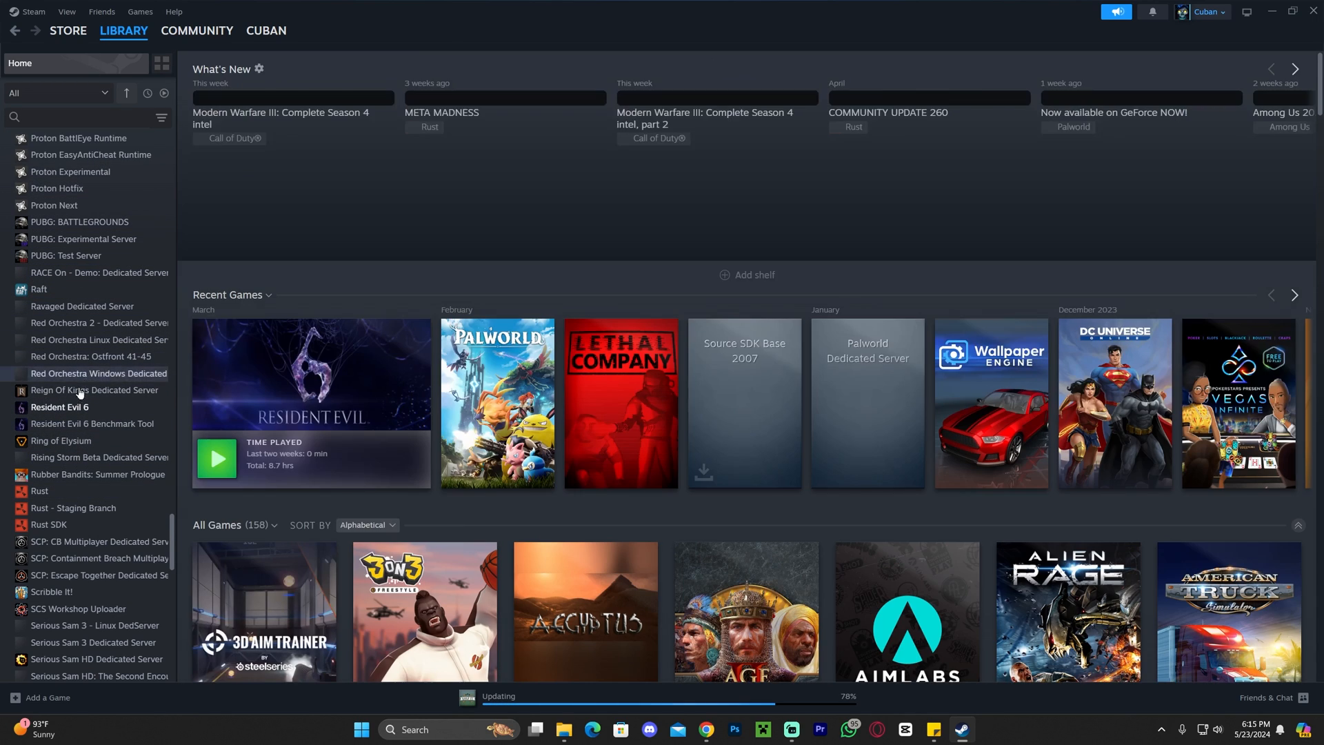
- Show Browse local files for Resident Evil 6 in the Steam library
{"action": "left_click", "coordinate": [59, 406]}
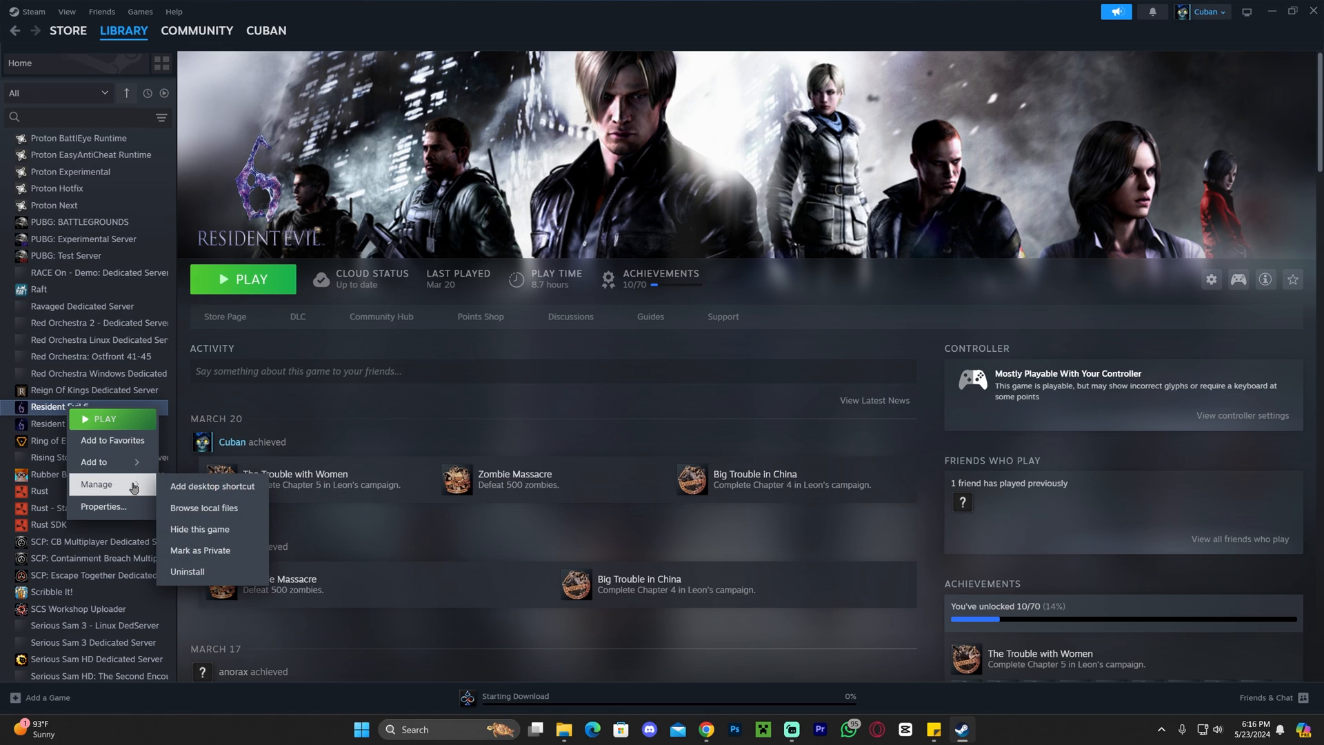
{"action": "left_click", "coordinate": [248, 517]}
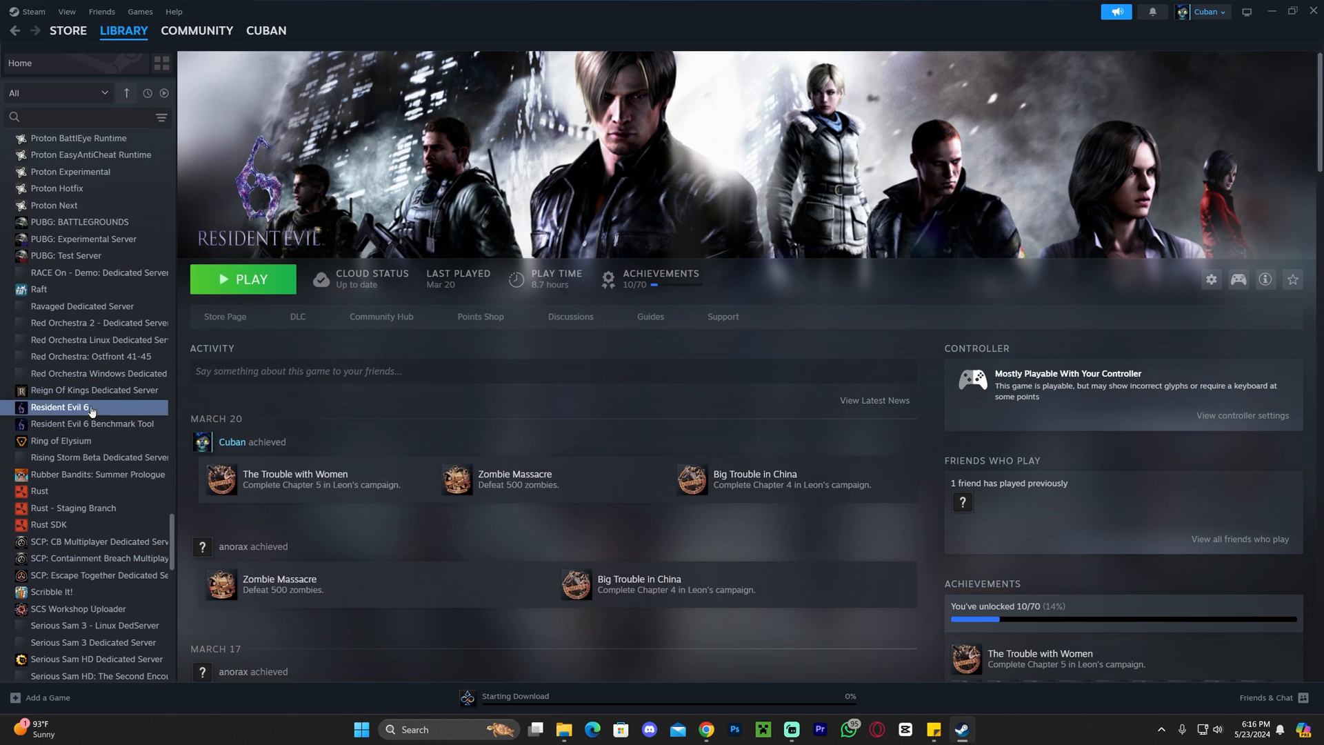
{"action": "mouse_move", "coordinate": [116, 373]}
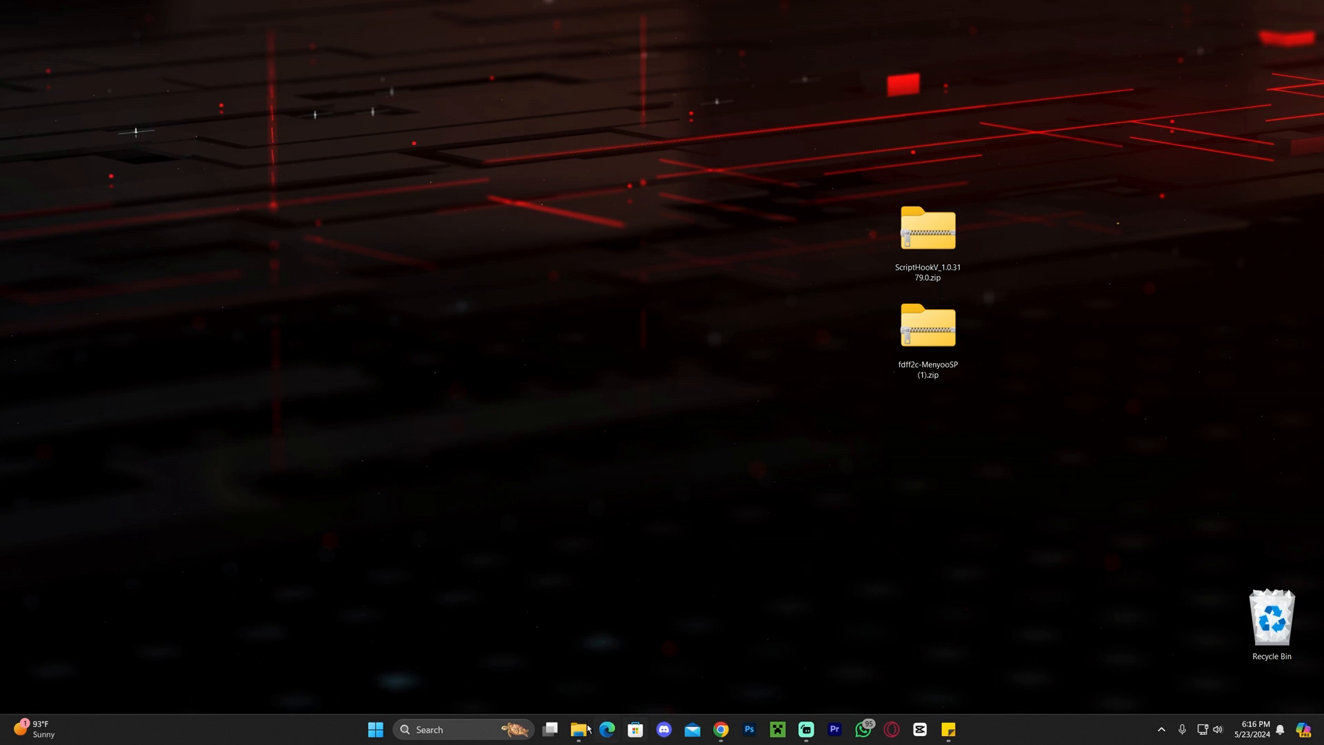
- List the GTAV game folder under Epic Games in File Explorer
{"action": "left_click", "coordinate": [586, 729]}
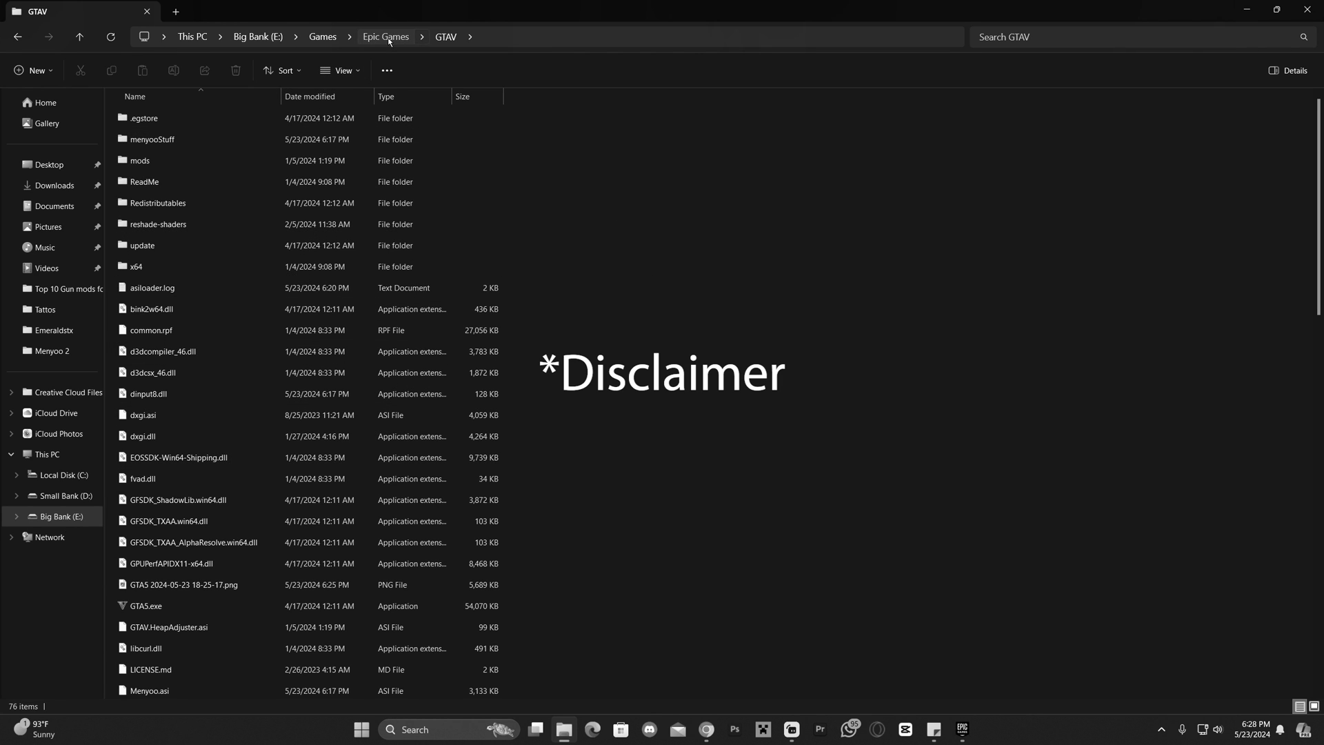
{"action": "left_click", "coordinate": [384, 36]}
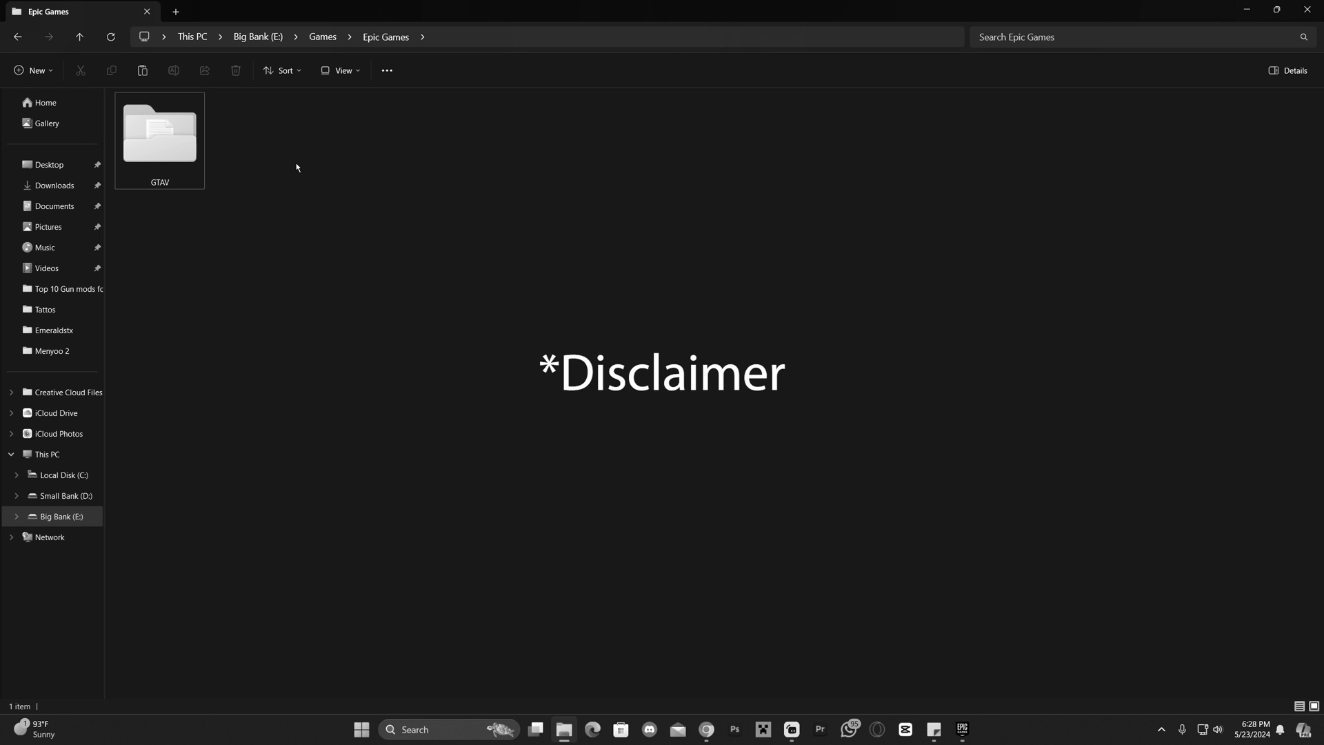
{"action": "mouse_move", "coordinate": [293, 163]}
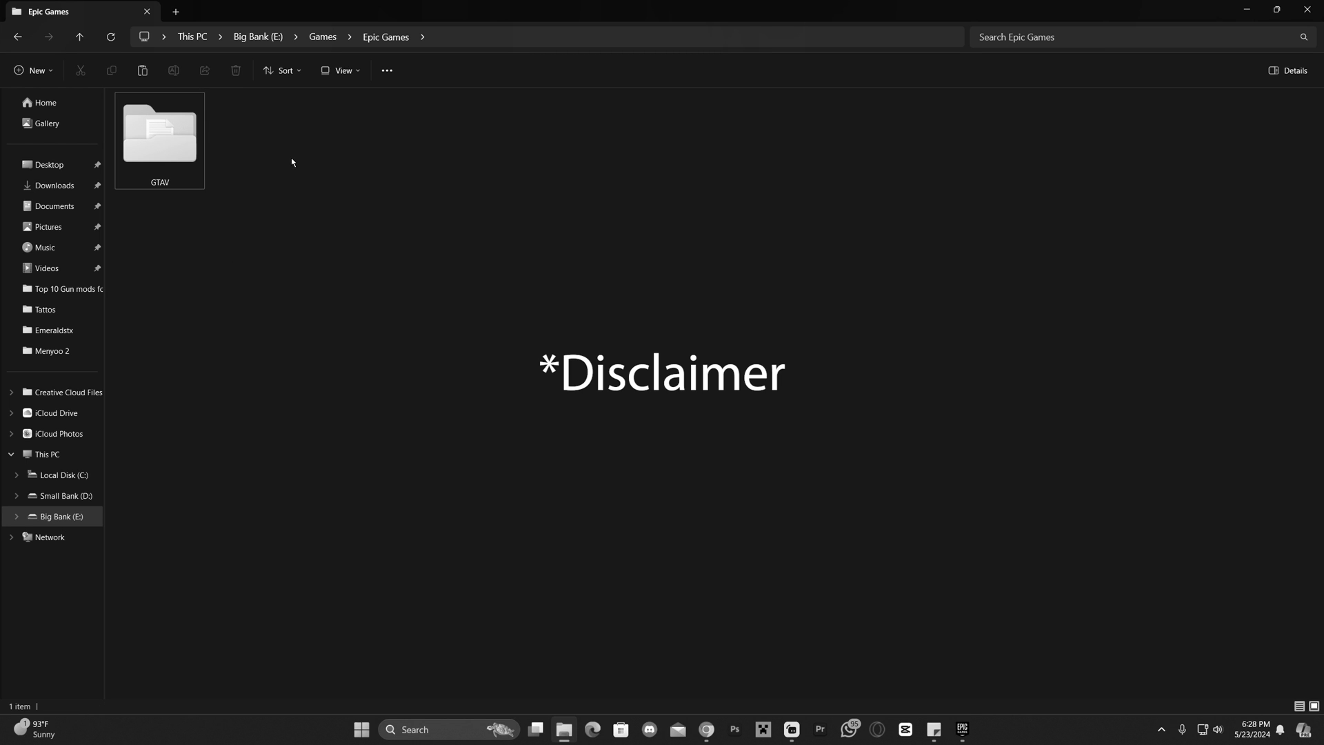
{"action": "double_click", "coordinate": [160, 133]}
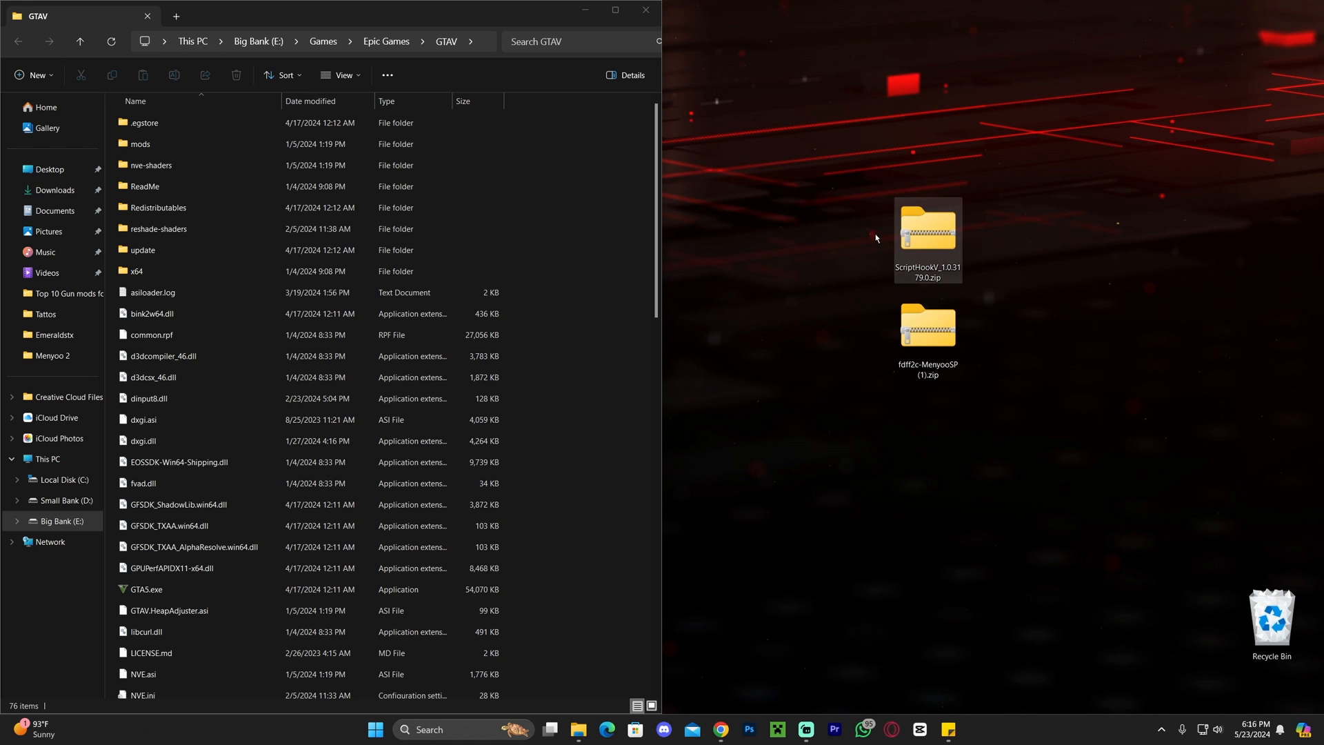
- Reach the bin folder inside the ScriptHookV archive beside the GTAV window
{"action": "left_click_drag", "start_coordinate": [877, 179], "coordinate": [877, 402]}
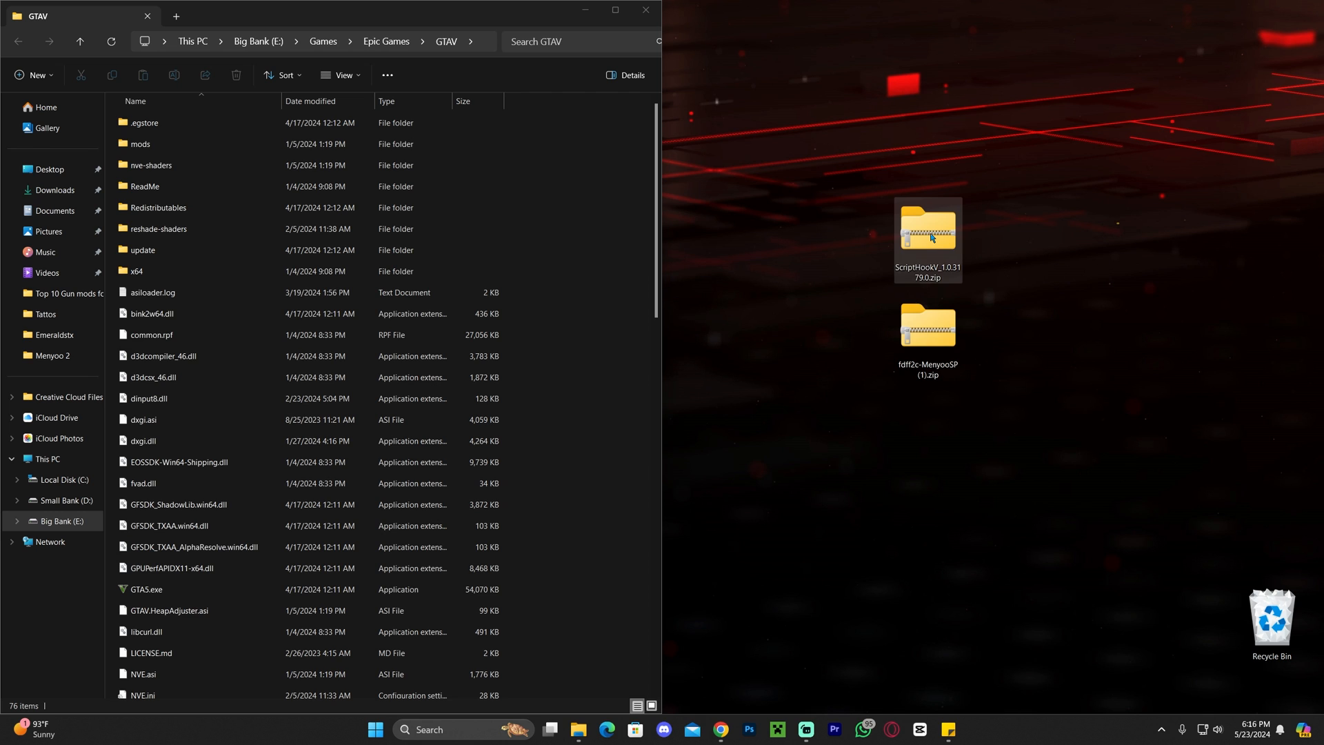
{"action": "double_click", "coordinate": [927, 235]}
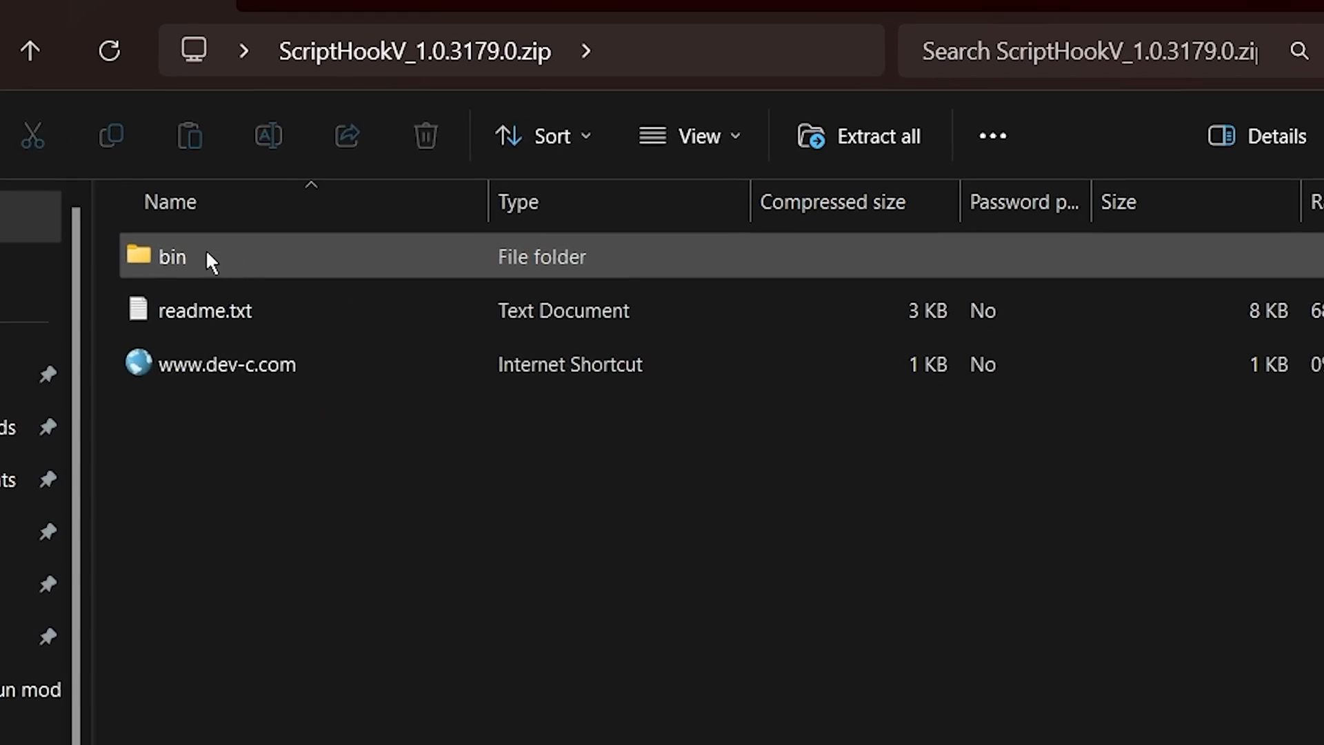
{"action": "double_click", "coordinate": [170, 256]}
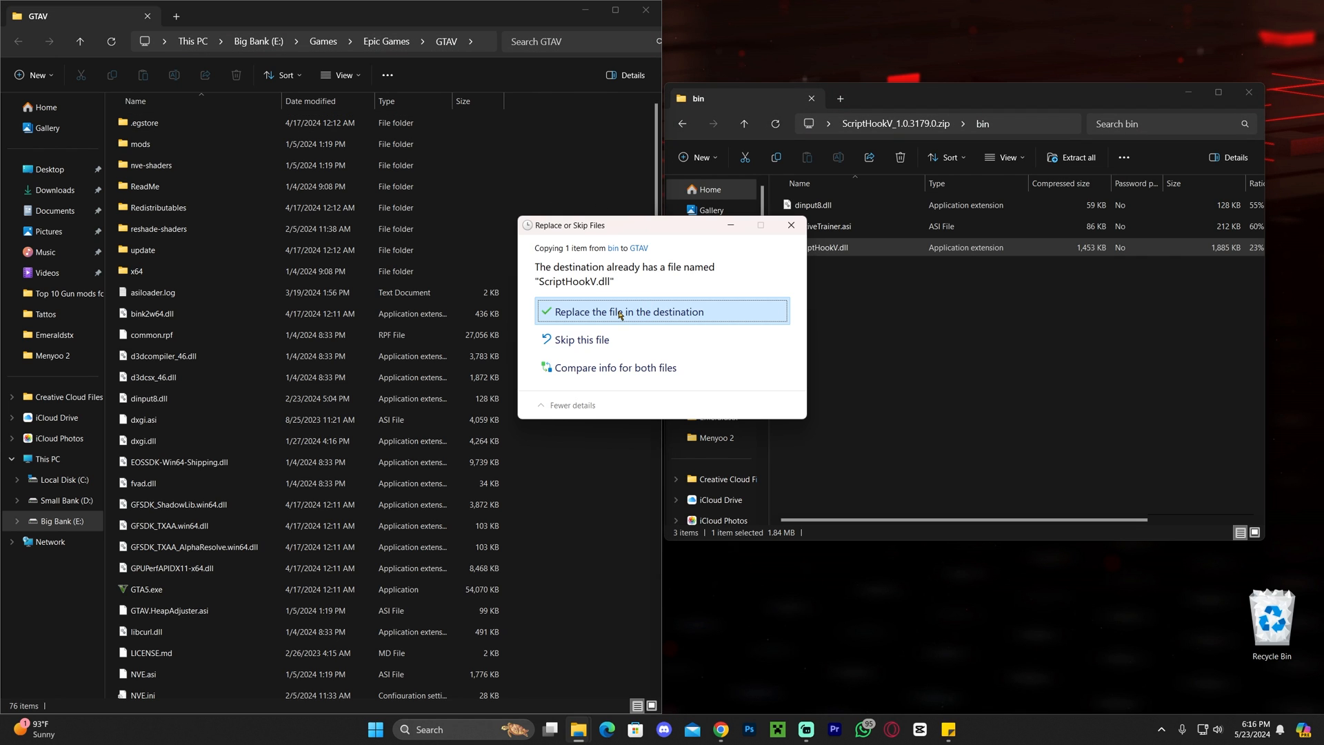
- Copy ScriptHookV.dll (replacing the old one) and dinput8.dll into the GTAV folder
{"action": "left_click", "coordinate": [629, 311]}
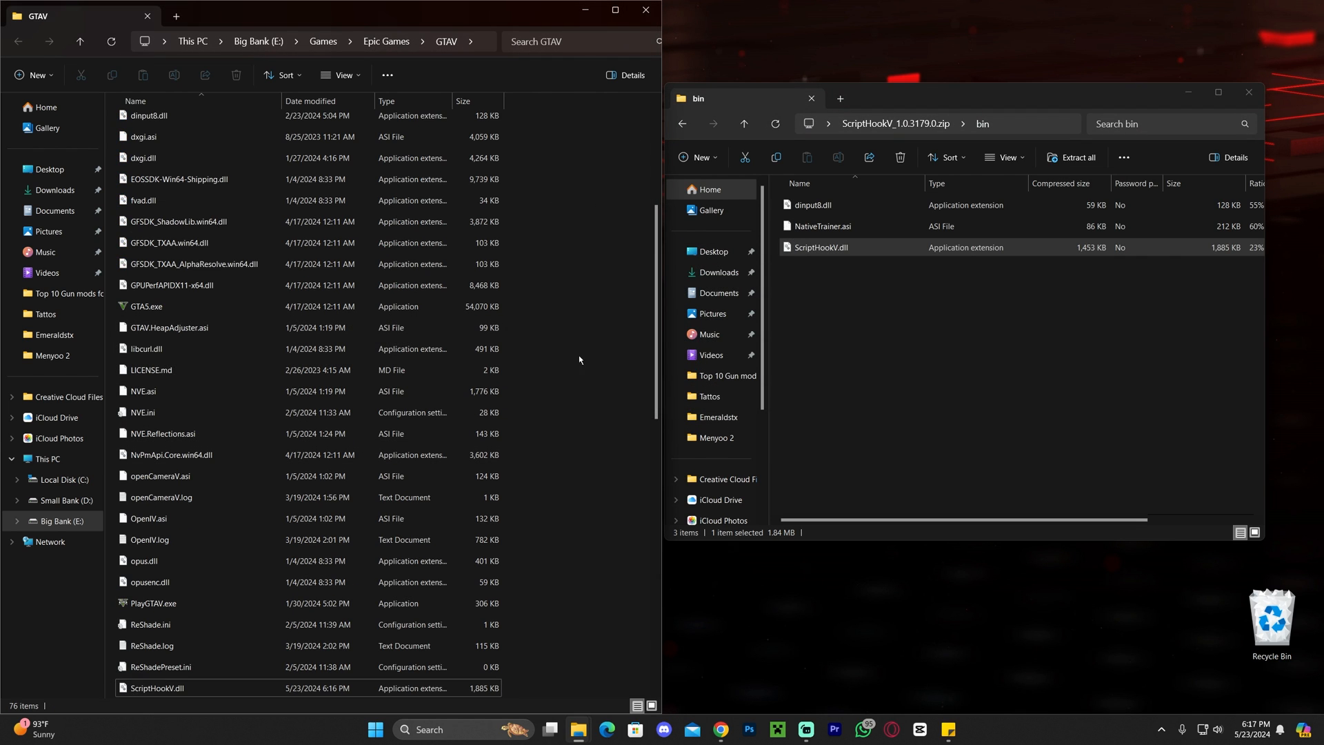
{"action": "left_click", "coordinate": [812, 204]}
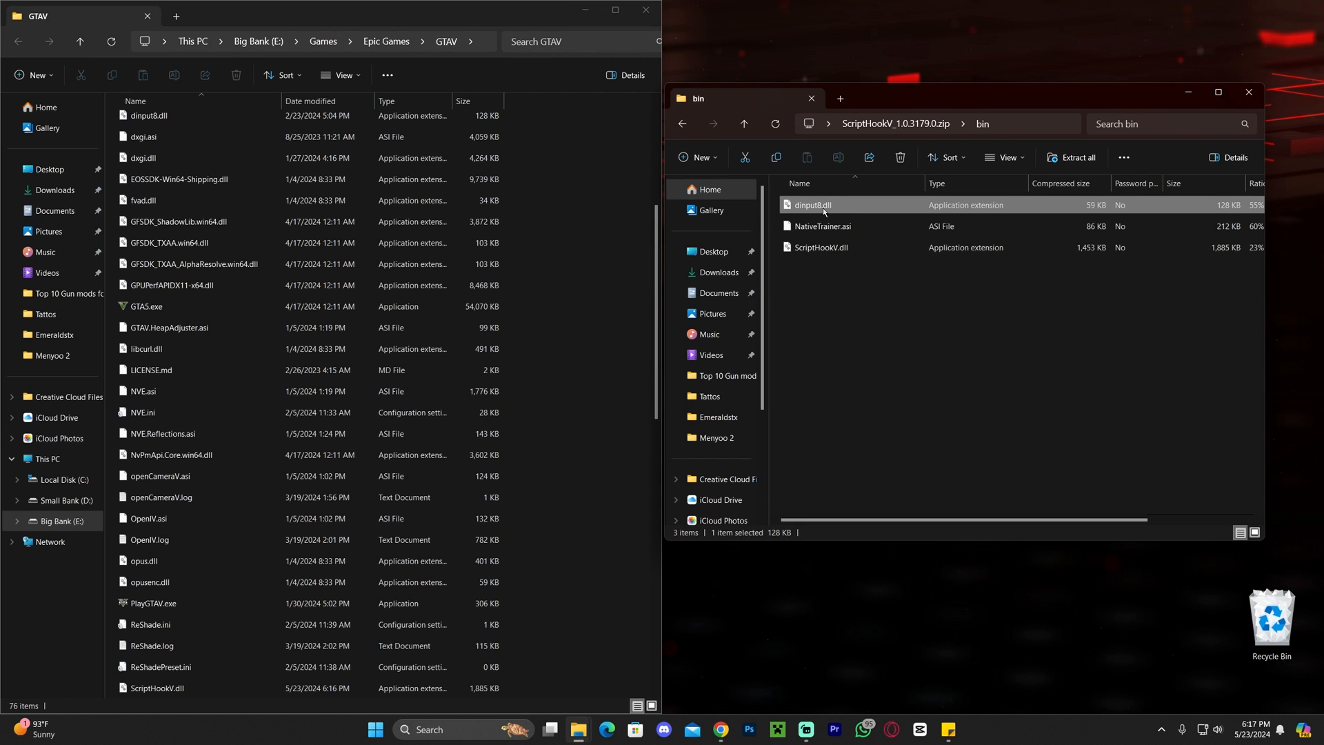
{"action": "left_click_drag", "start_coordinate": [811, 204], "coordinate": [626, 178]}
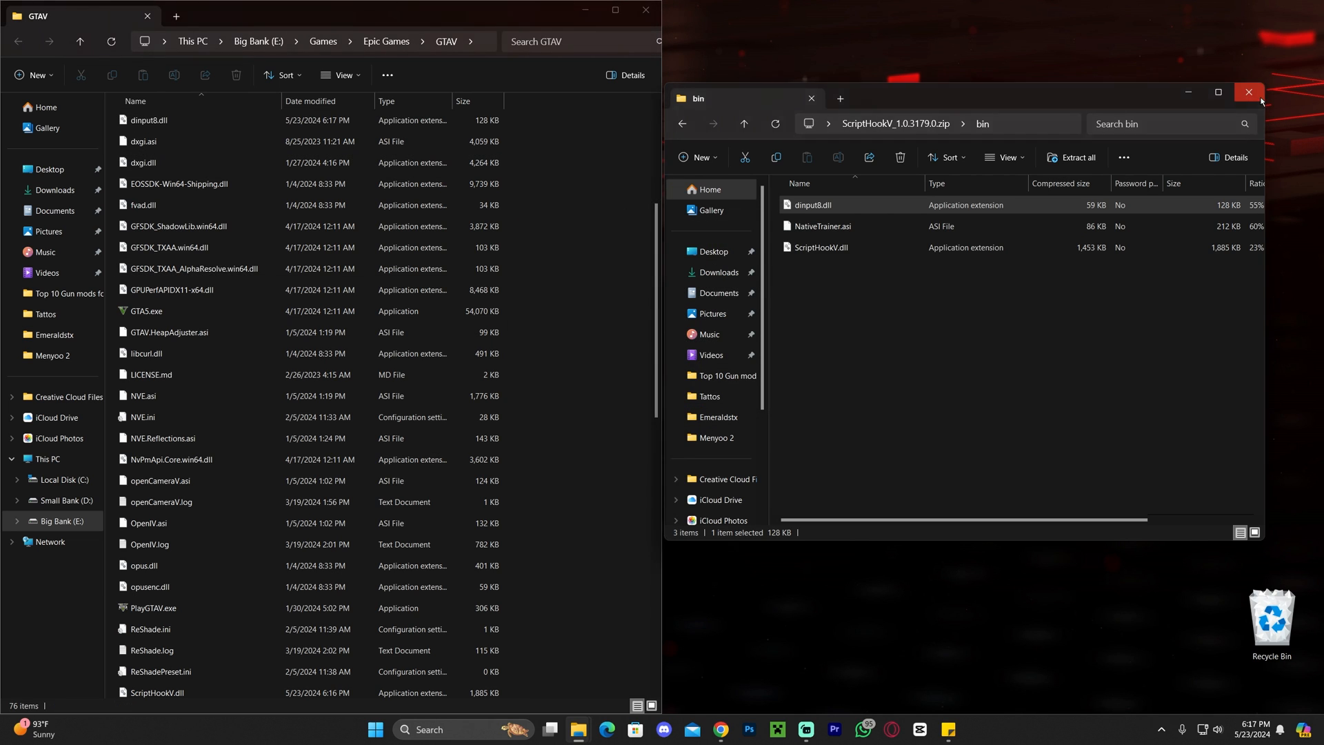
{"action": "left_click", "coordinate": [1248, 91]}
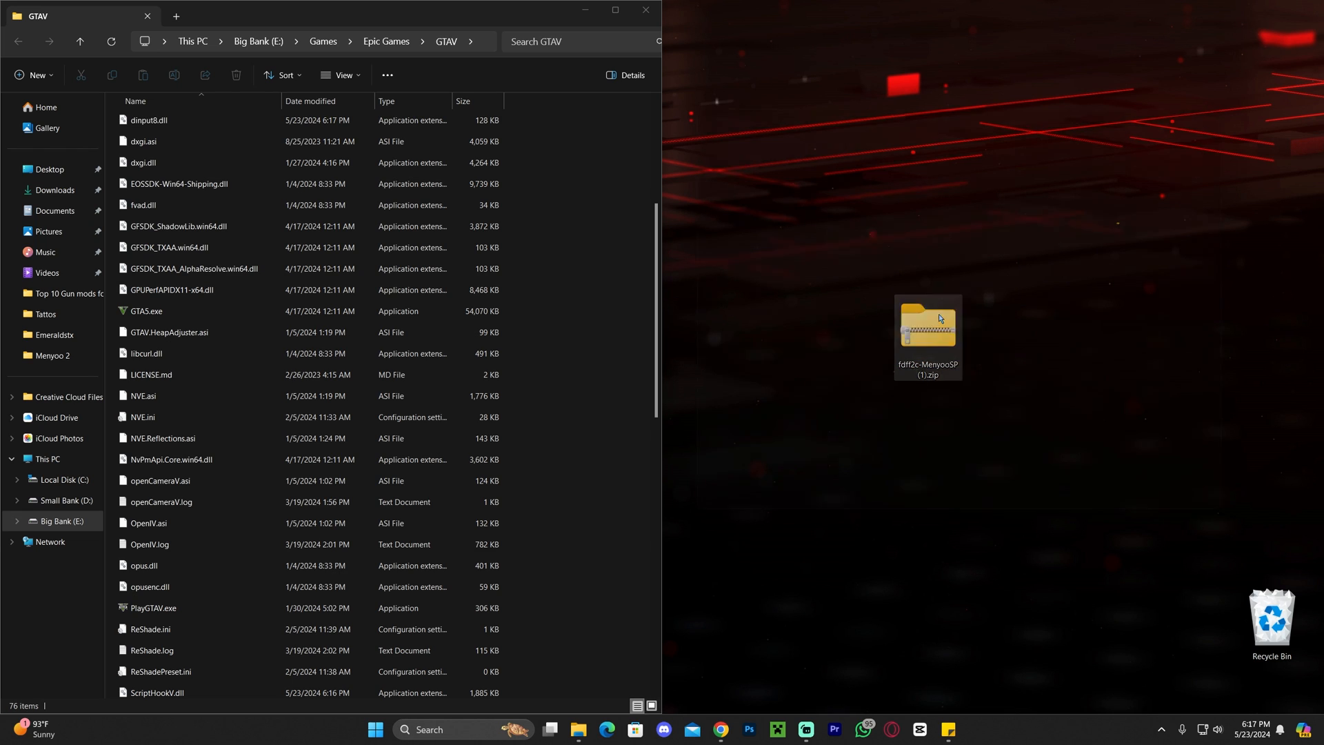
- Copy the menyooStuff folder from the Menyoo archive into the GTAV folder
{"action": "double_click", "coordinate": [926, 329]}
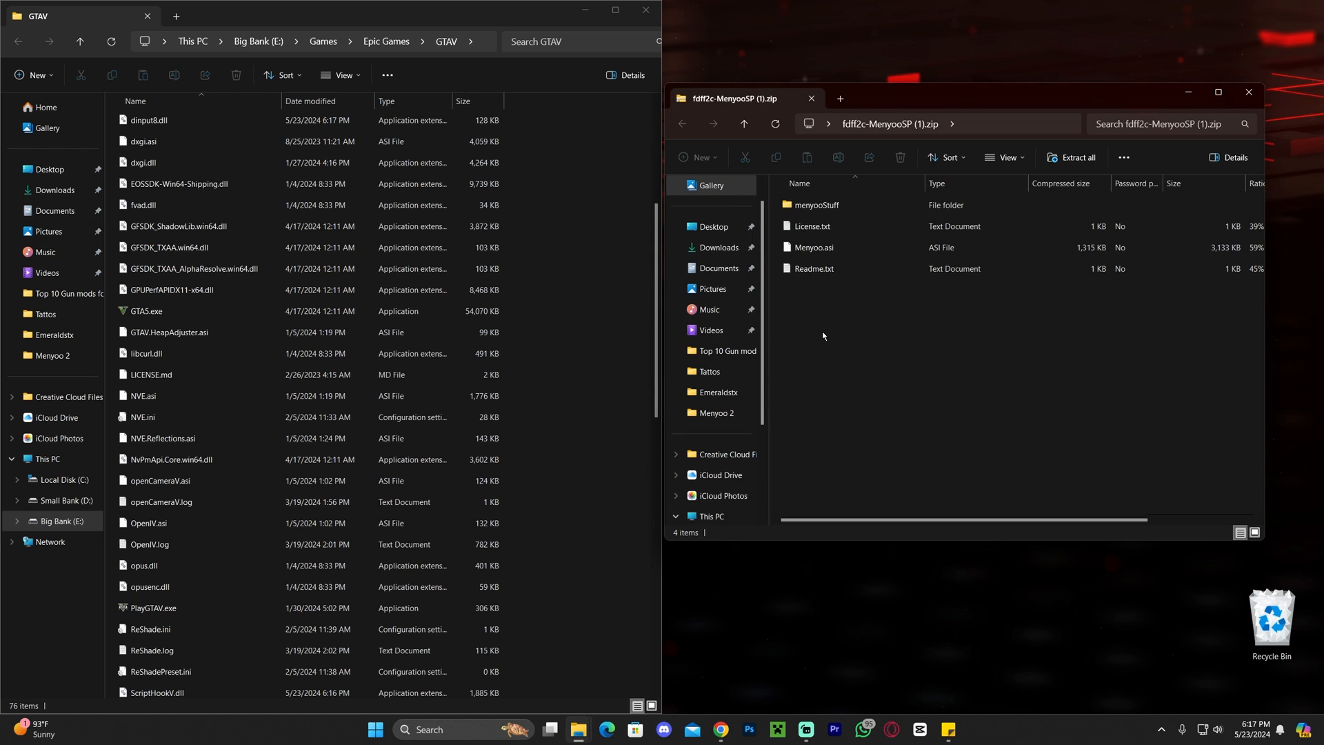
{"action": "left_click", "coordinate": [820, 204]}
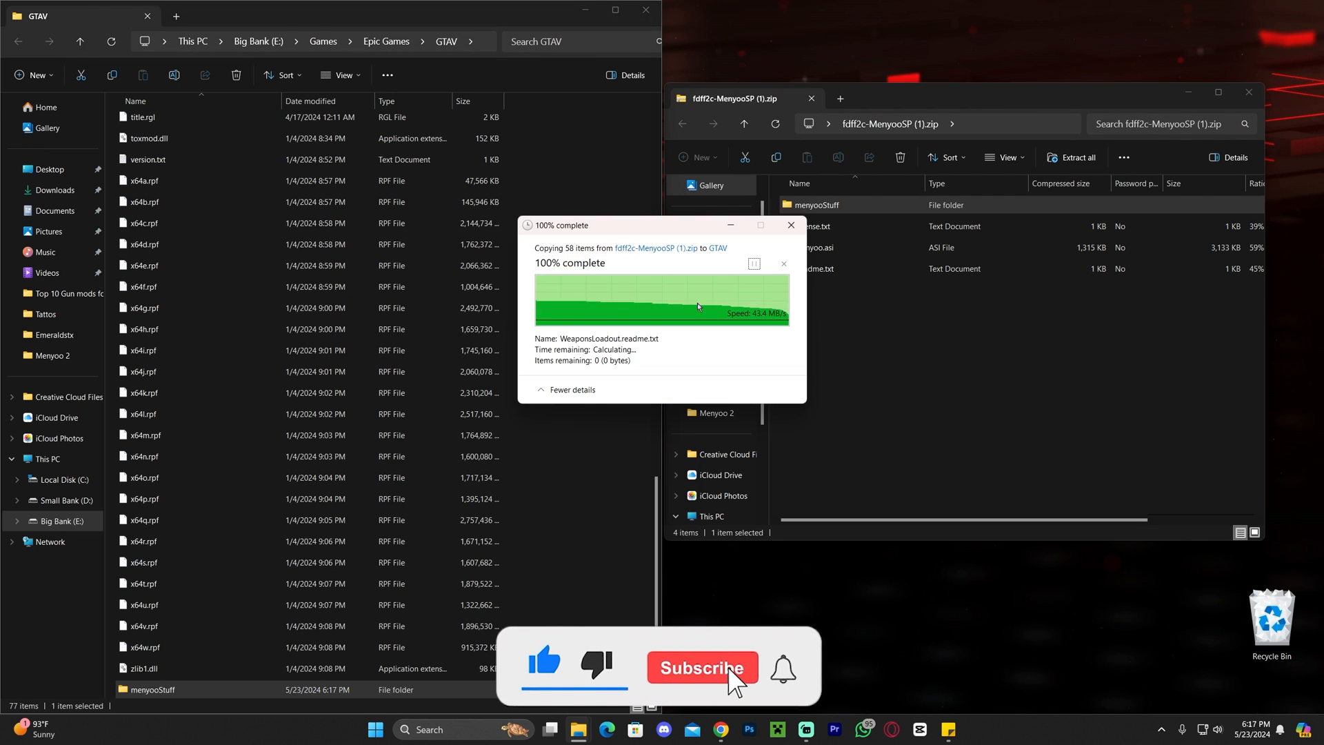
{"action": "left_click", "coordinate": [702, 667]}
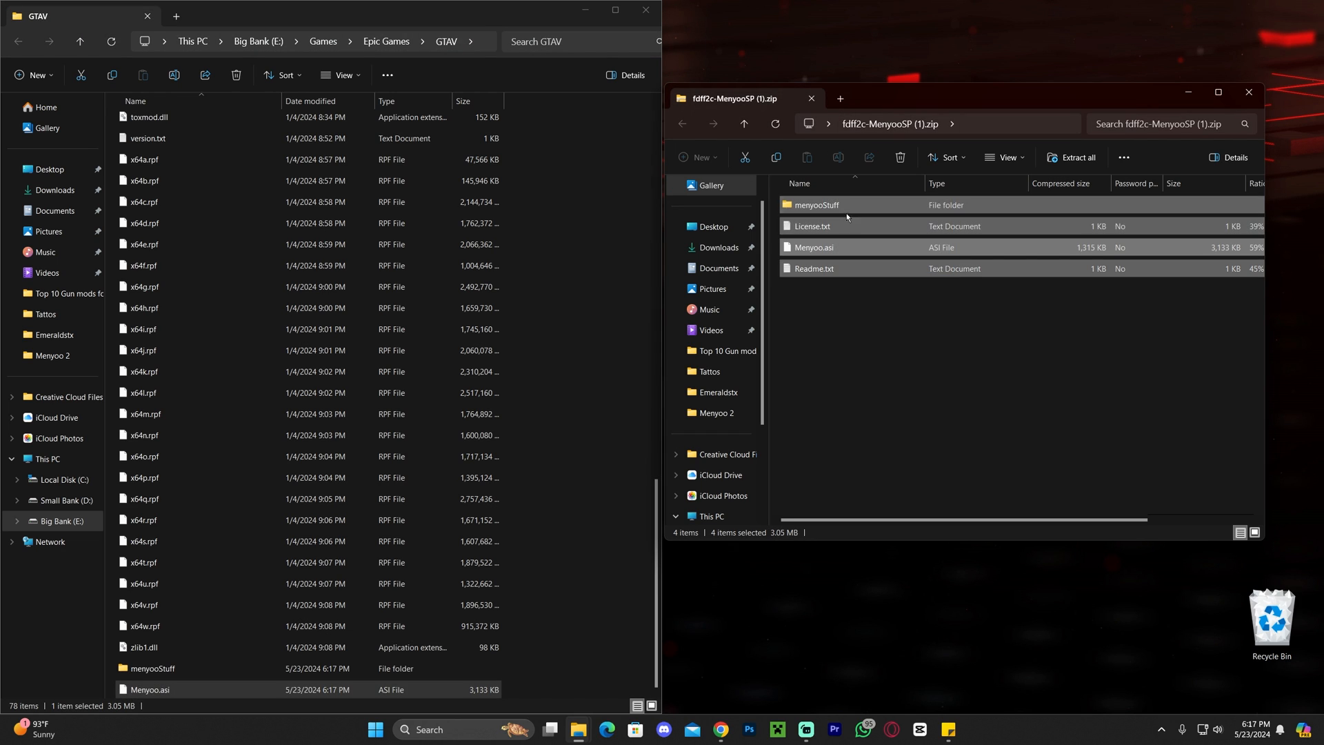
- Copy Menyoo.asi into the GTAV folder and close both folder windows
{"action": "left_click", "coordinate": [813, 268]}
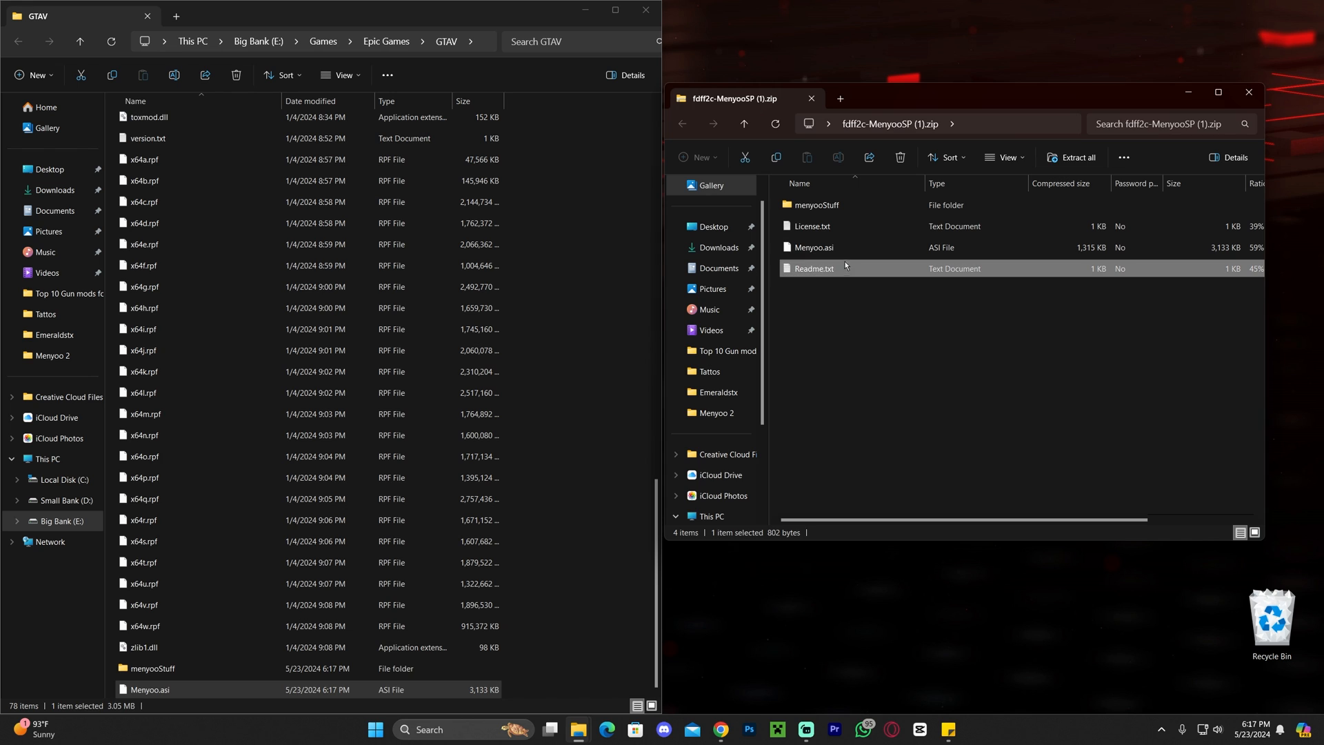
{"action": "left_click", "coordinate": [812, 227]}
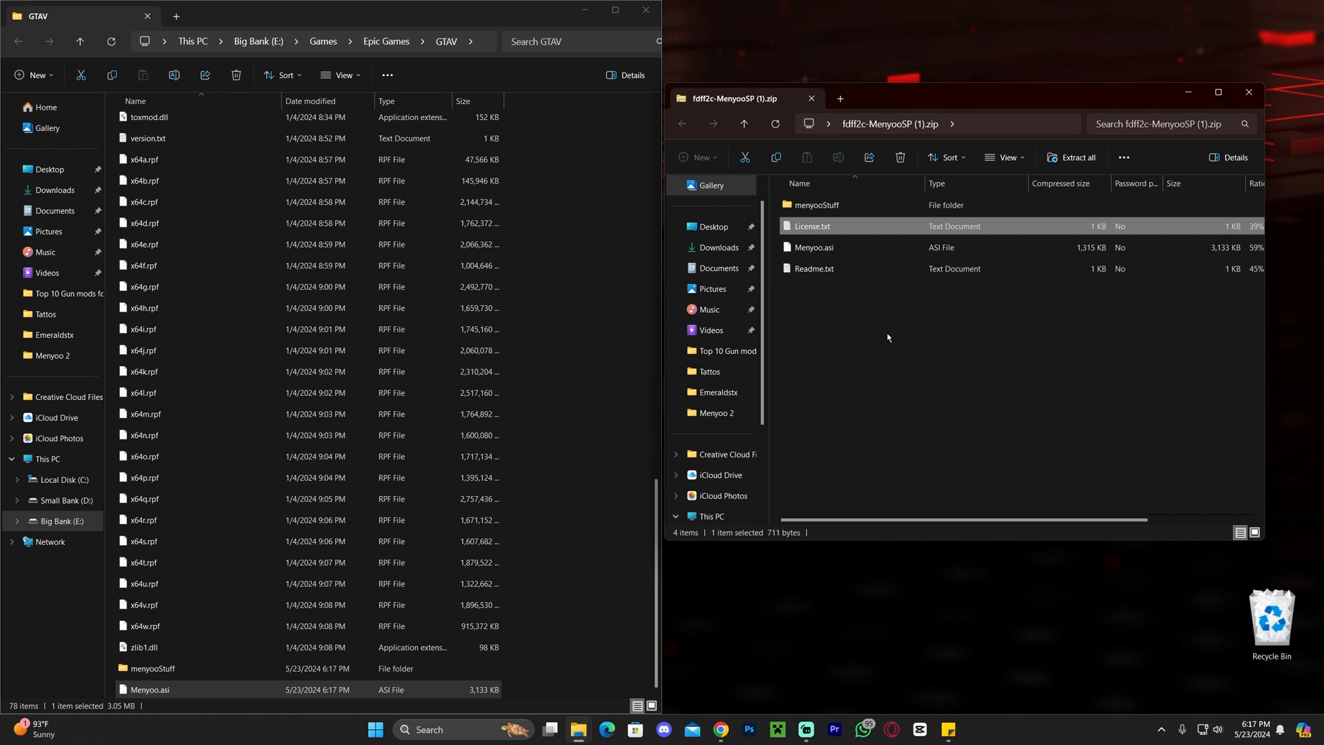
{"action": "left_click", "coordinate": [1249, 91]}
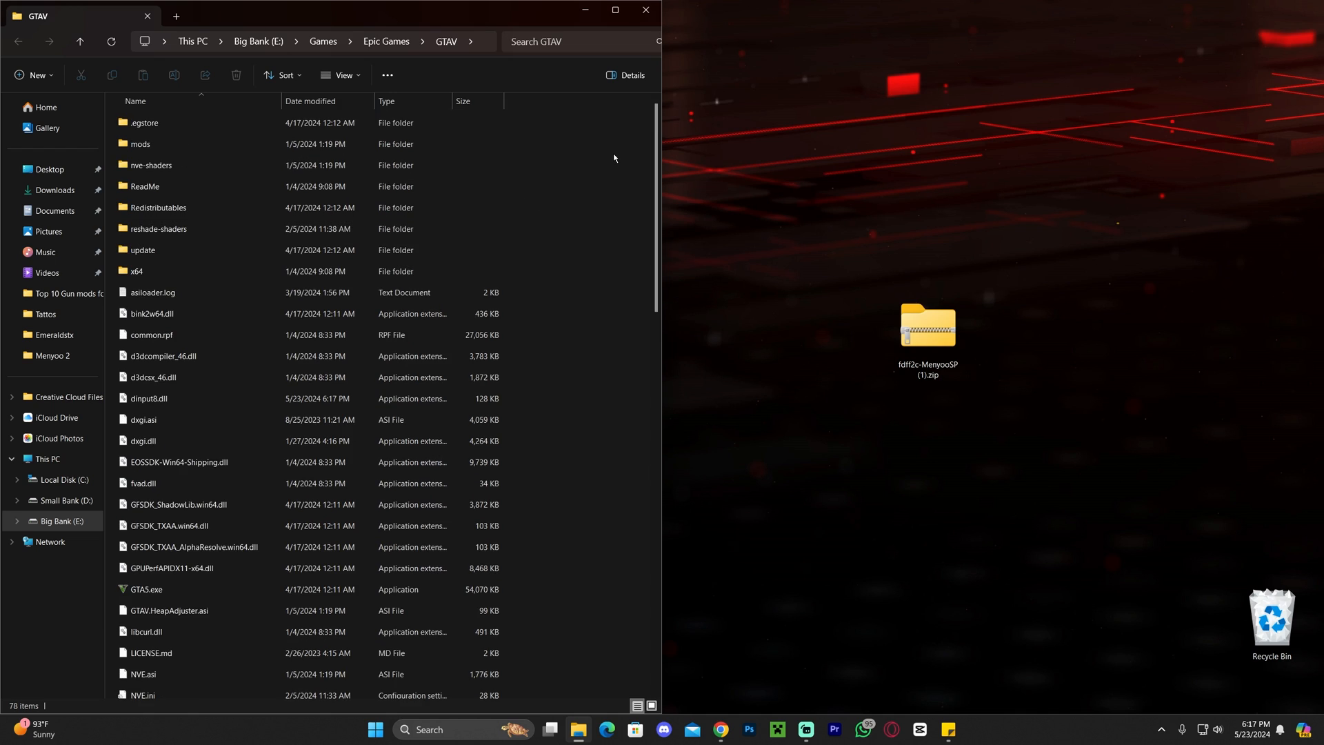
{"action": "mouse_move", "coordinate": [610, 154]}
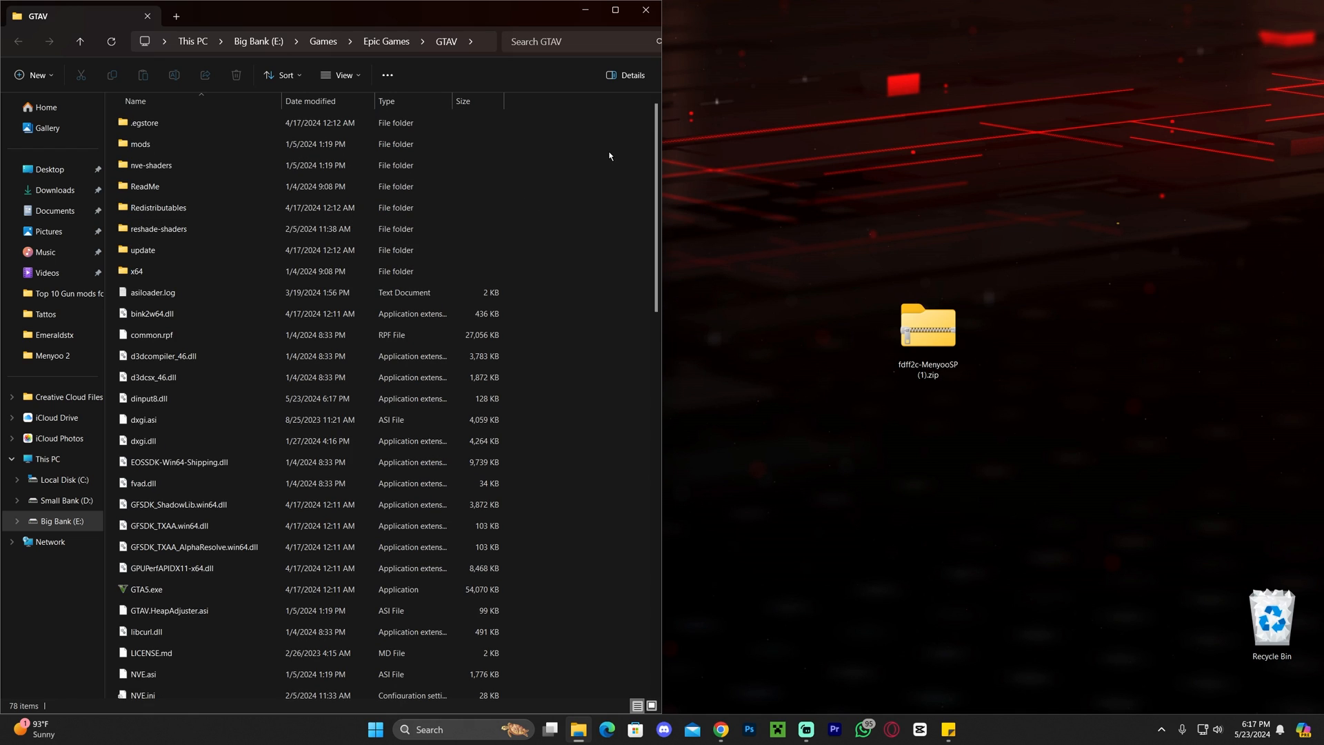
{"action": "mouse_move", "coordinate": [569, 229]}
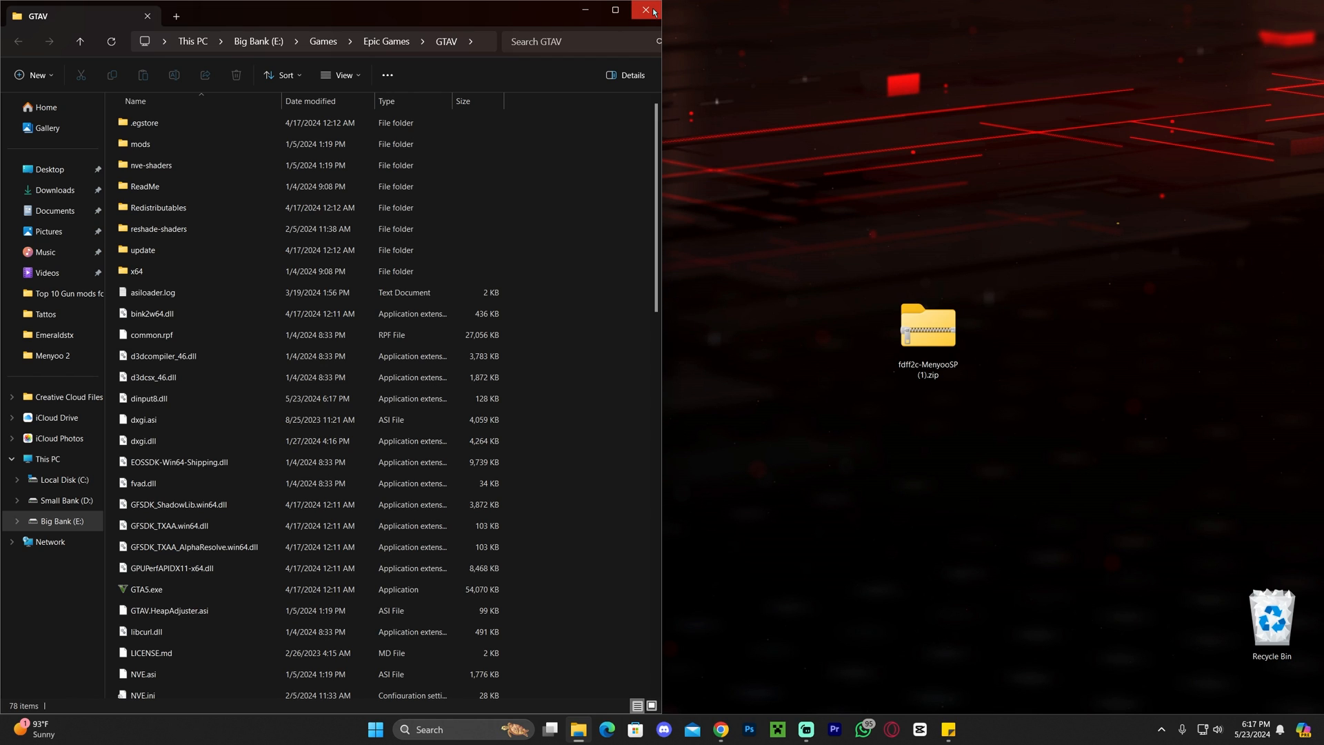
{"action": "left_click", "coordinate": [643, 11]}
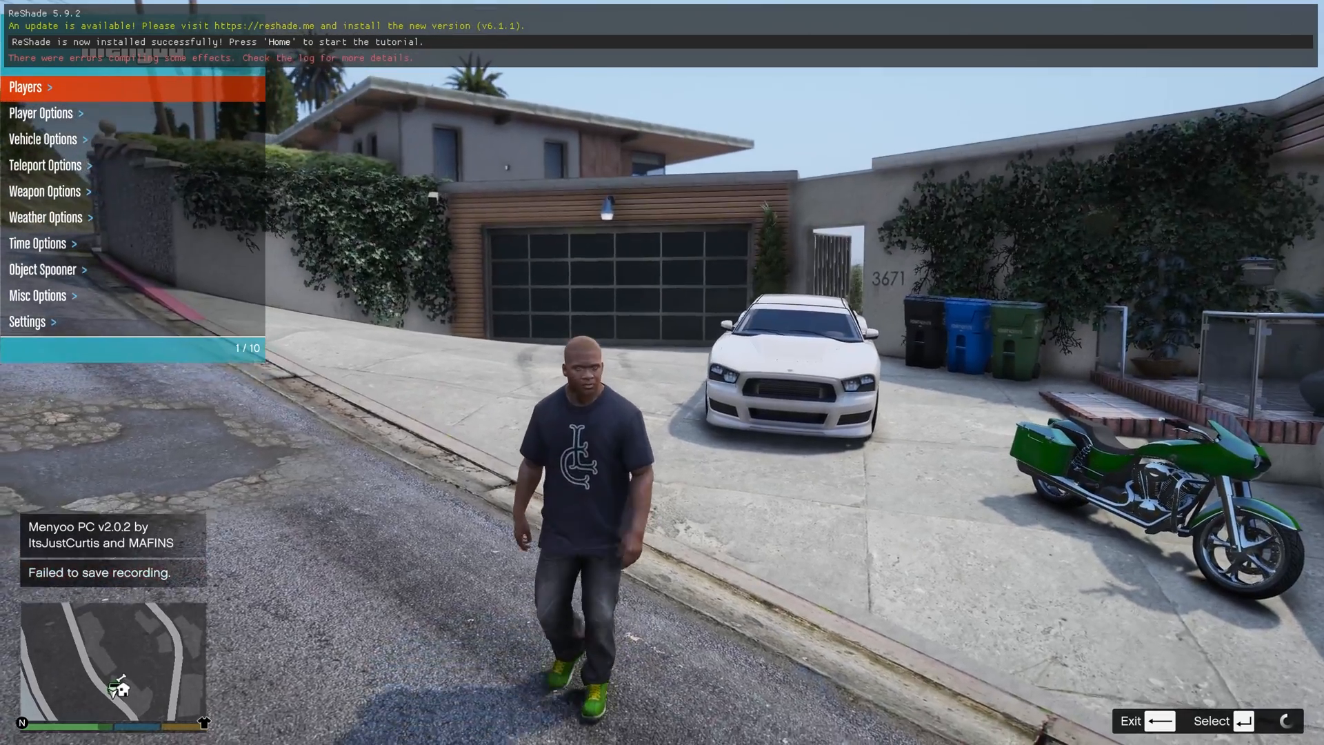
- Step through Menyoo's main menu entries to reach Player Options while standing in the driveway
{"action": "key", "text": "escape"}
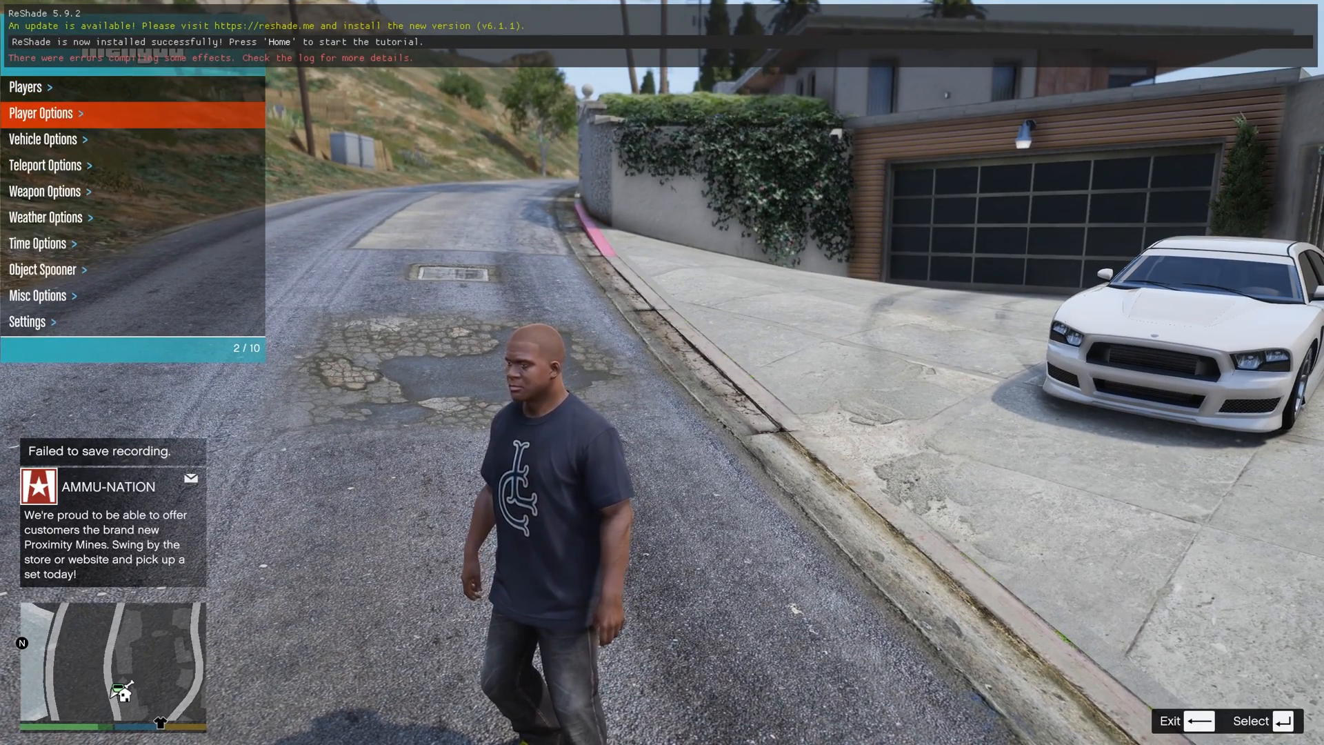
{"action": "left_click", "coordinate": [46, 216]}
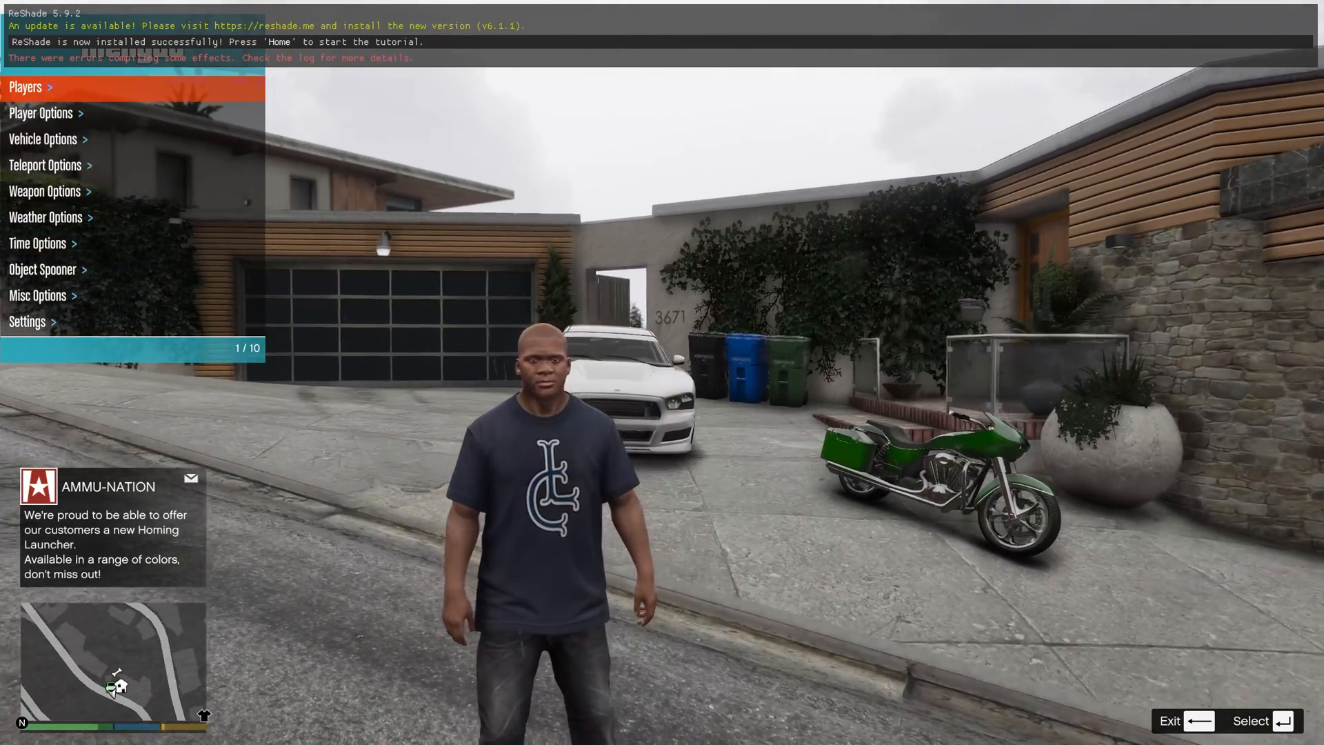
{"action": "key", "text": "Down"}
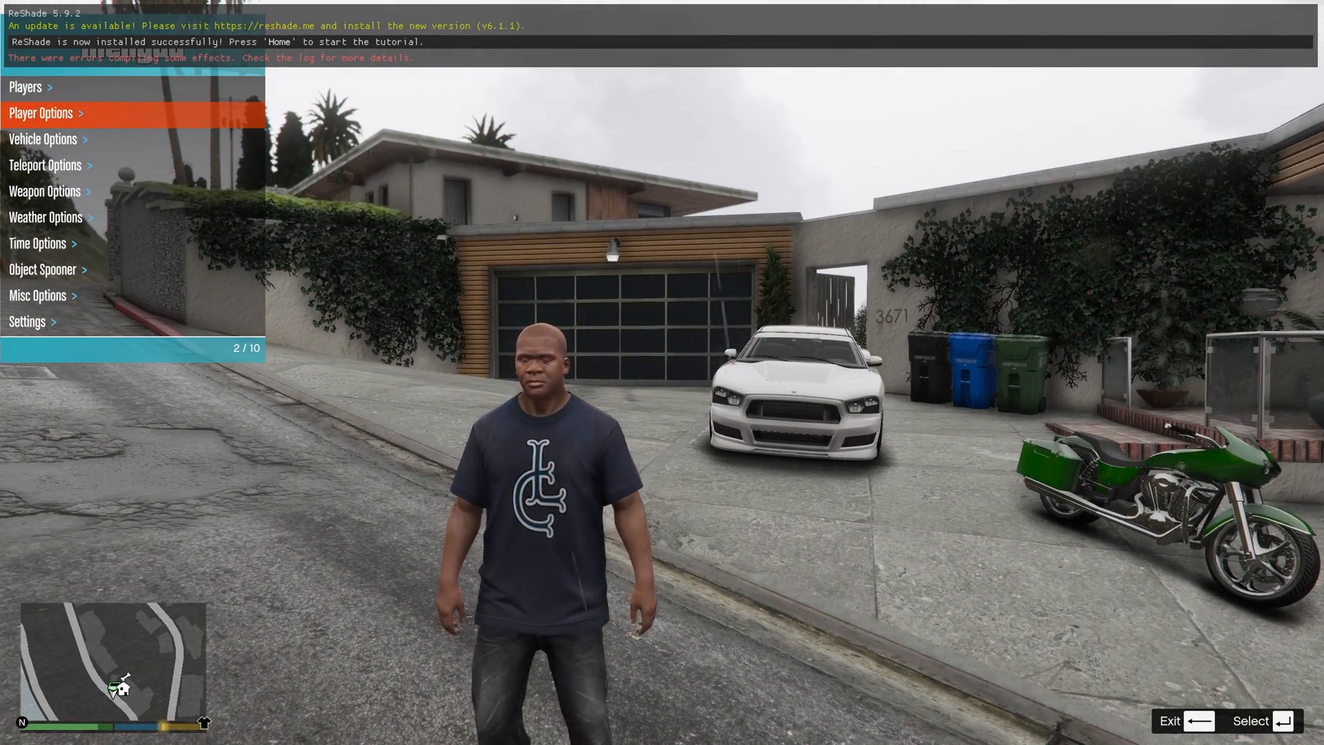